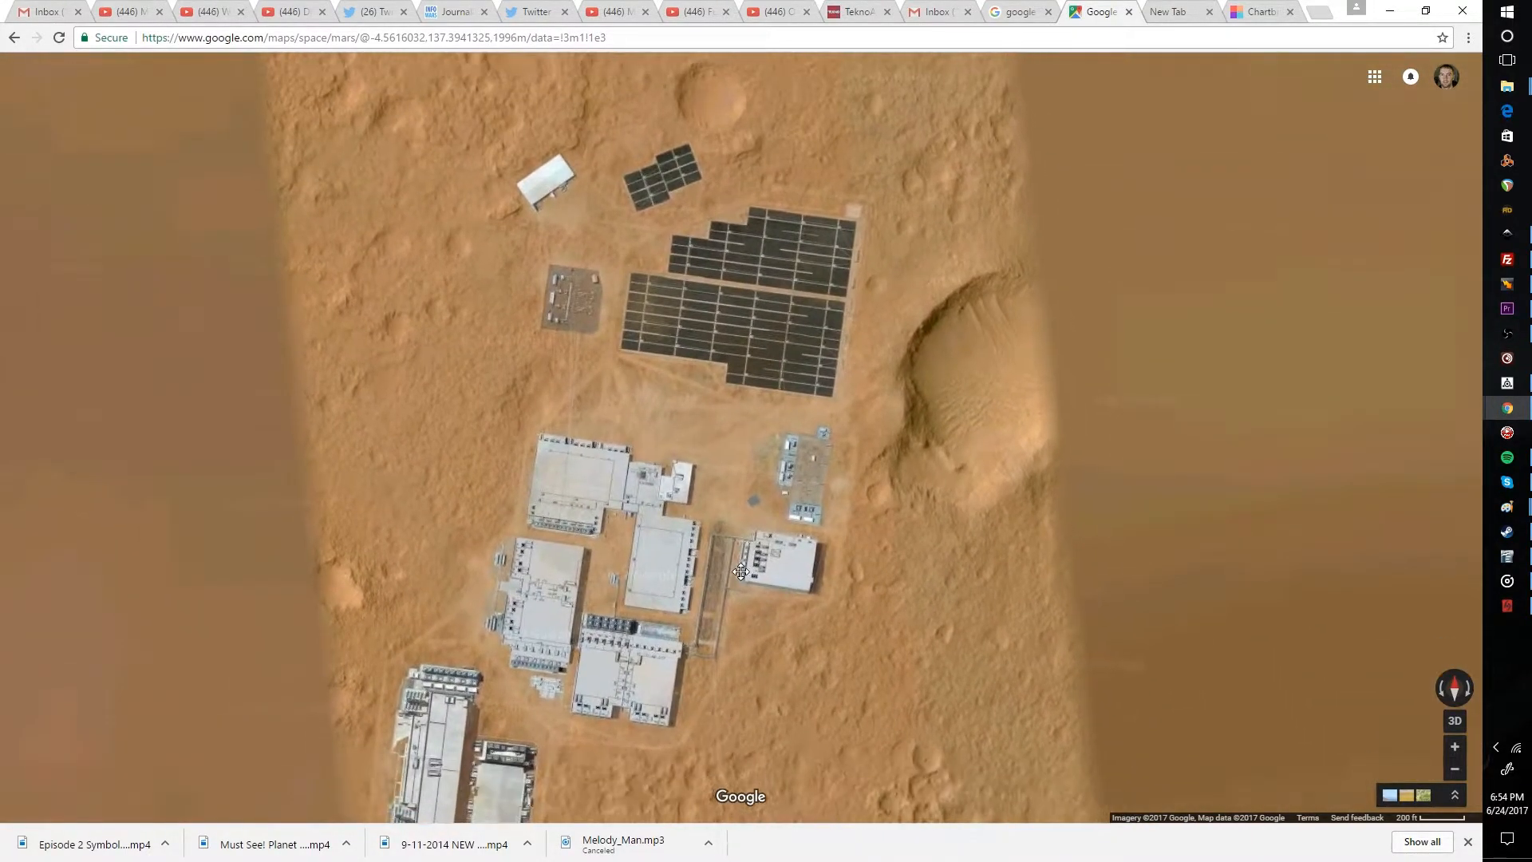
Pan the map to bring the northern solar fields, substation and warehouse toward the centre.
drag(743, 547, 757, 573)
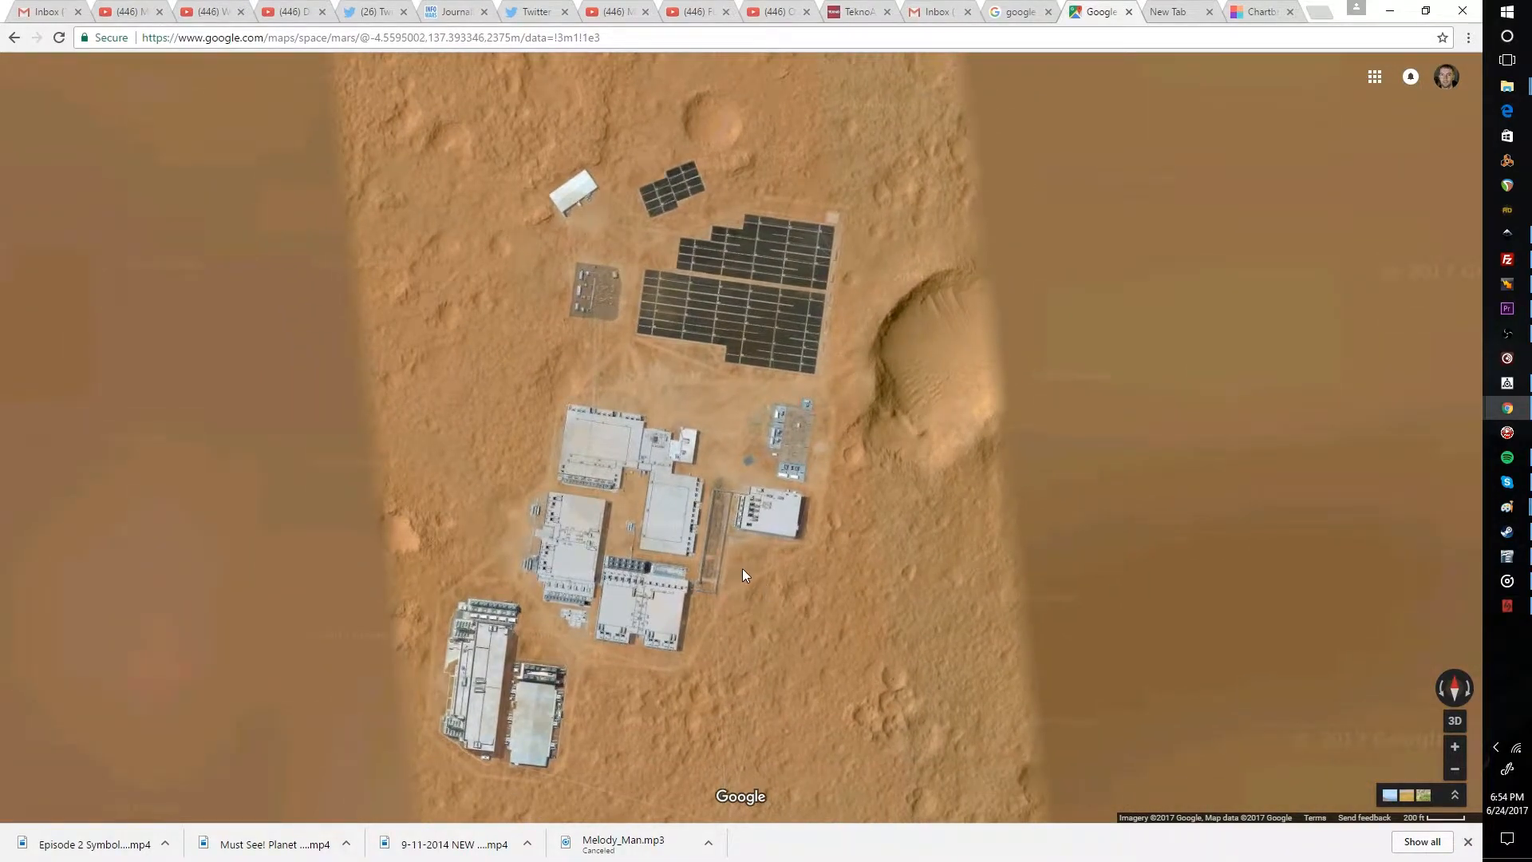
drag(742, 574, 760, 585)
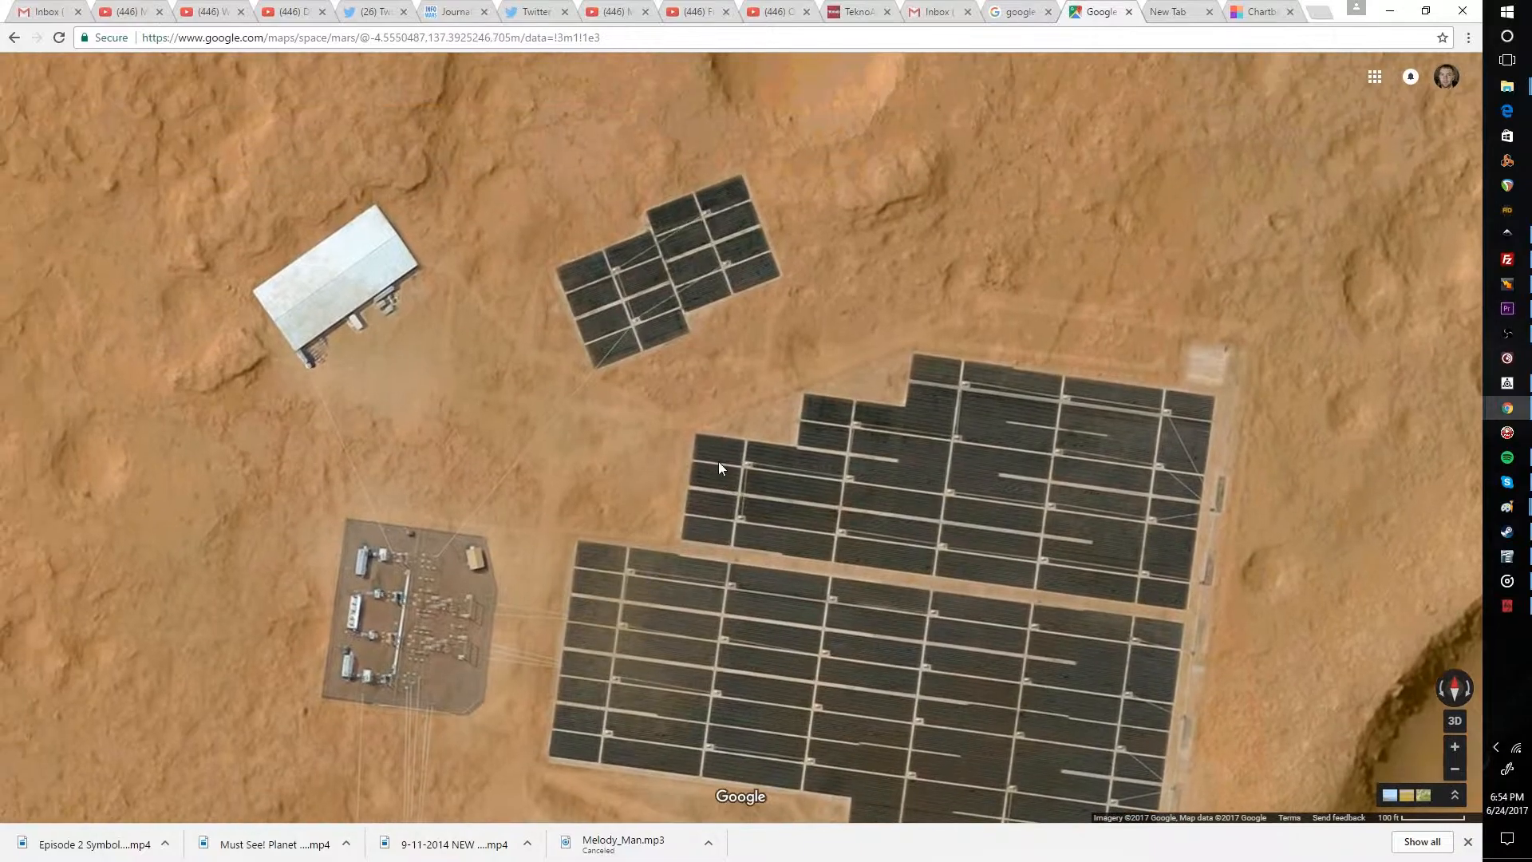
Zoom out and re-centre so both solar fields, the substation and warehouse show together.
drag(718, 467, 745, 463)
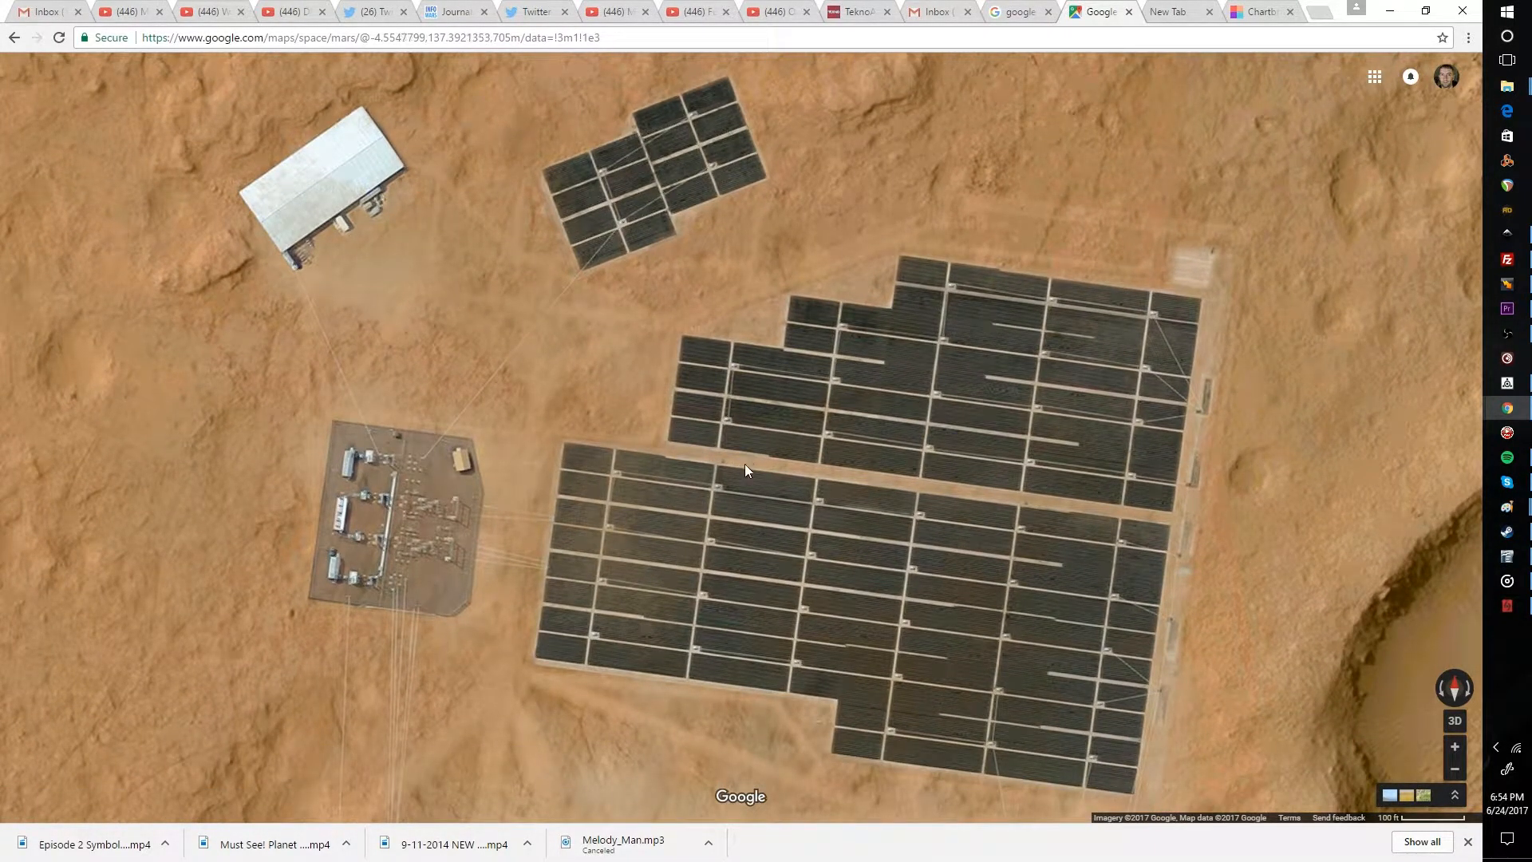
scroll(down, 3)
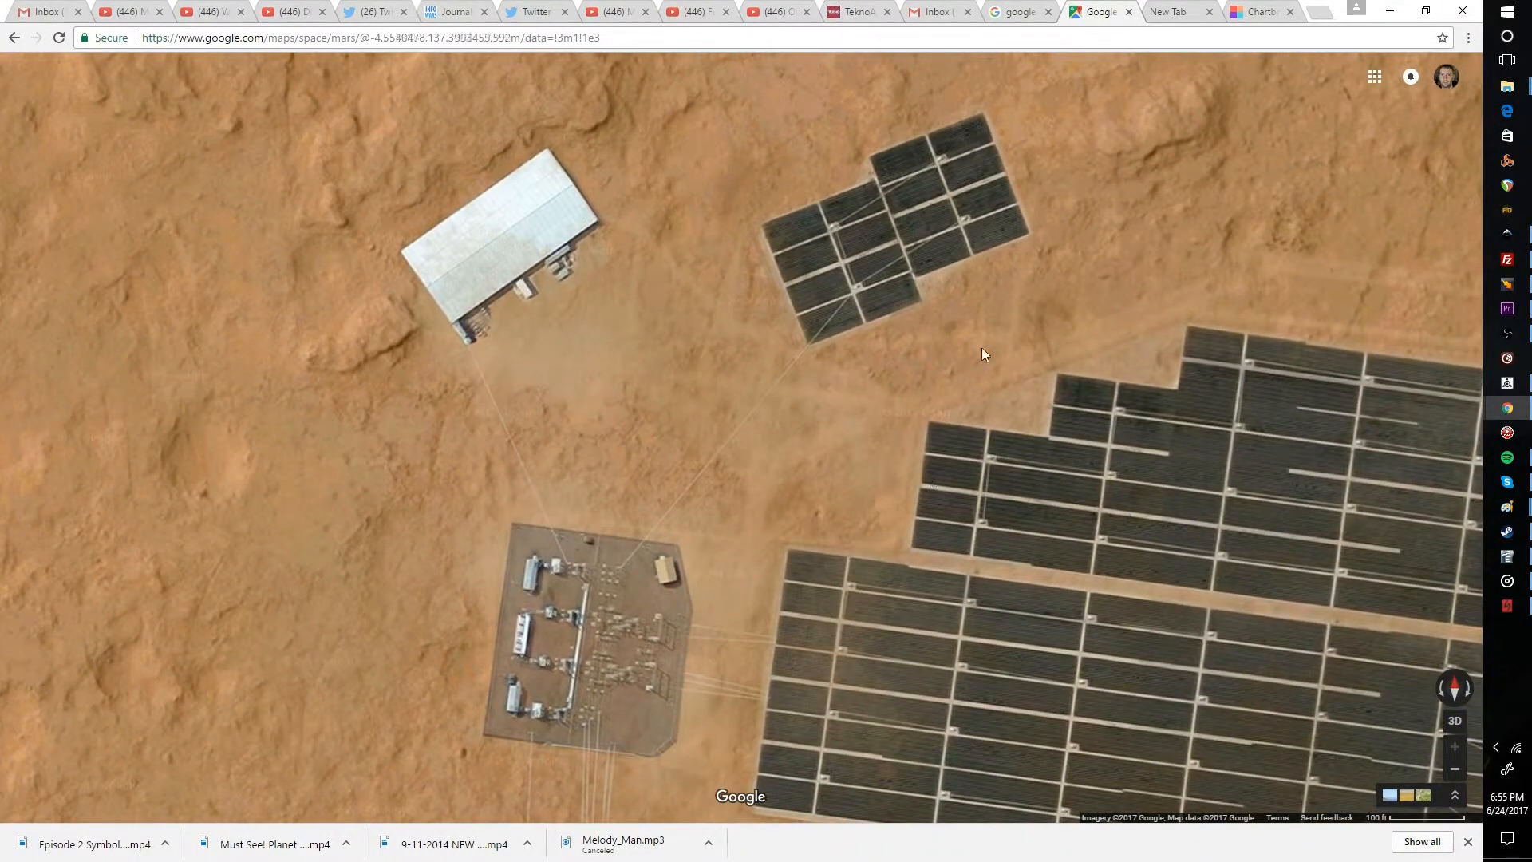
scroll(down, 3)
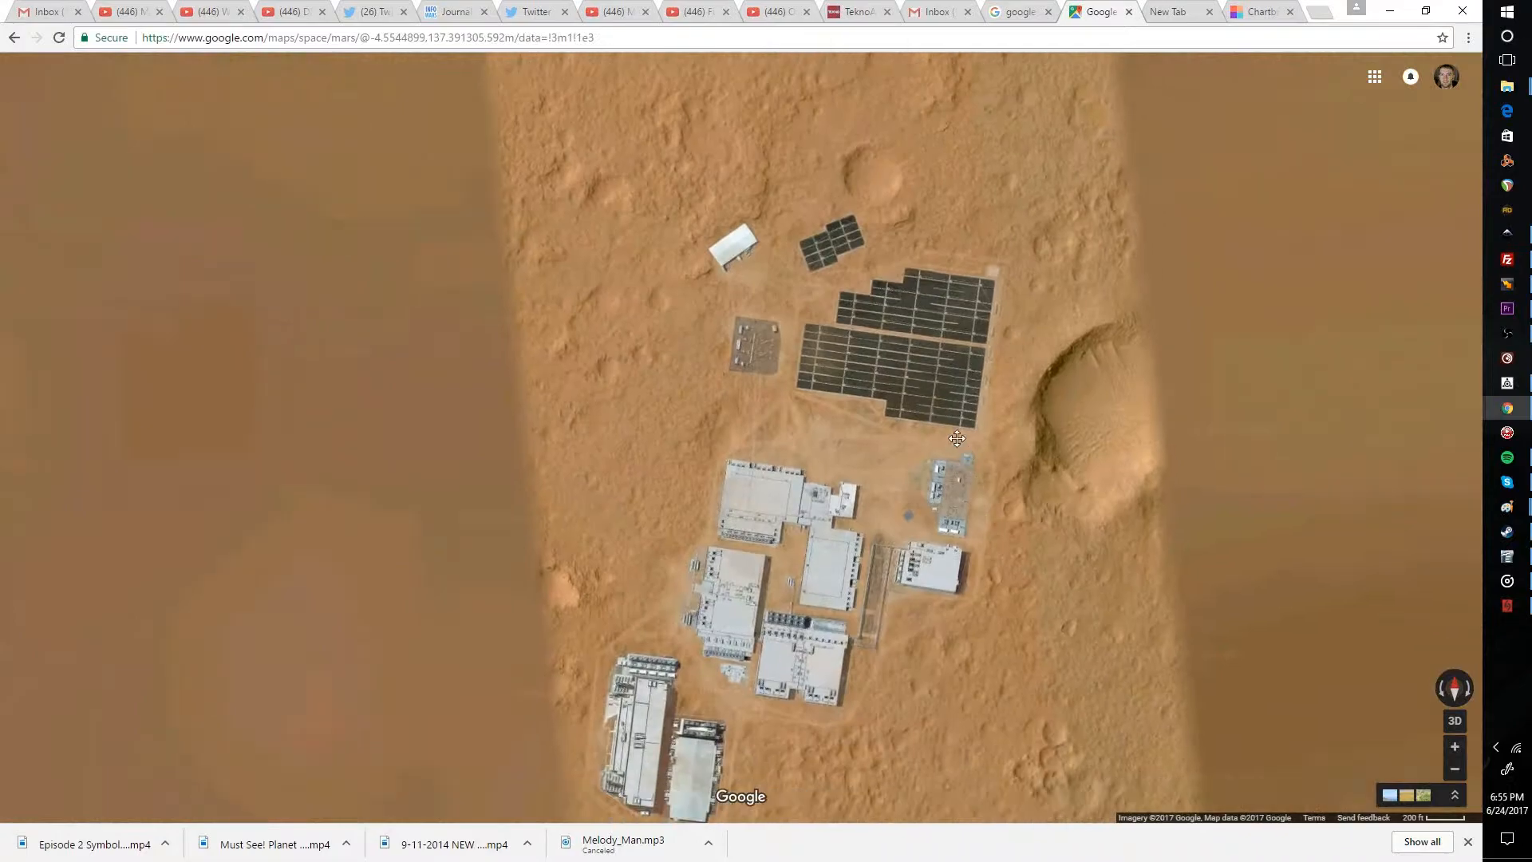
scroll(down, 3)
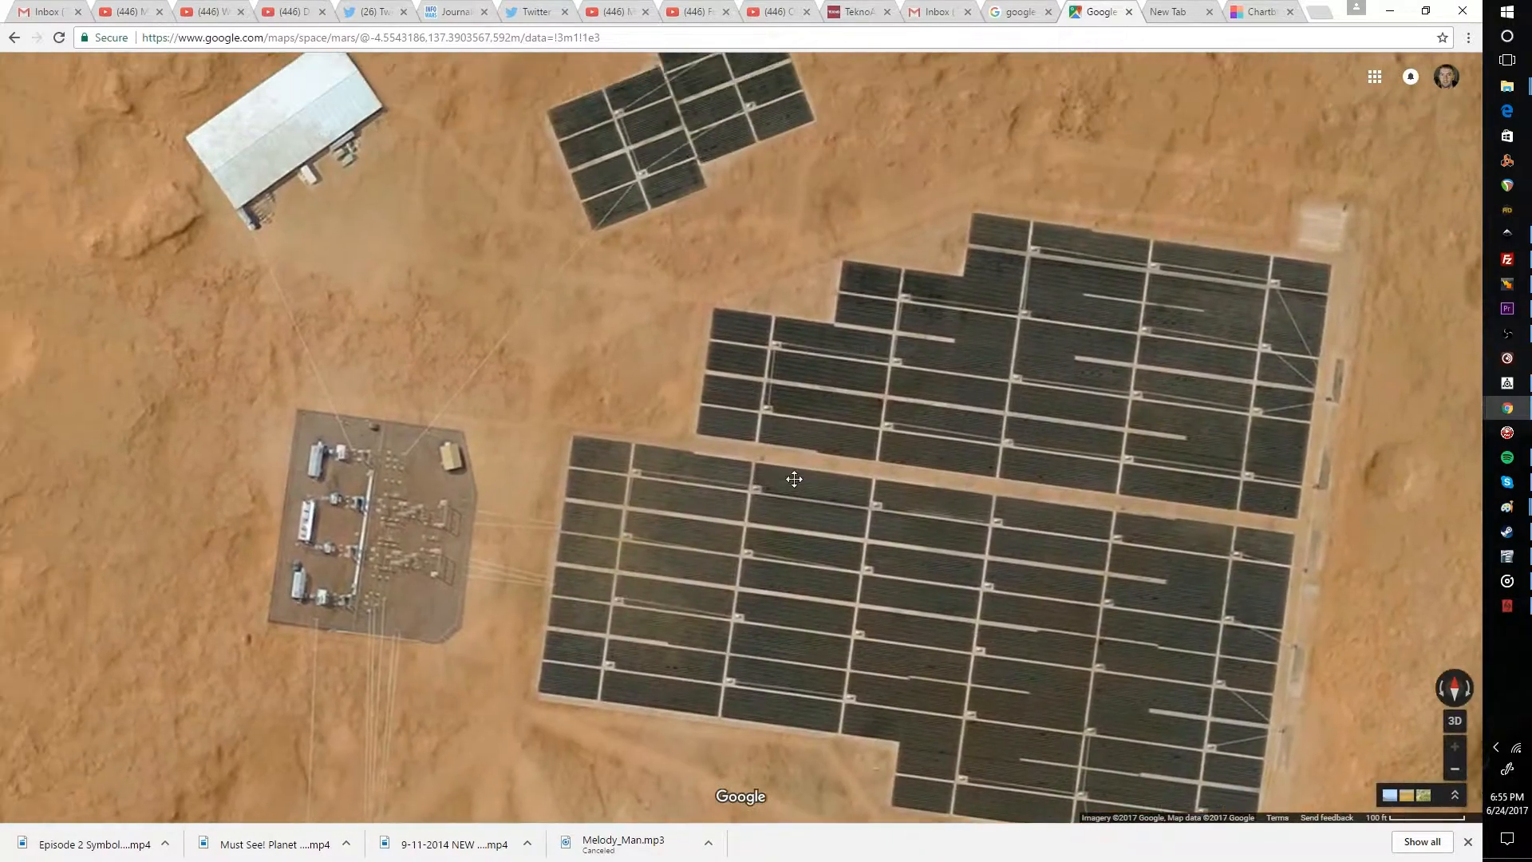
drag(793, 479, 816, 528)
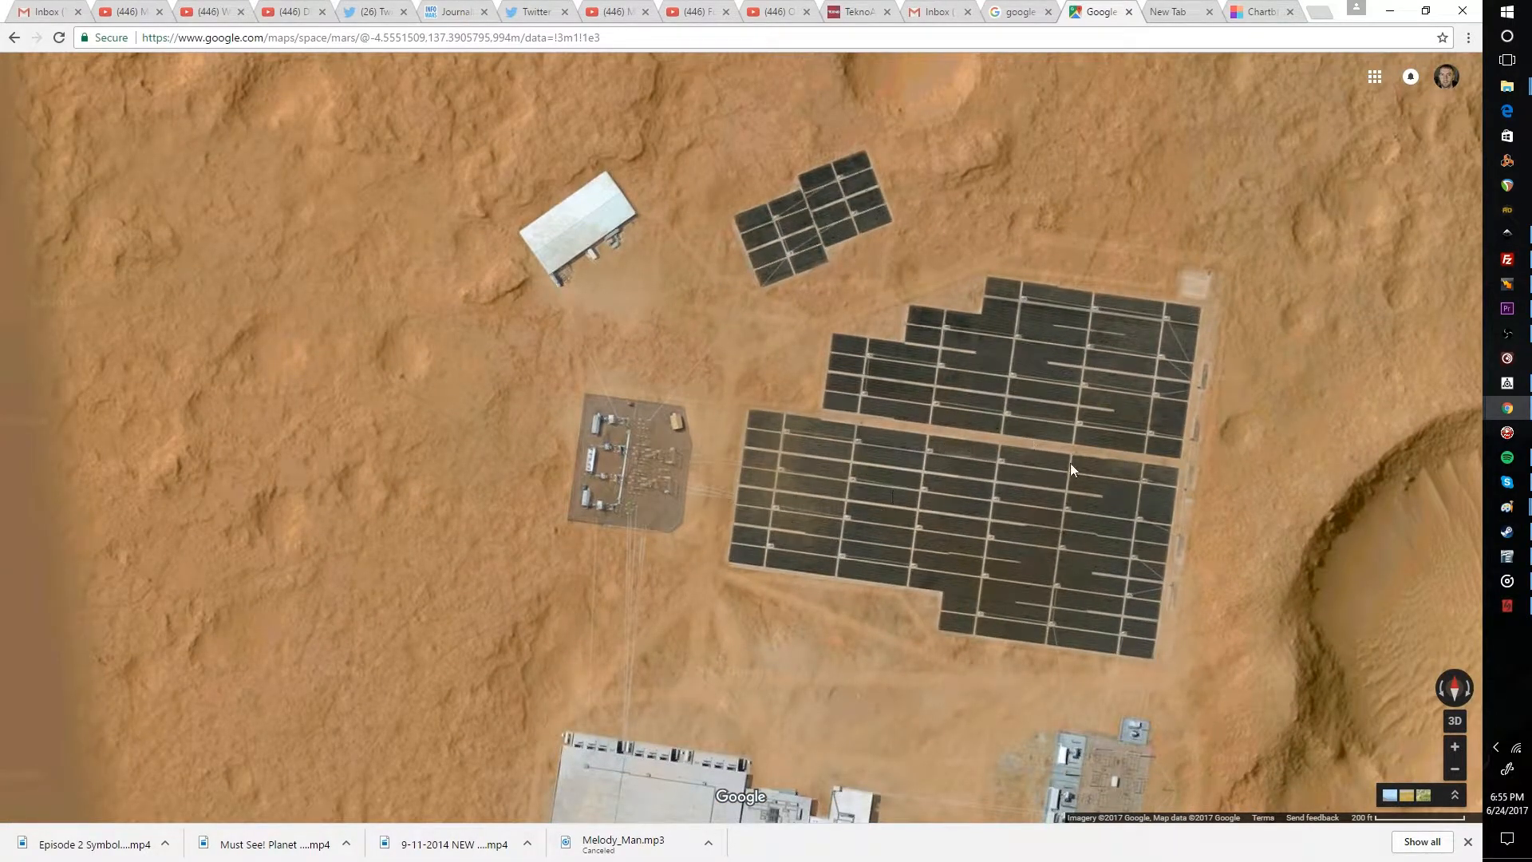
Zoom out and pan across the base to frame the main building complex.
scroll(down, 3)
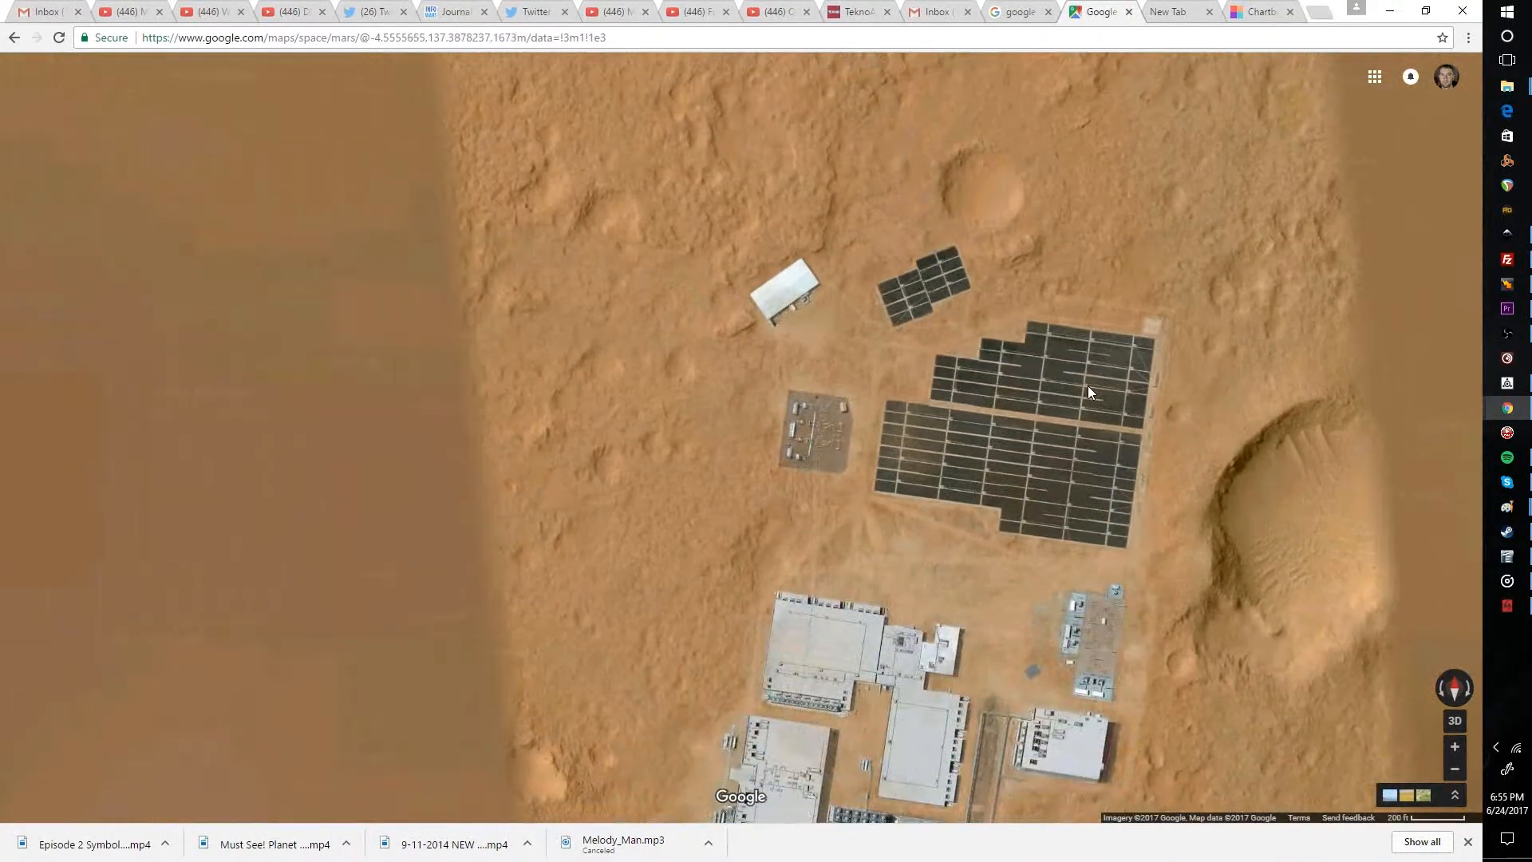
drag(1090, 393, 1034, 364)
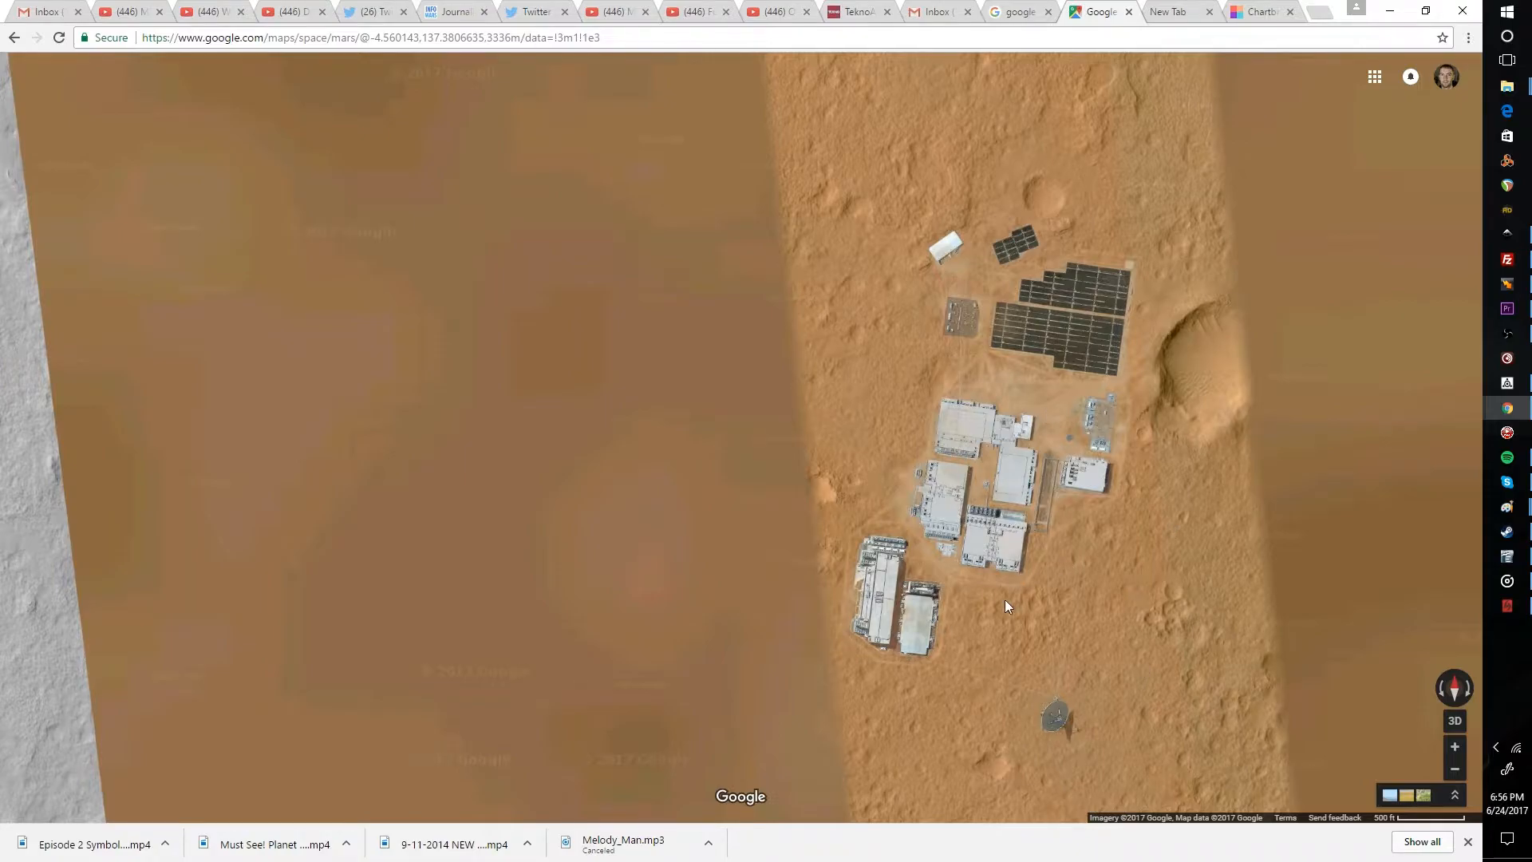
mouse_move(899, 585)
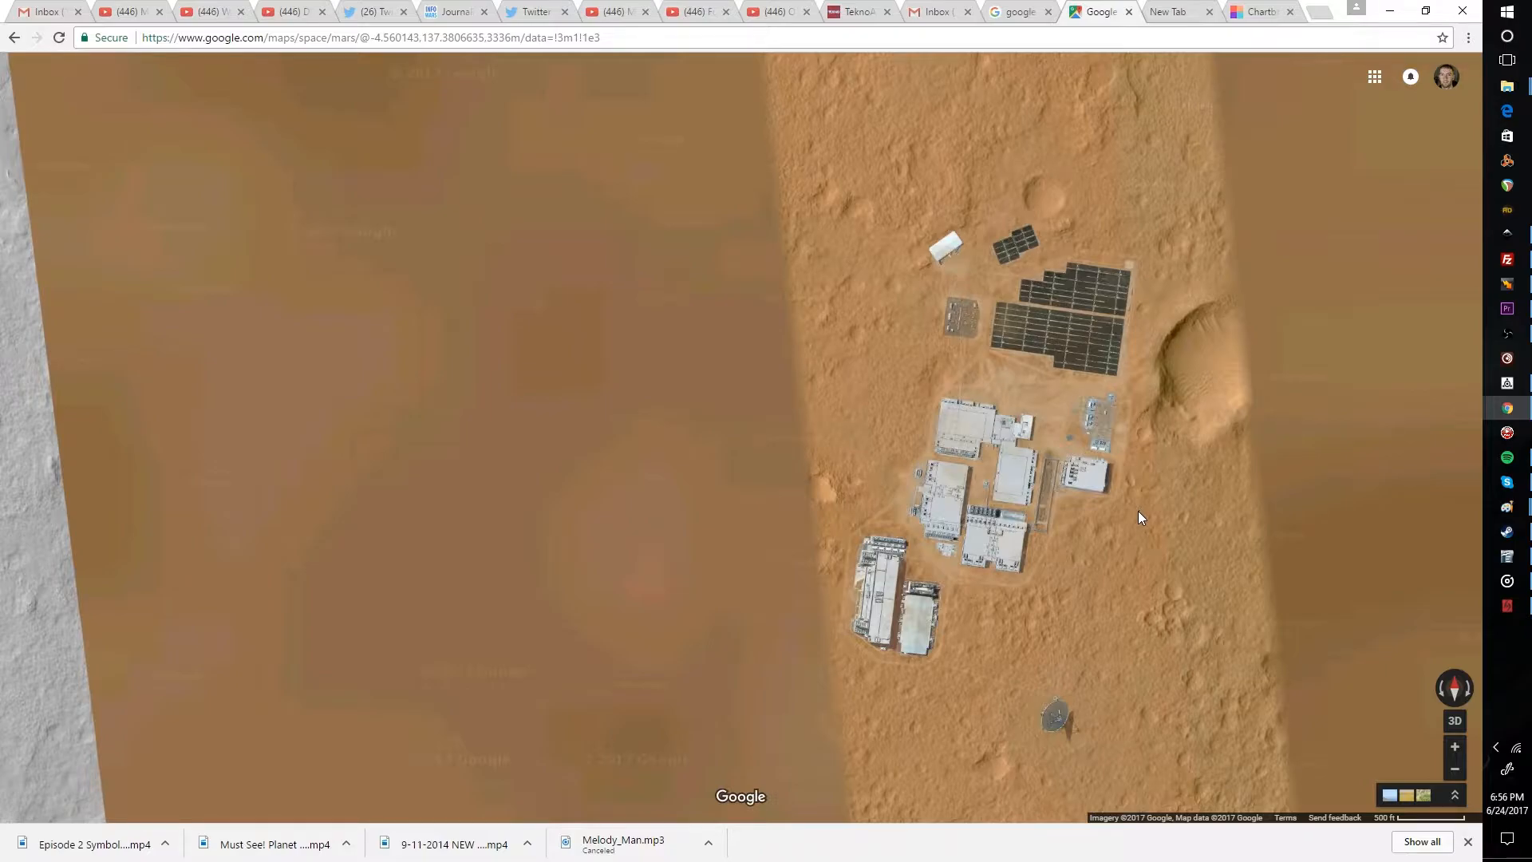
mouse_move(1041, 595)
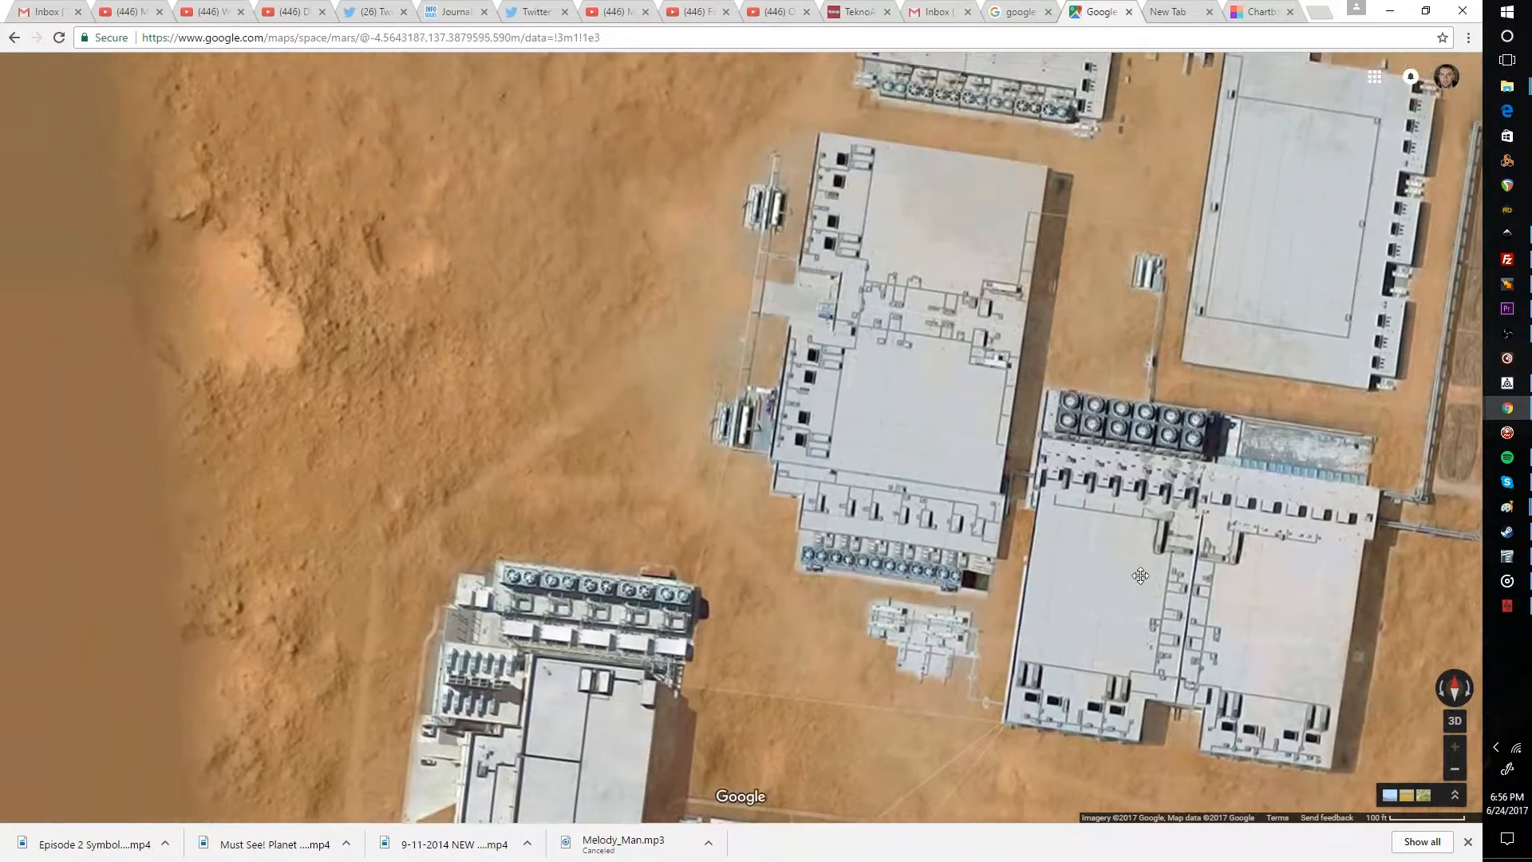
Pan north from the buildings to the substation beside the solar panel fields.
drag(1140, 576, 1129, 613)
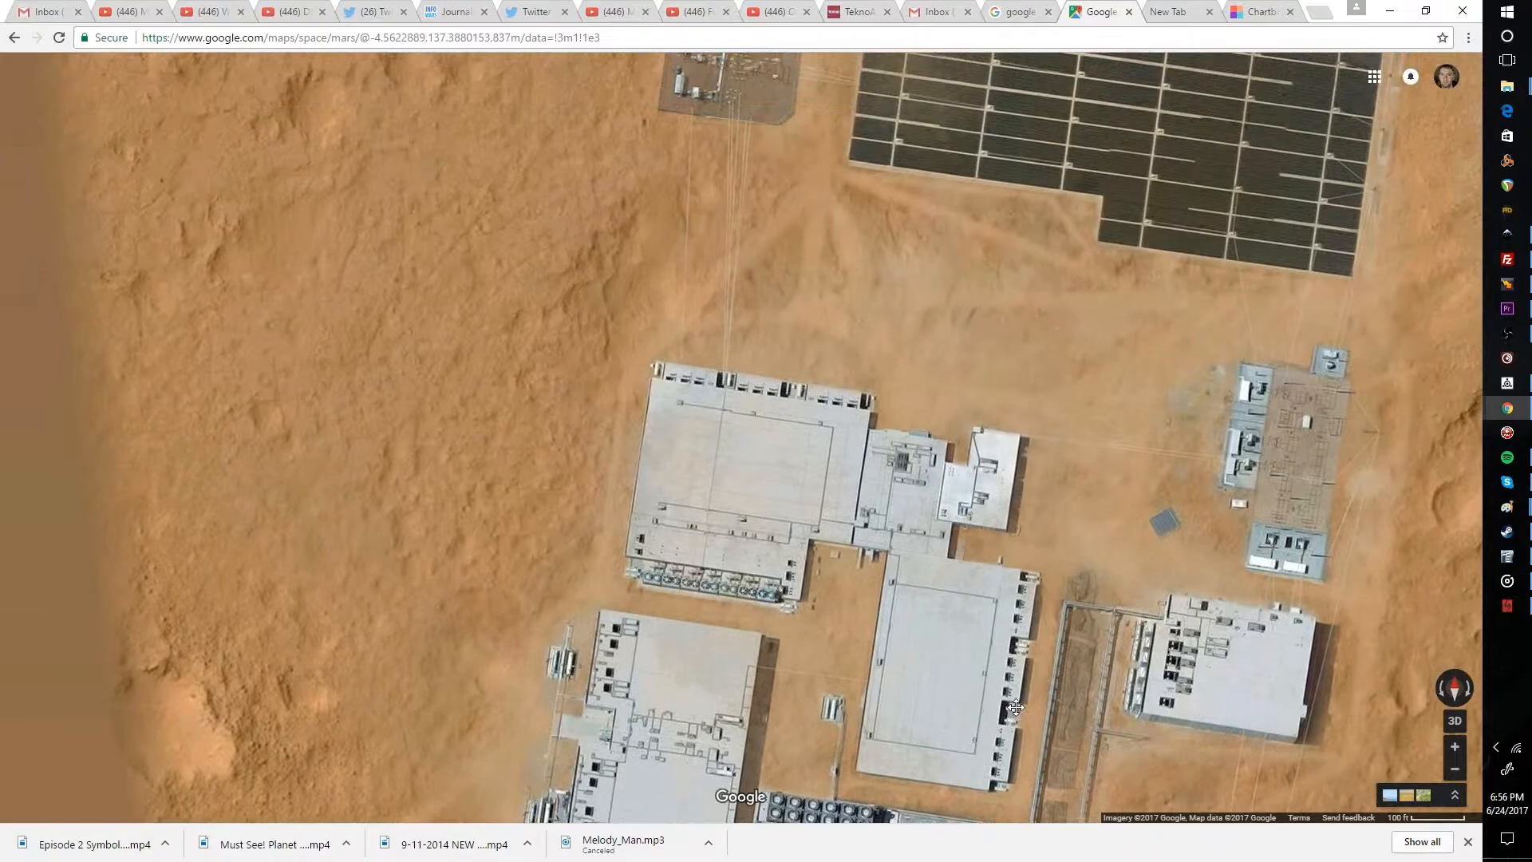
drag(1017, 708, 1074, 640)
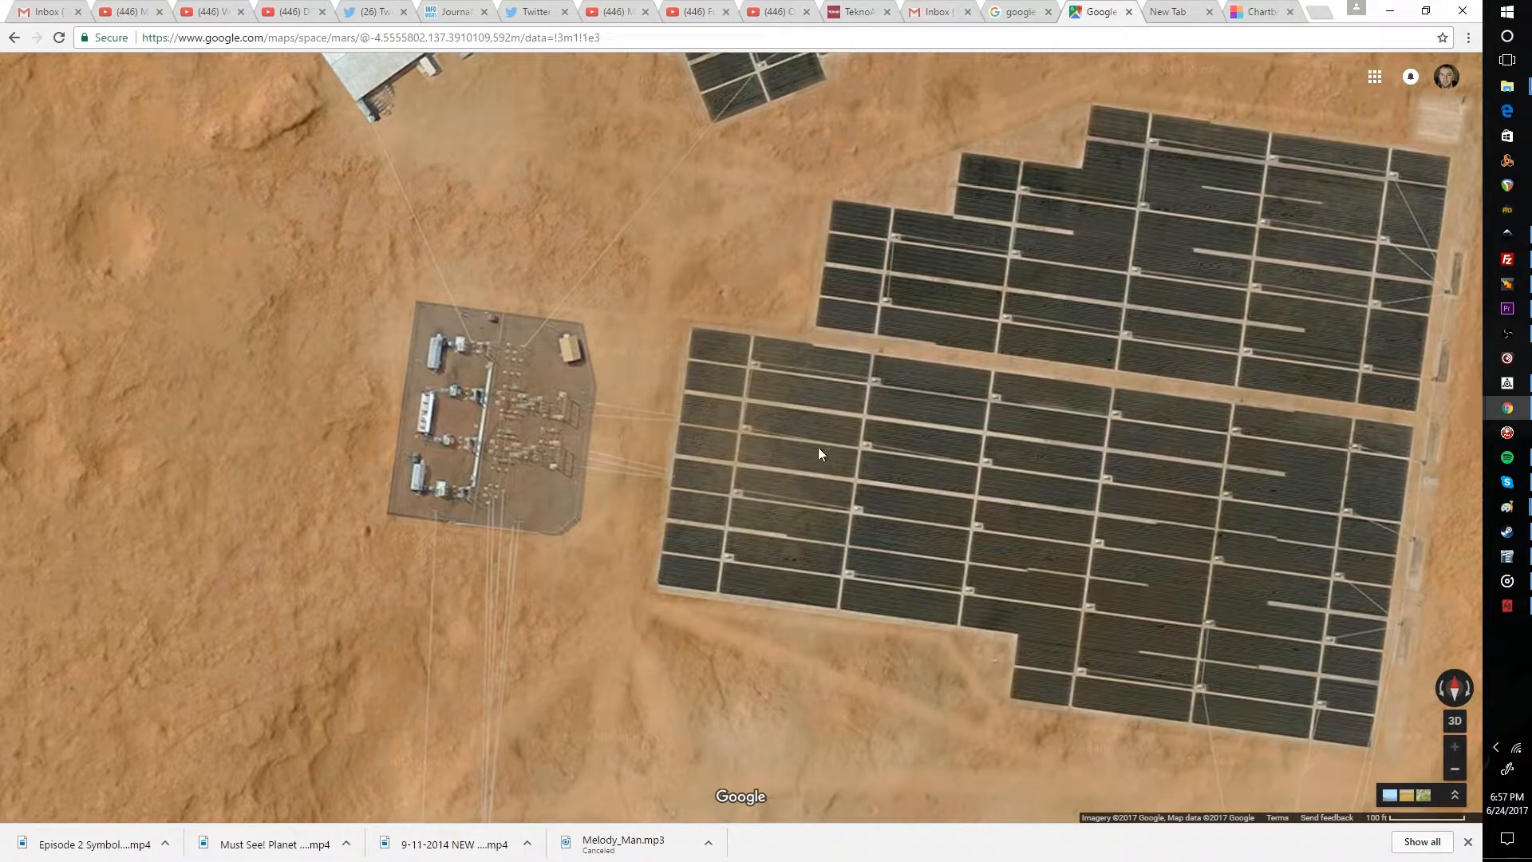
Pan the map repeatedly to centre the substation in view.
drag(820, 453, 961, 454)
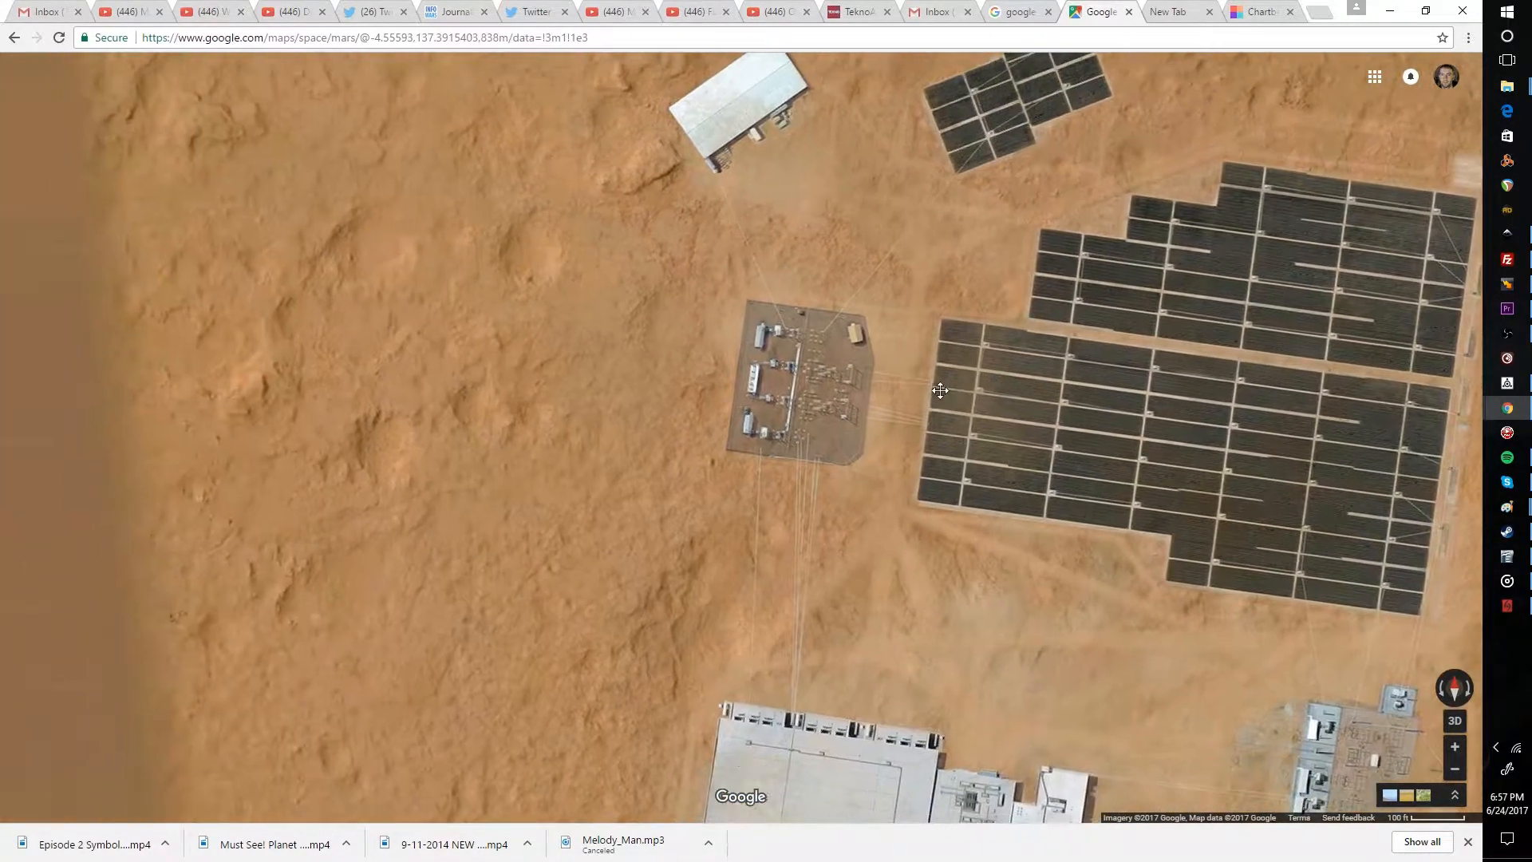
drag(941, 391, 878, 423)
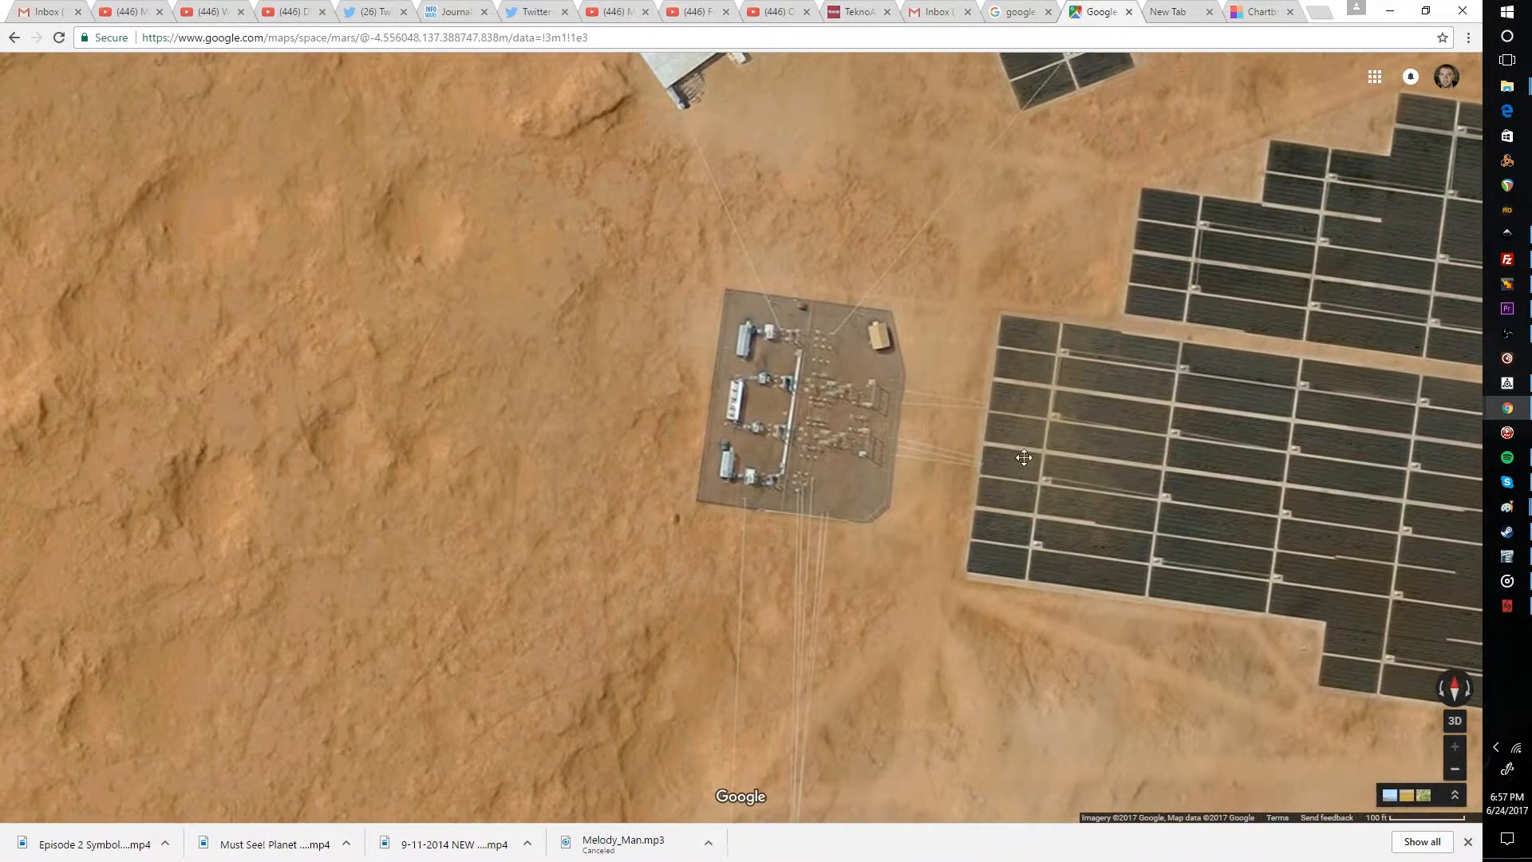
drag(1025, 458, 1234, 346)
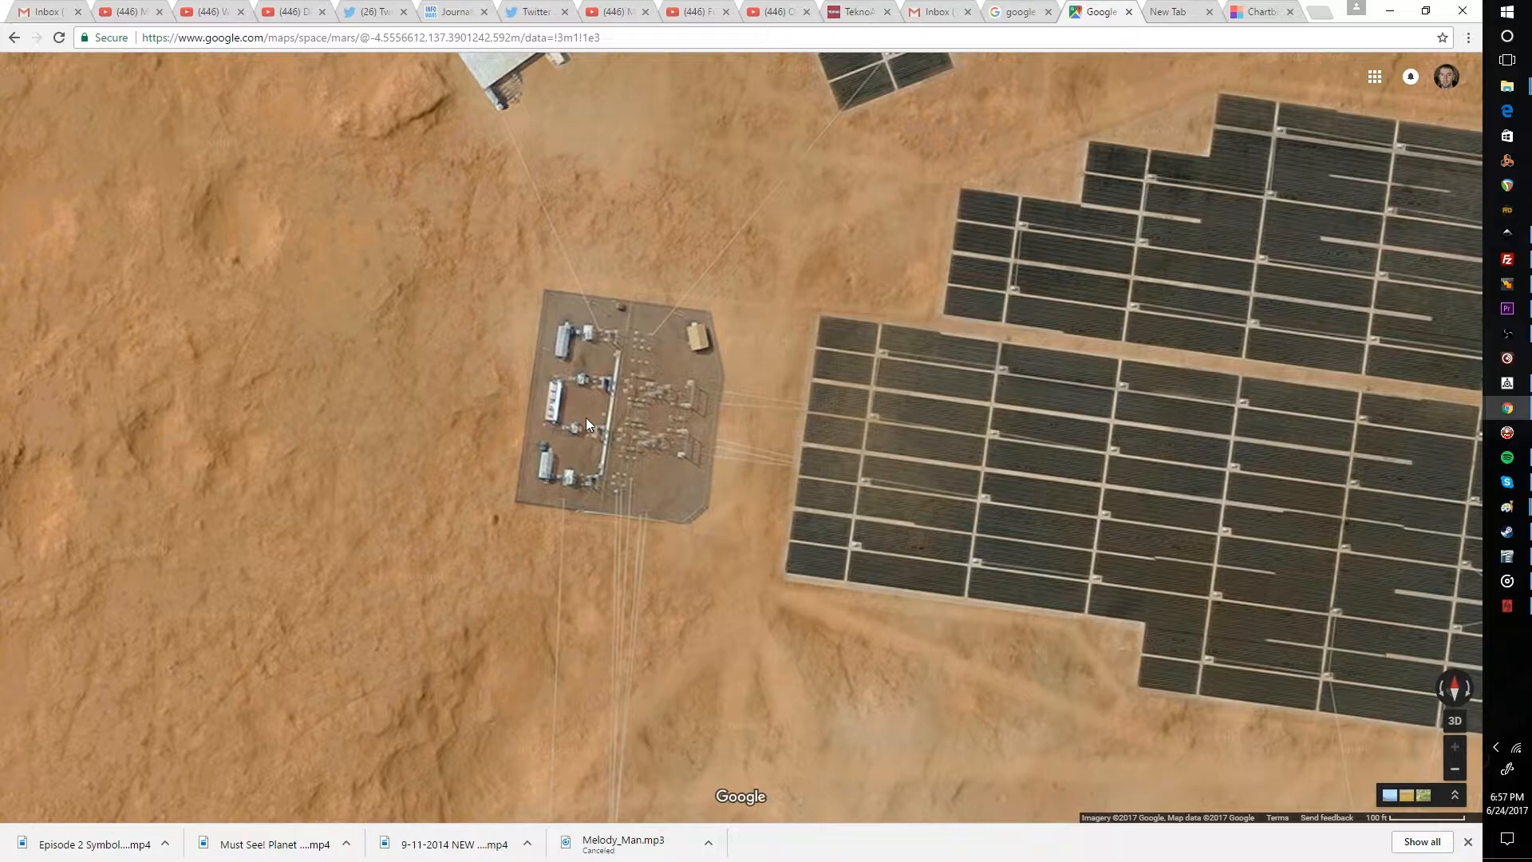
drag(586, 425, 620, 460)
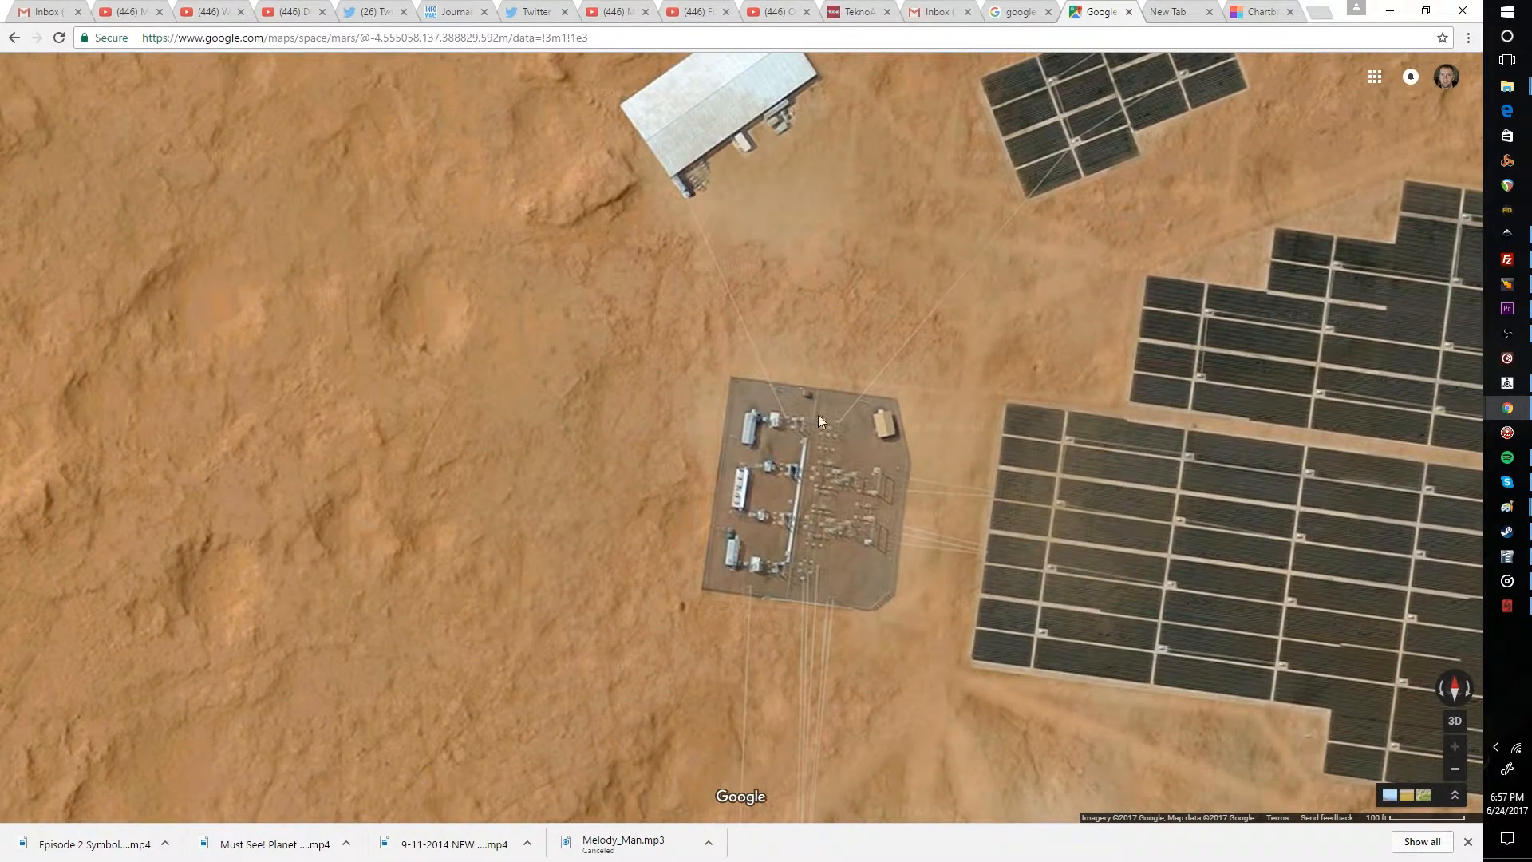
drag(820, 420, 946, 359)
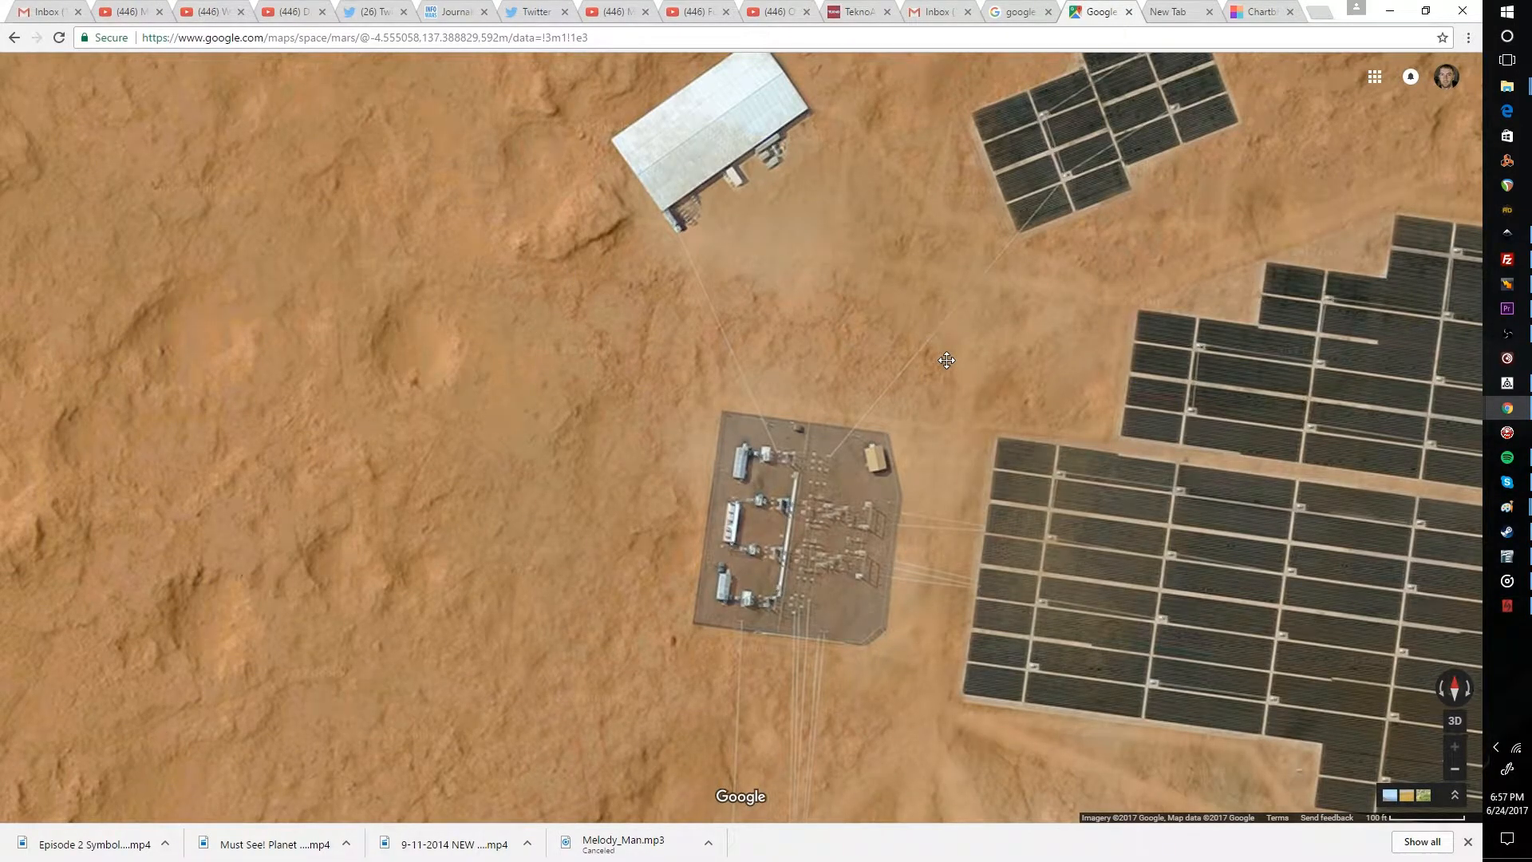
Pan out to the warehouse and solar fields, then re-centre the substation below the warehouse.
drag(947, 361, 421, 444)
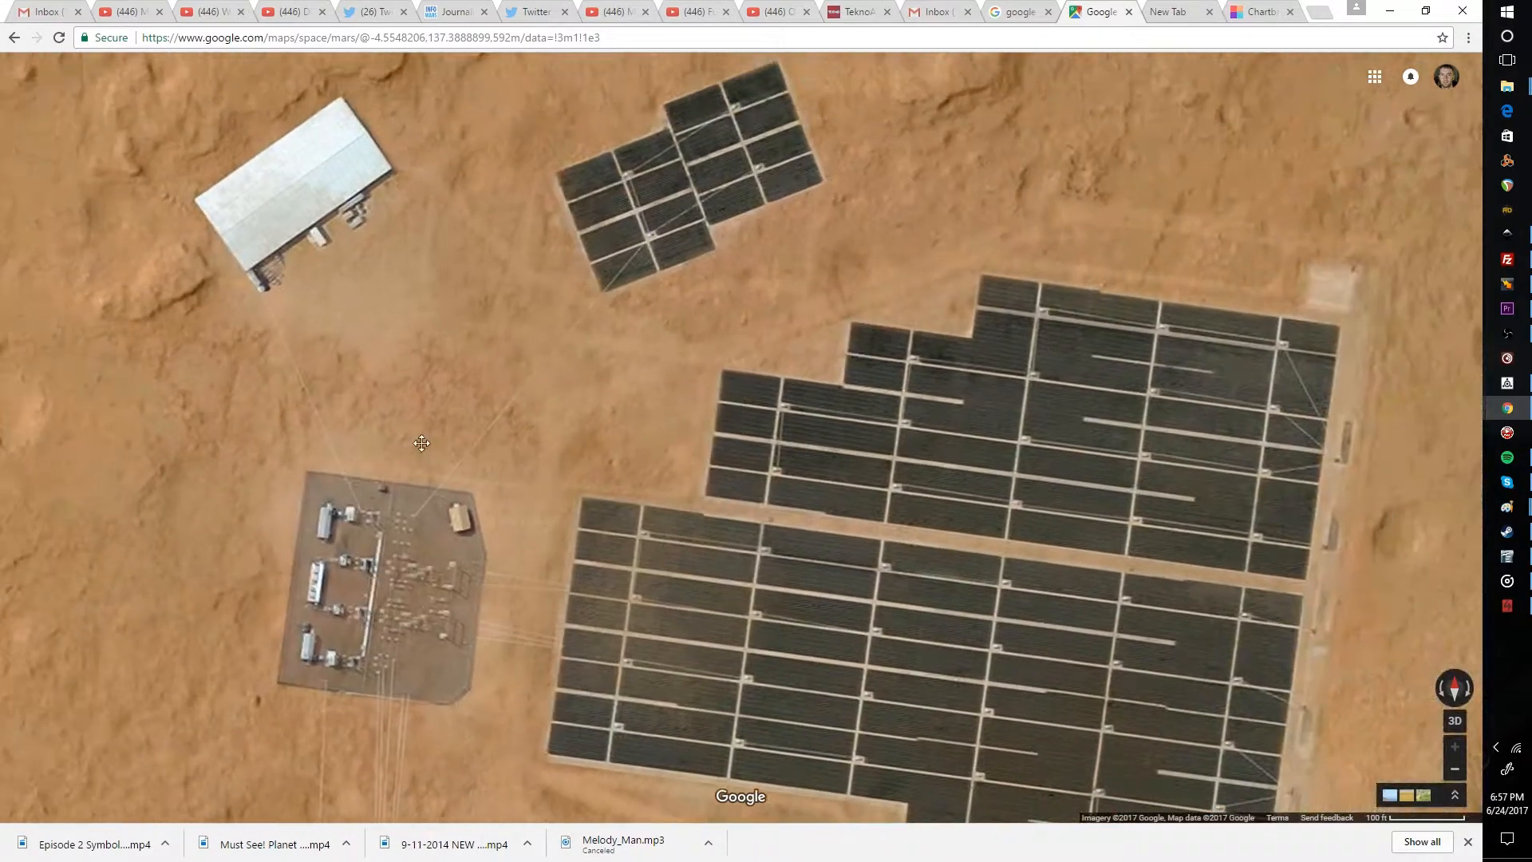
drag(421, 442, 765, 365)
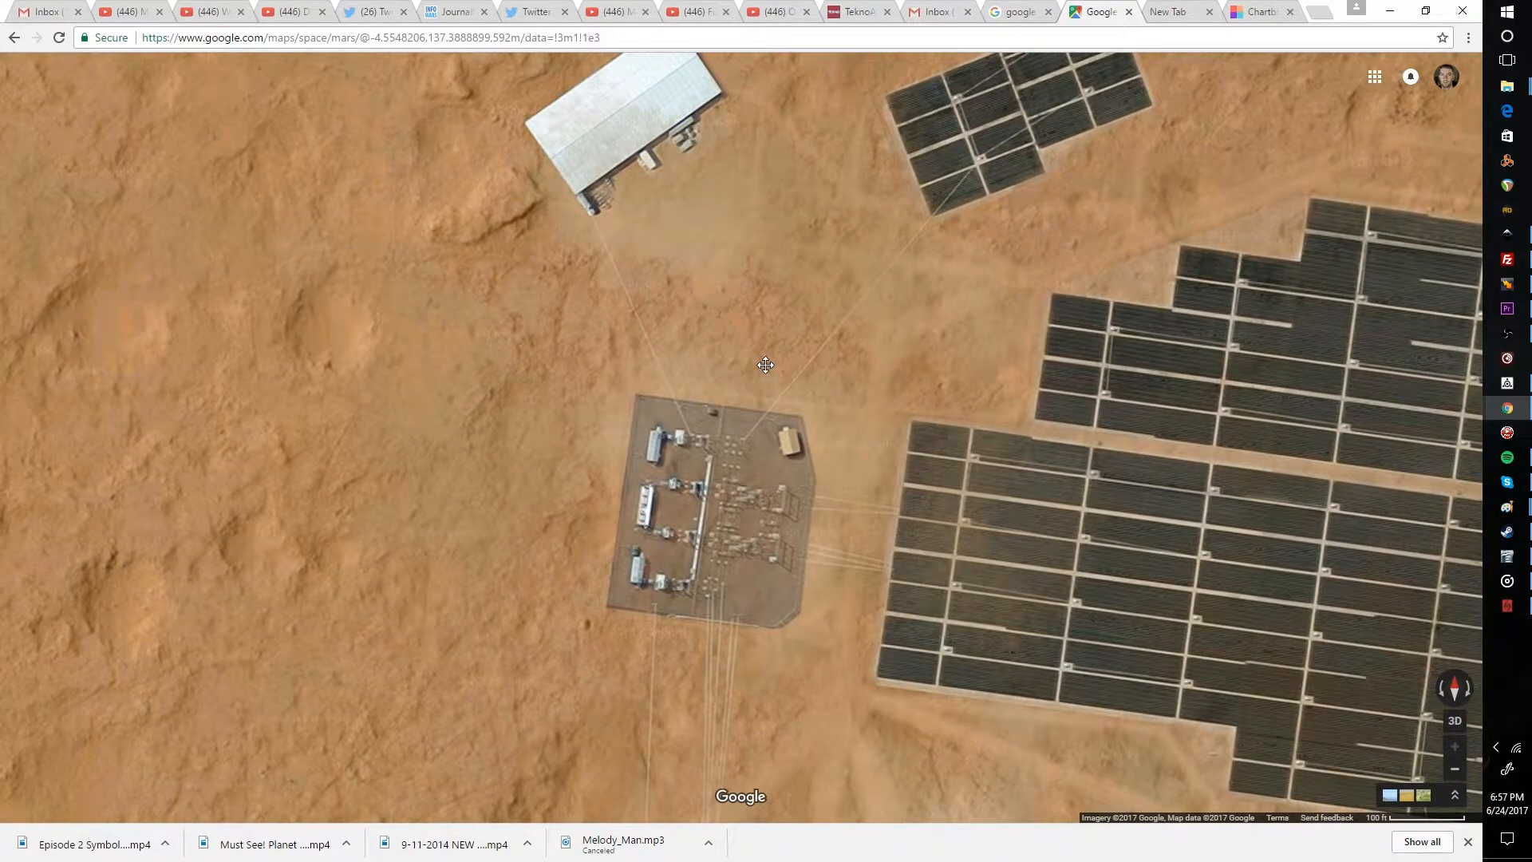
drag(765, 364, 824, 407)
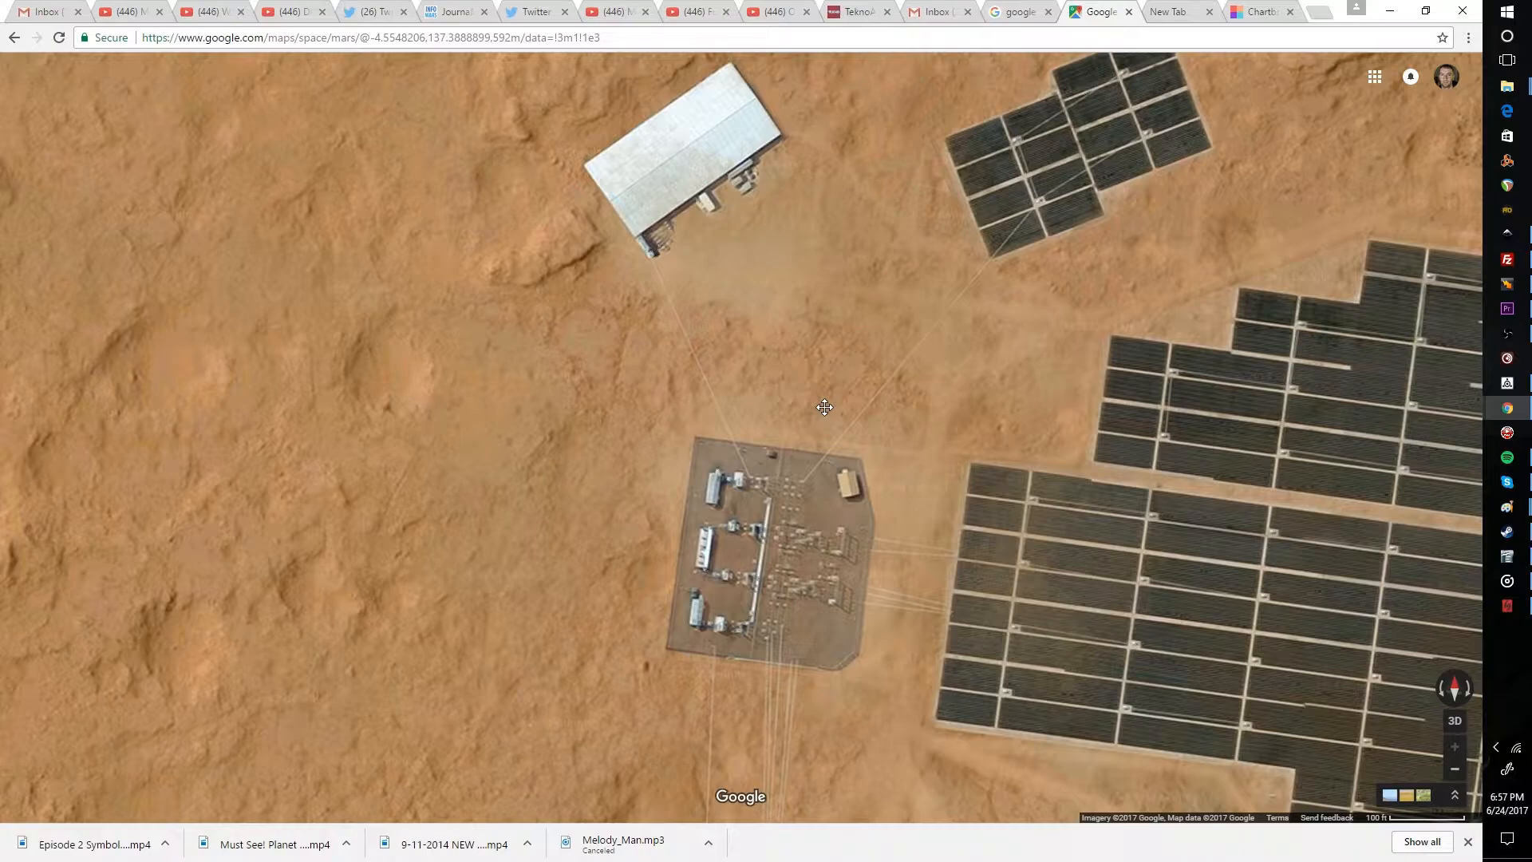
drag(824, 407, 800, 445)
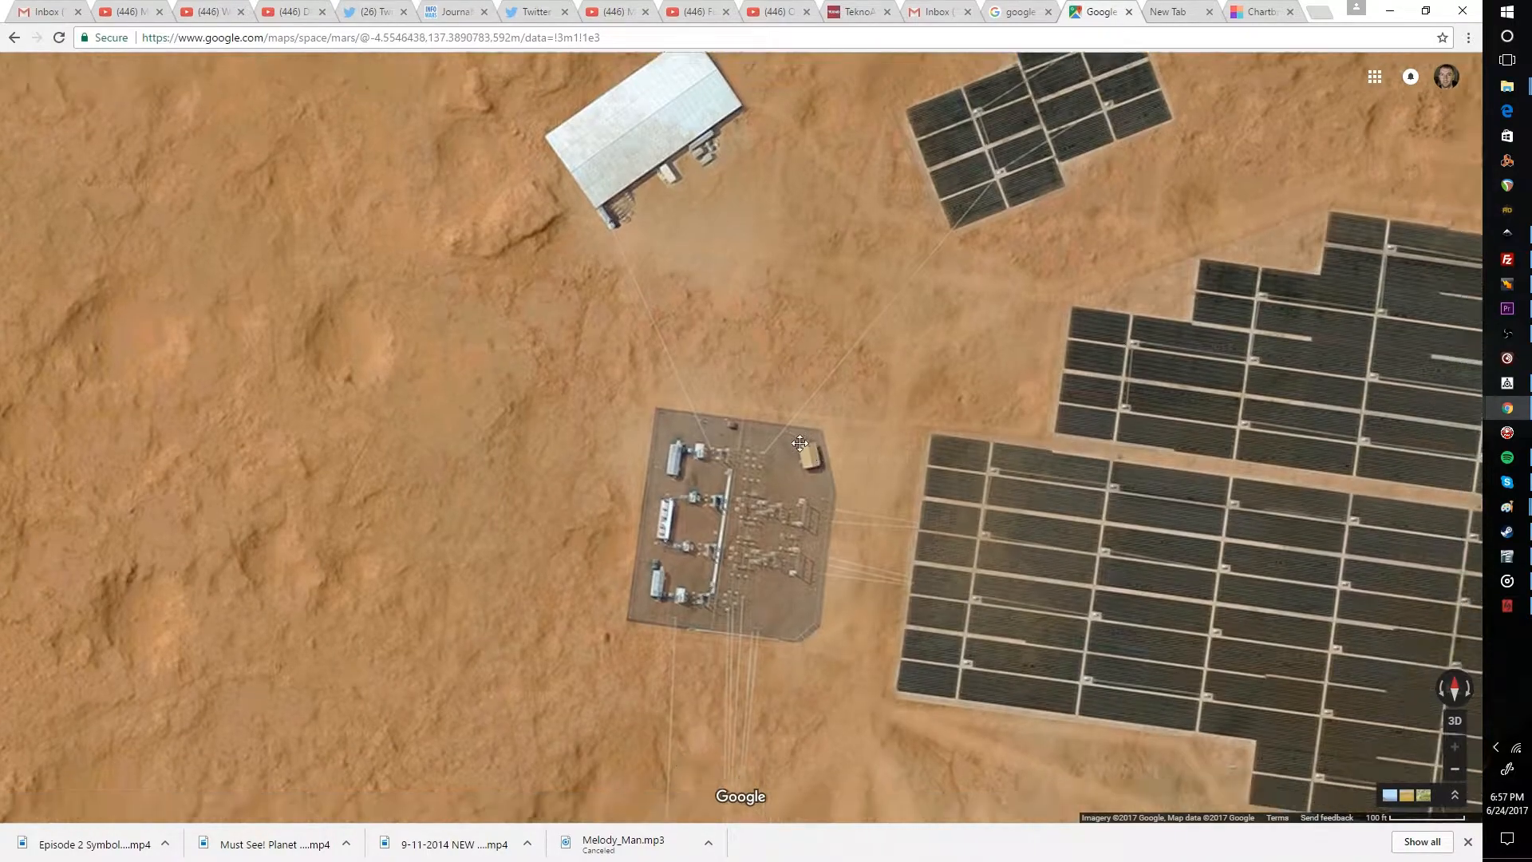
drag(799, 444, 716, 432)
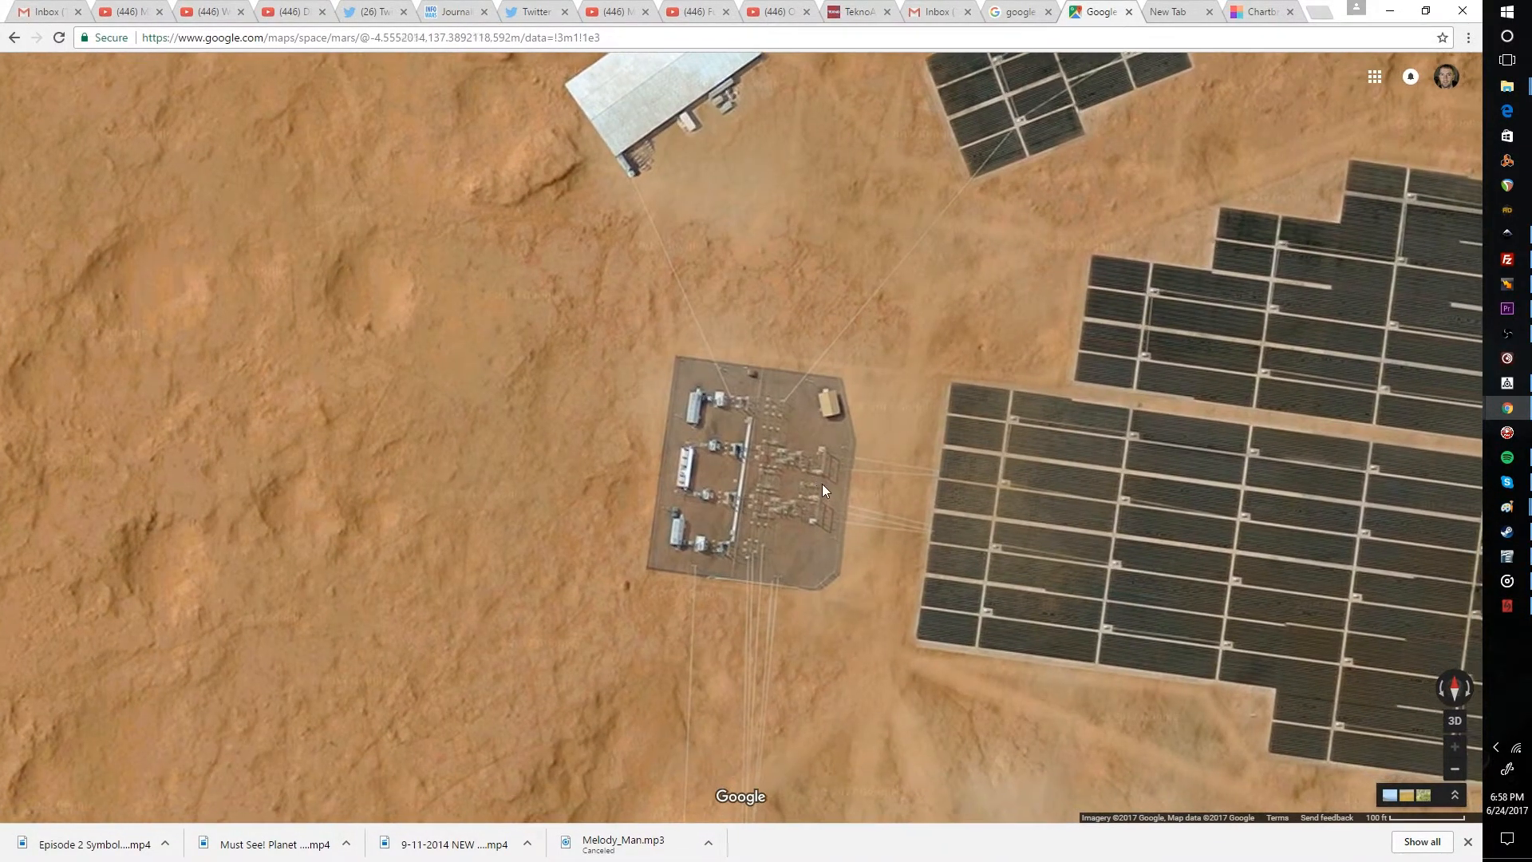
drag(820, 489, 862, 499)
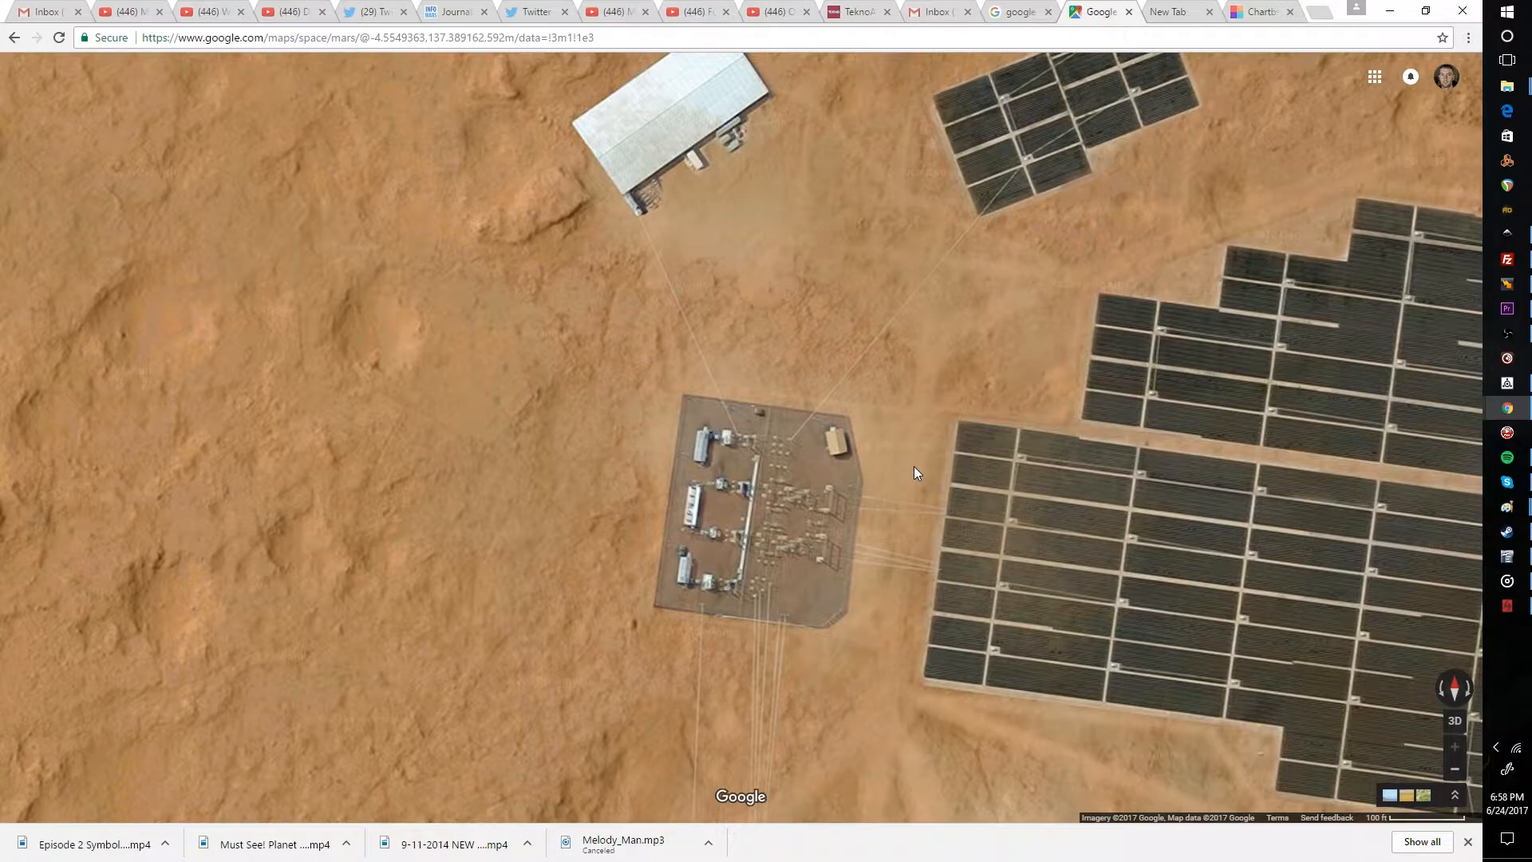
mouse_move(946, 537)
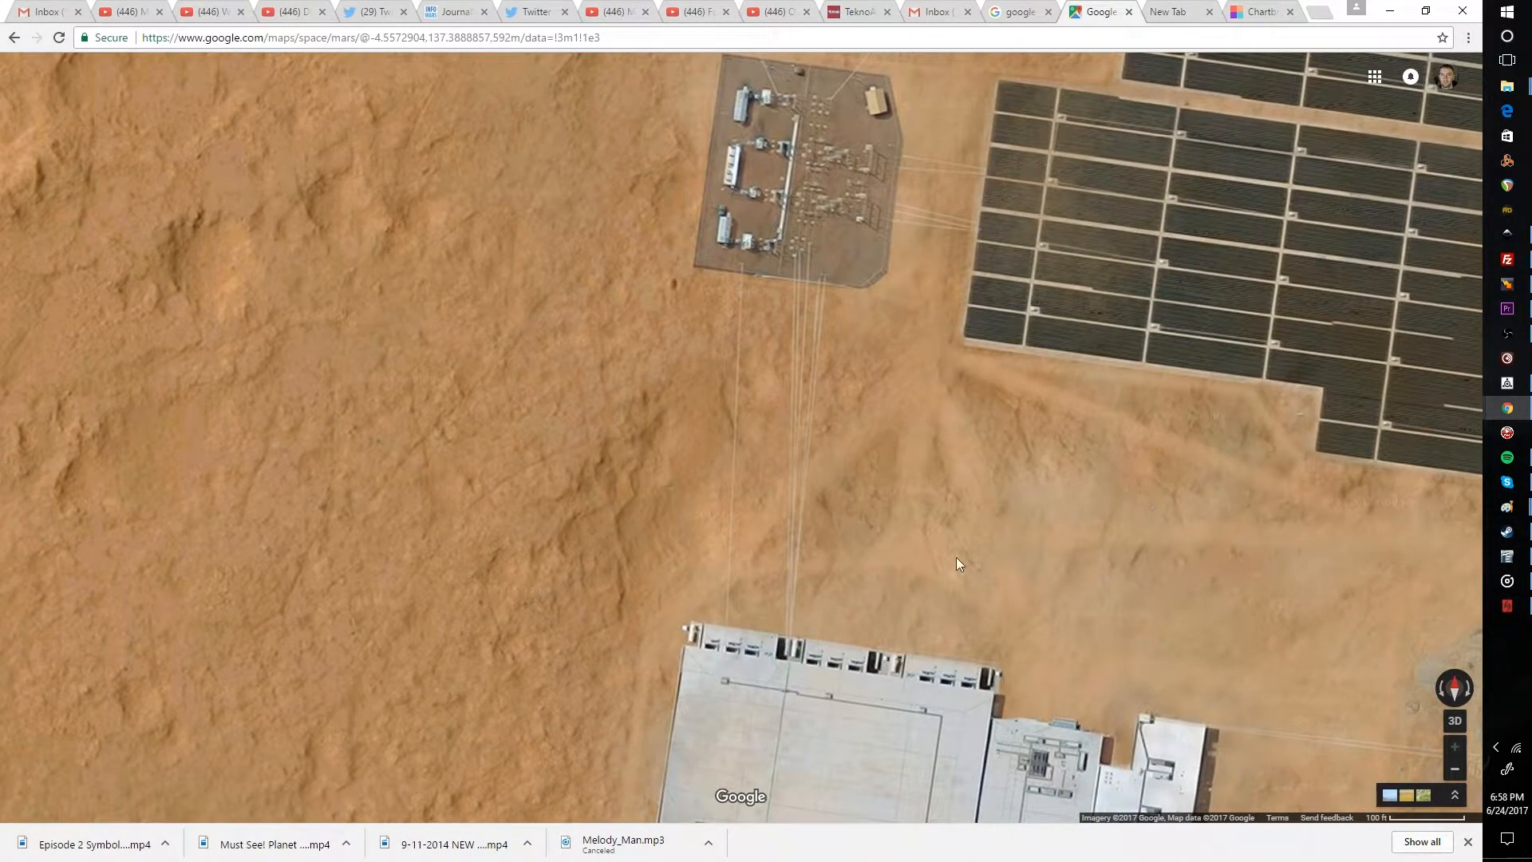
mouse_move(815, 605)
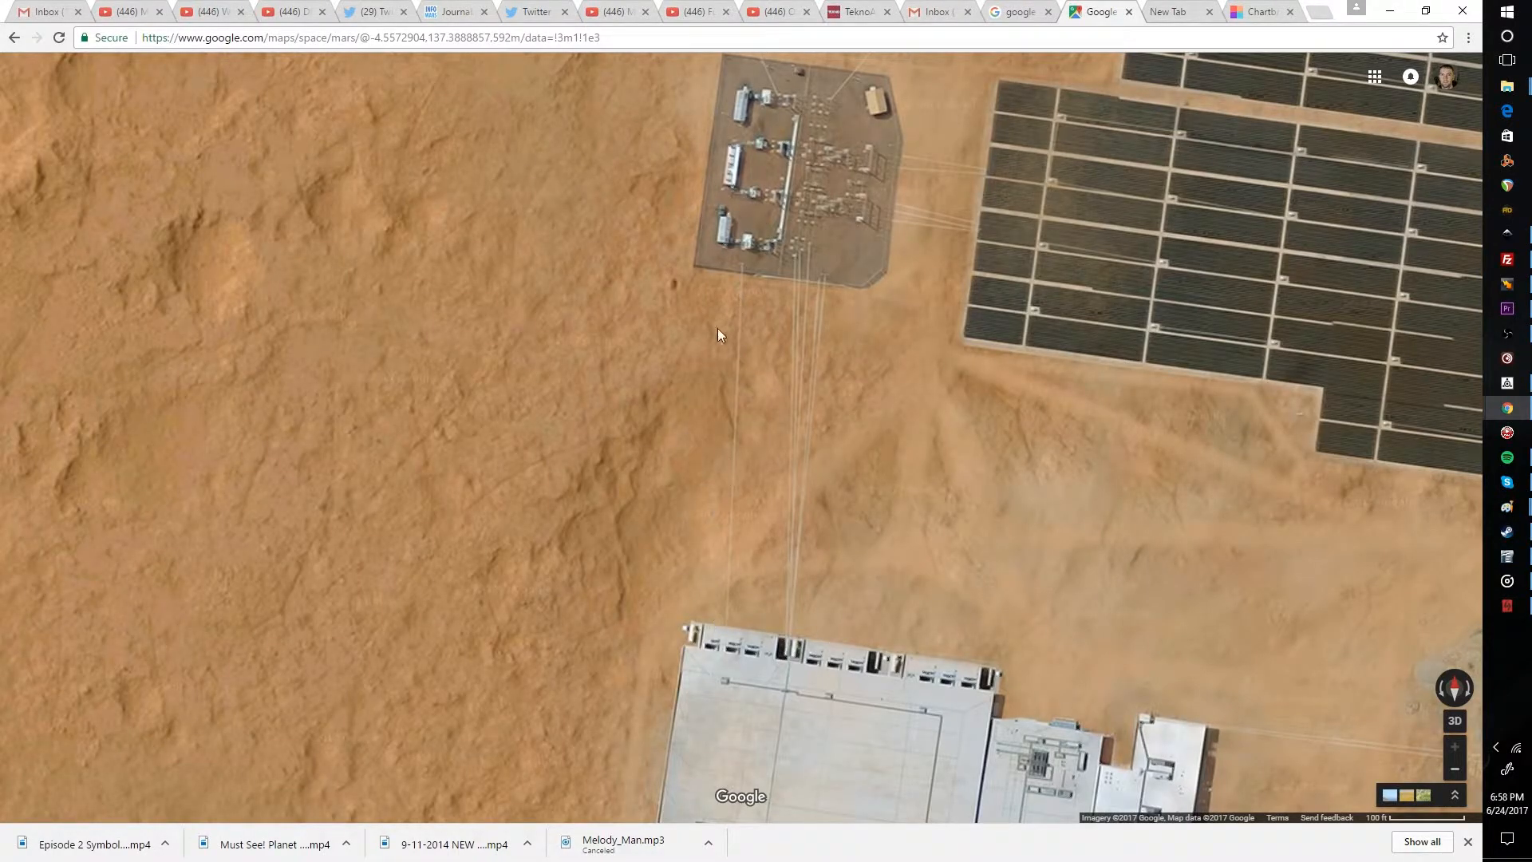
mouse_move(731, 361)
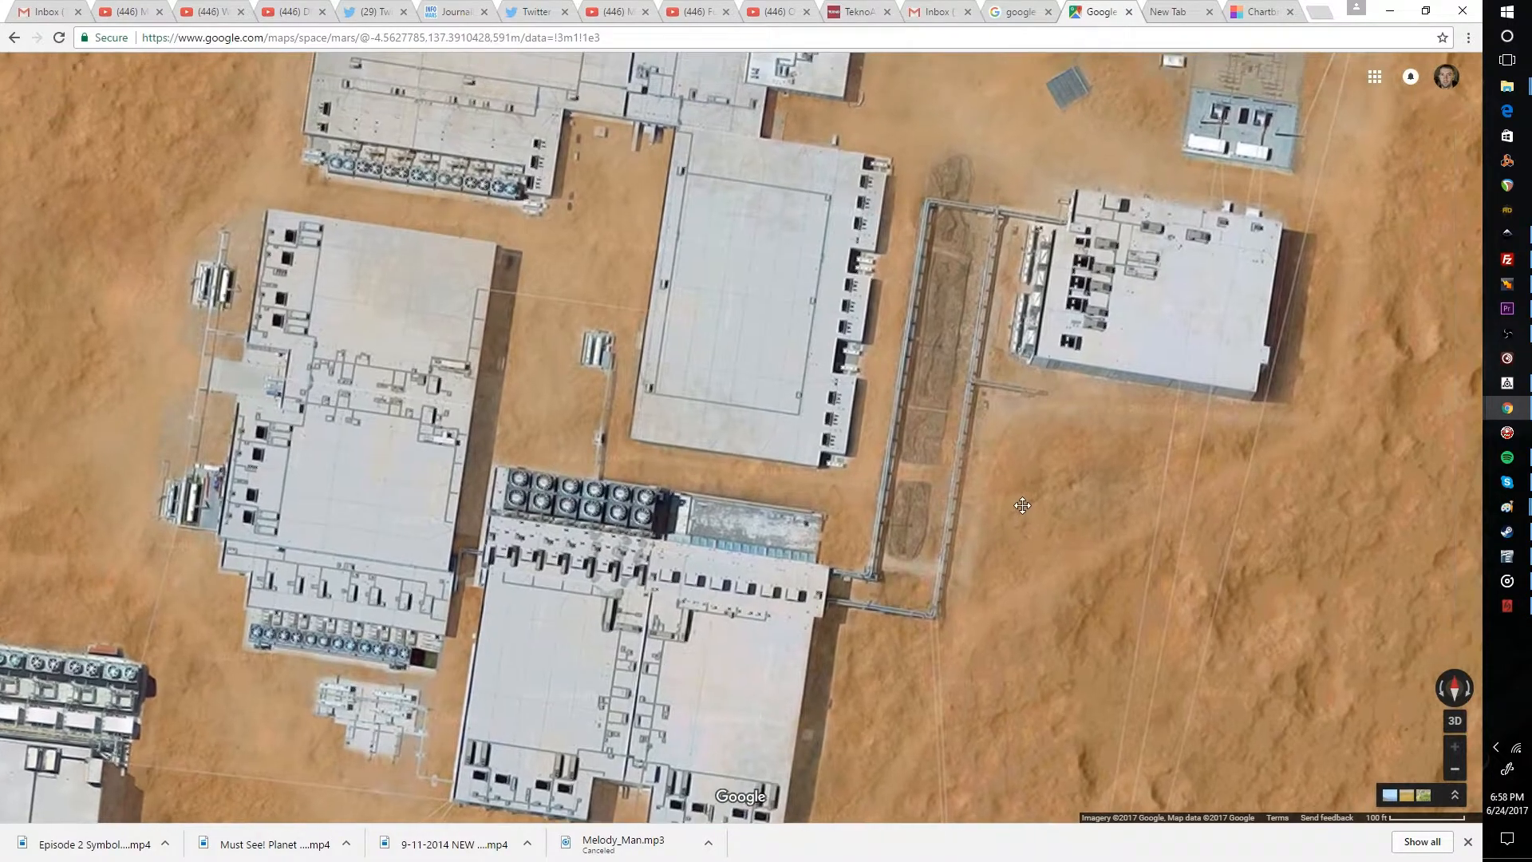
drag(1022, 506, 1191, 782)
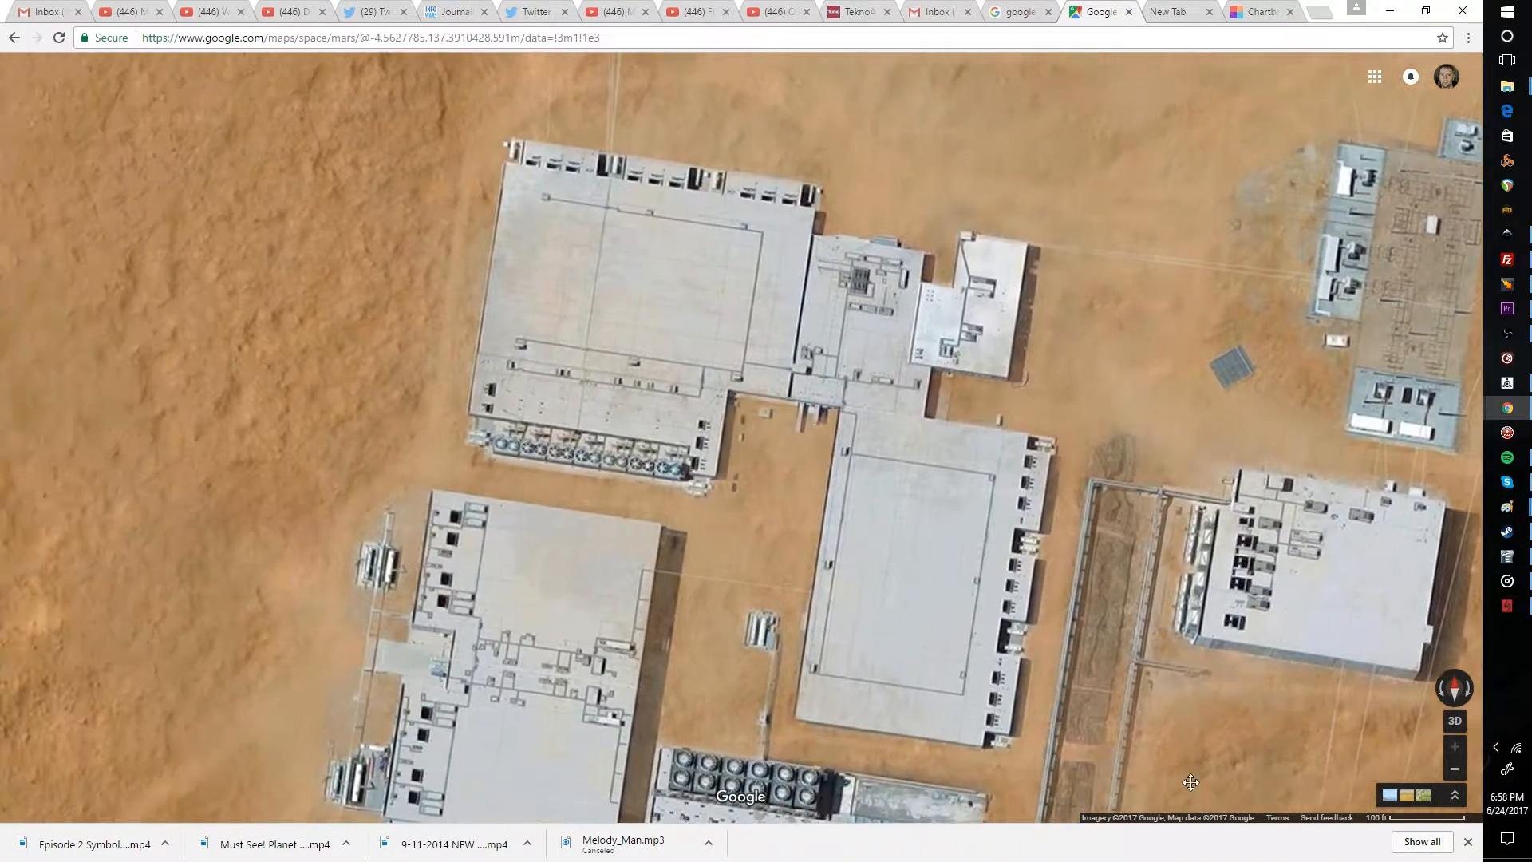
scroll(down, 3)
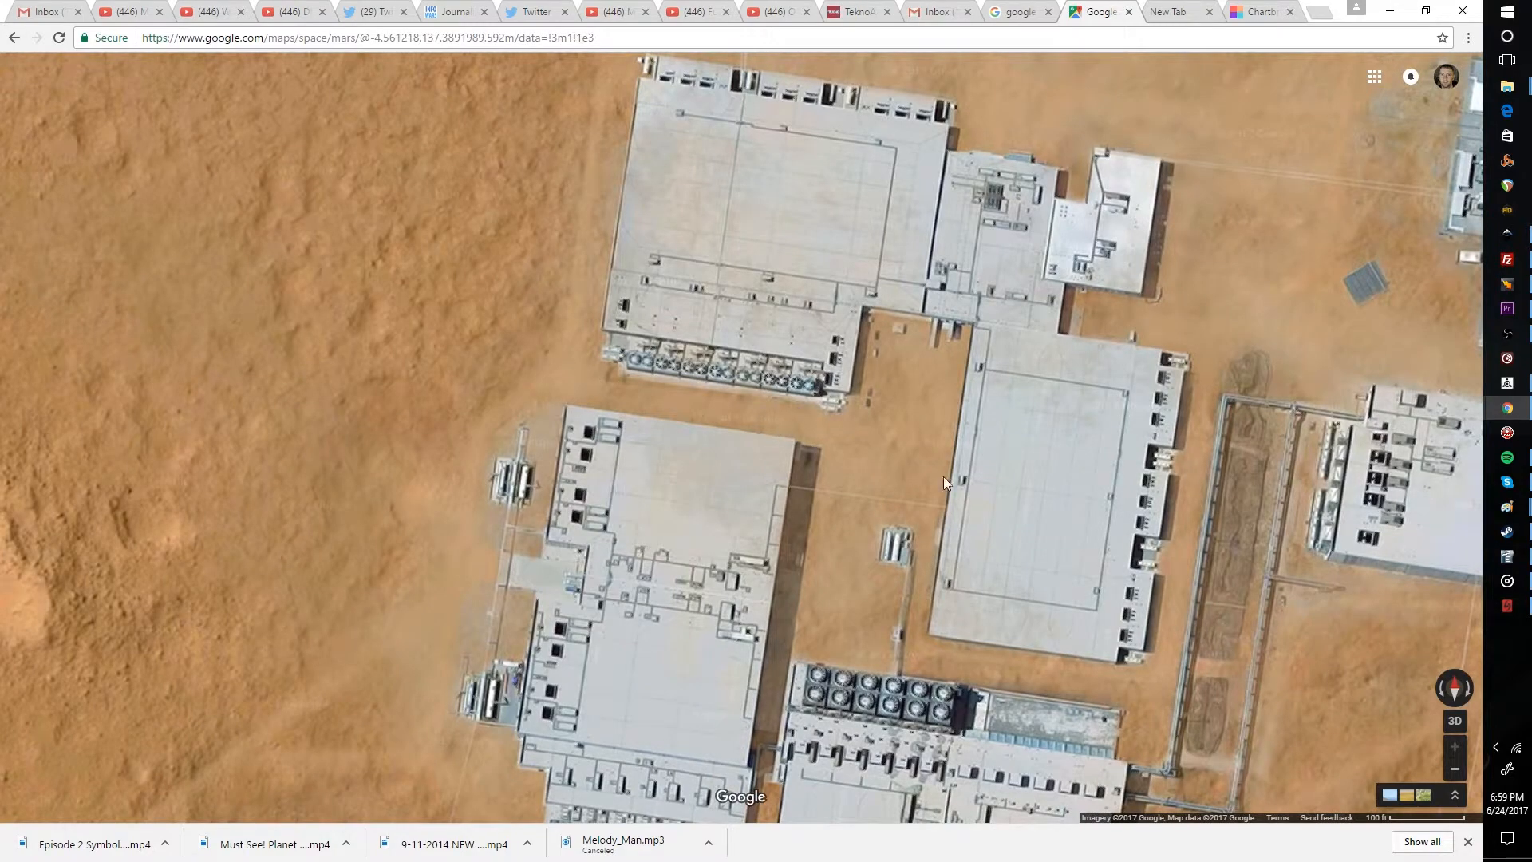
drag(945, 482, 940, 424)
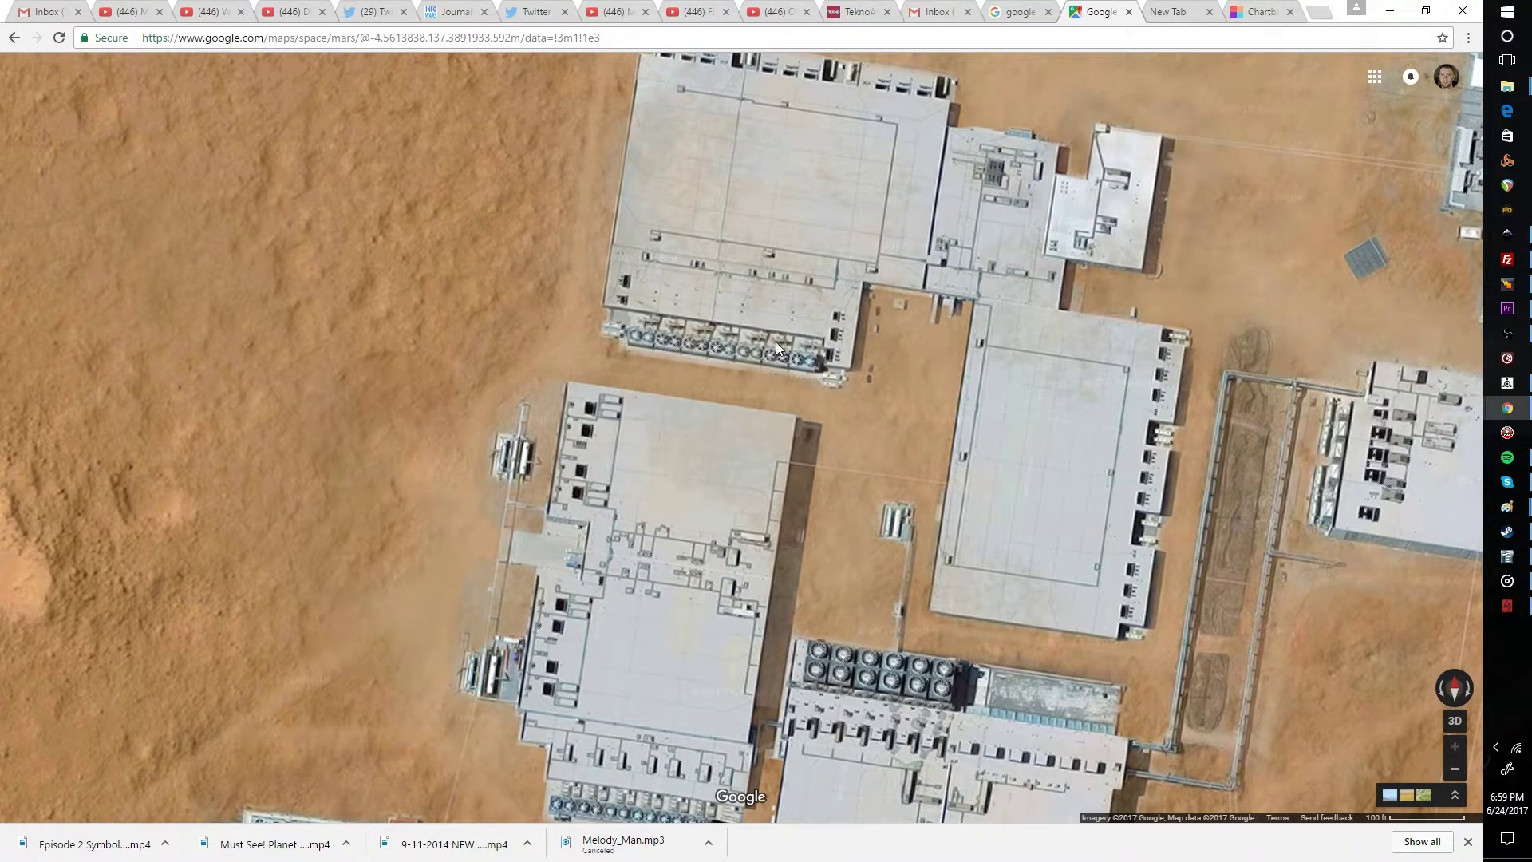
mouse_move(1055, 490)
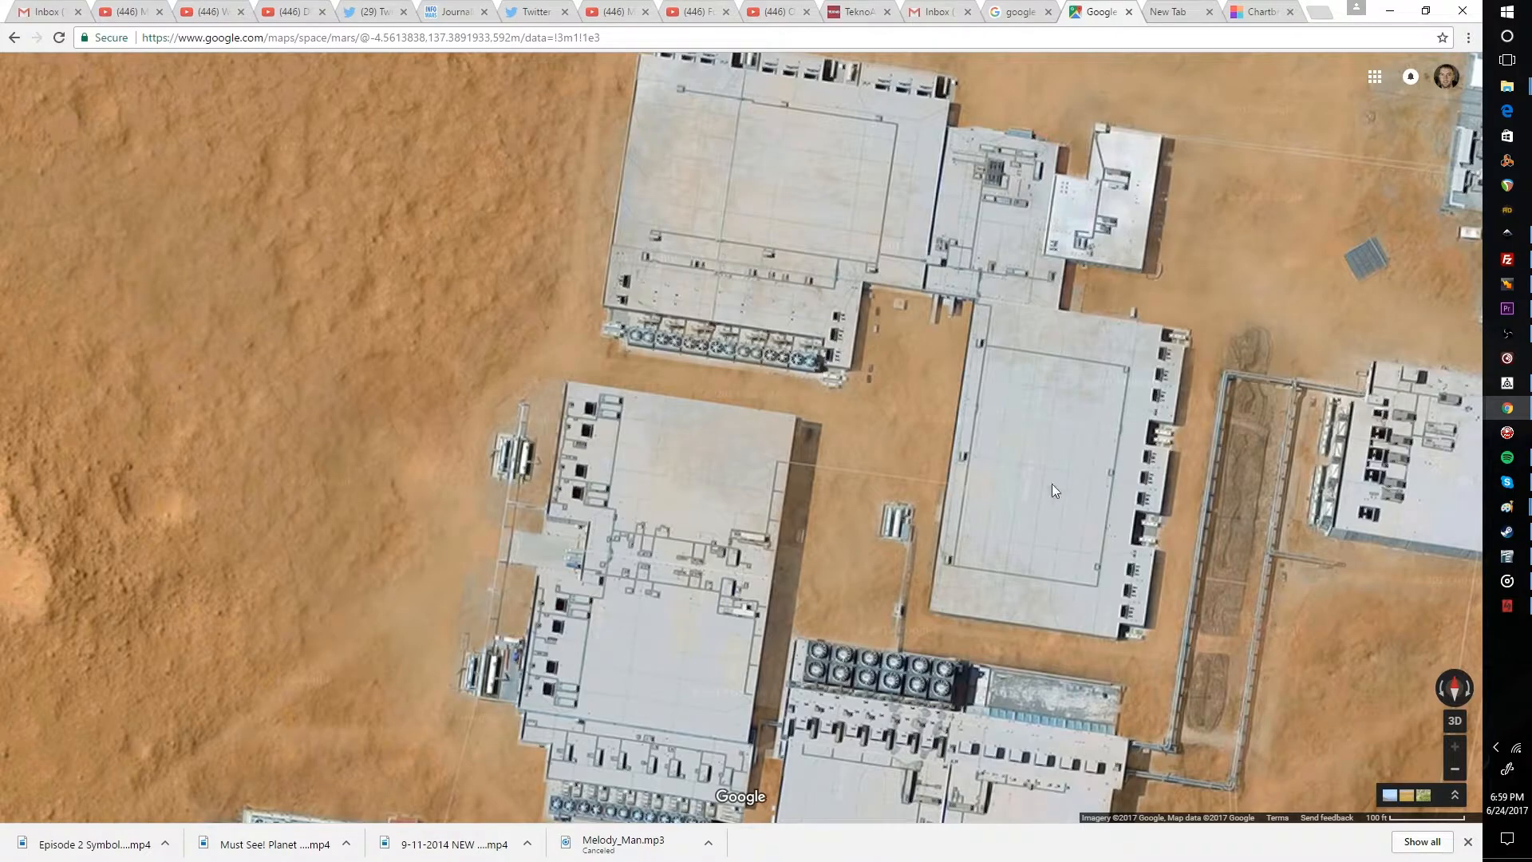
mouse_move(1114, 539)
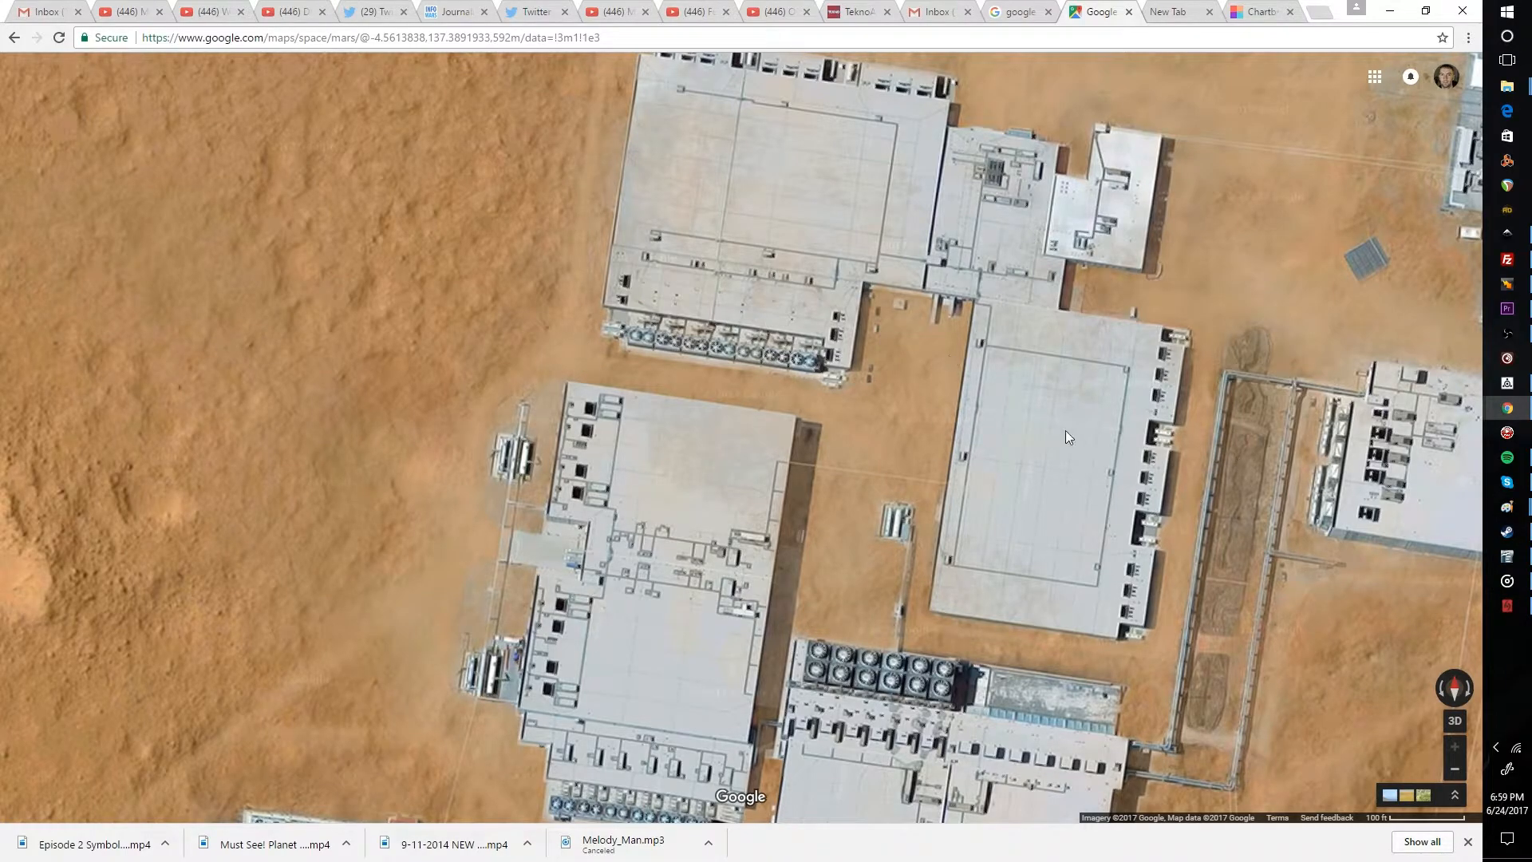
mouse_move(629, 326)
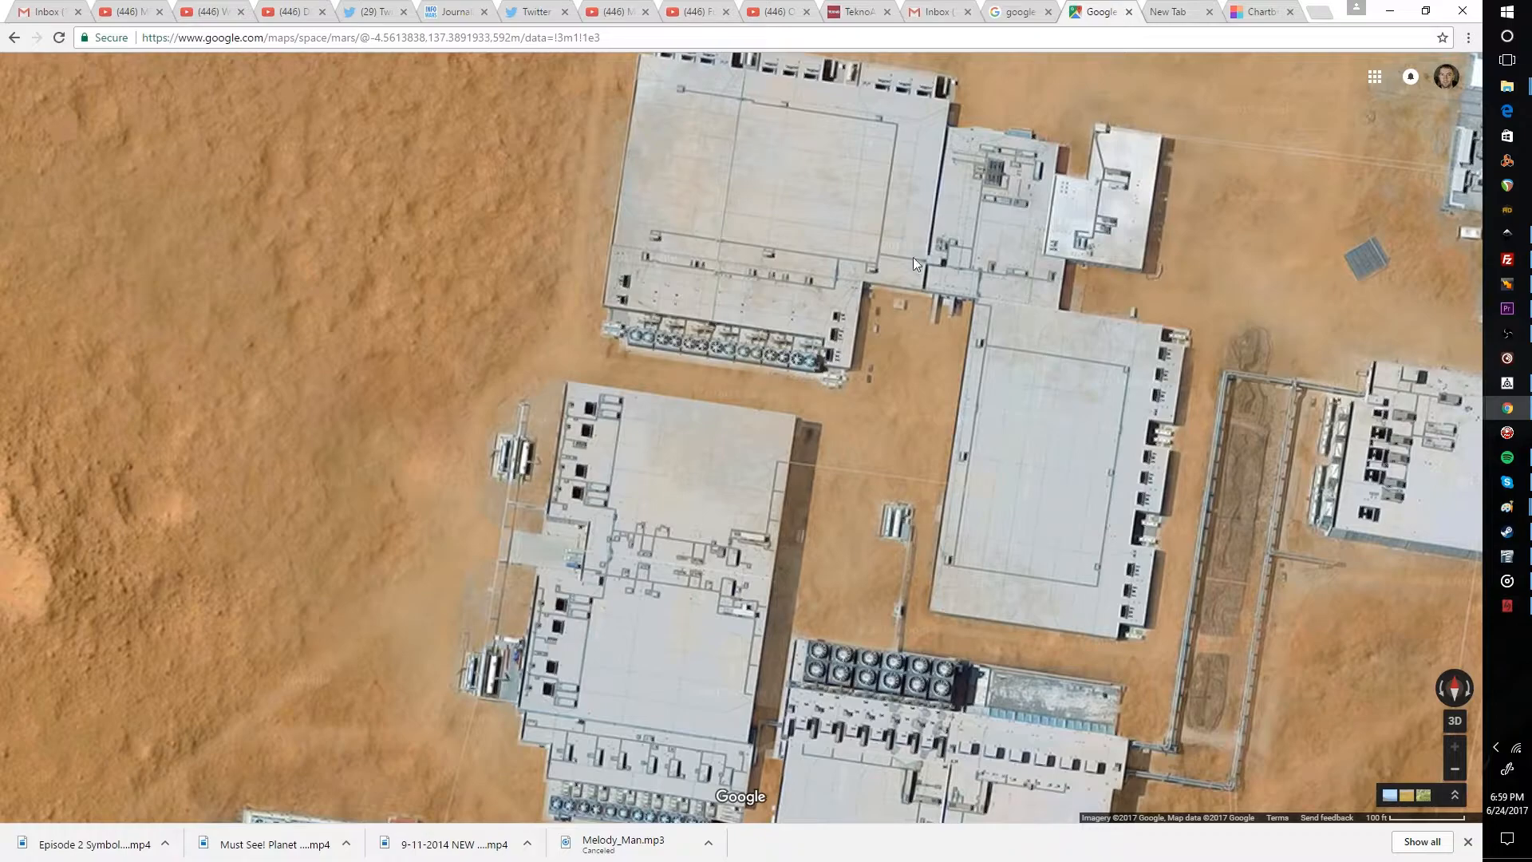
drag(913, 264, 886, 505)
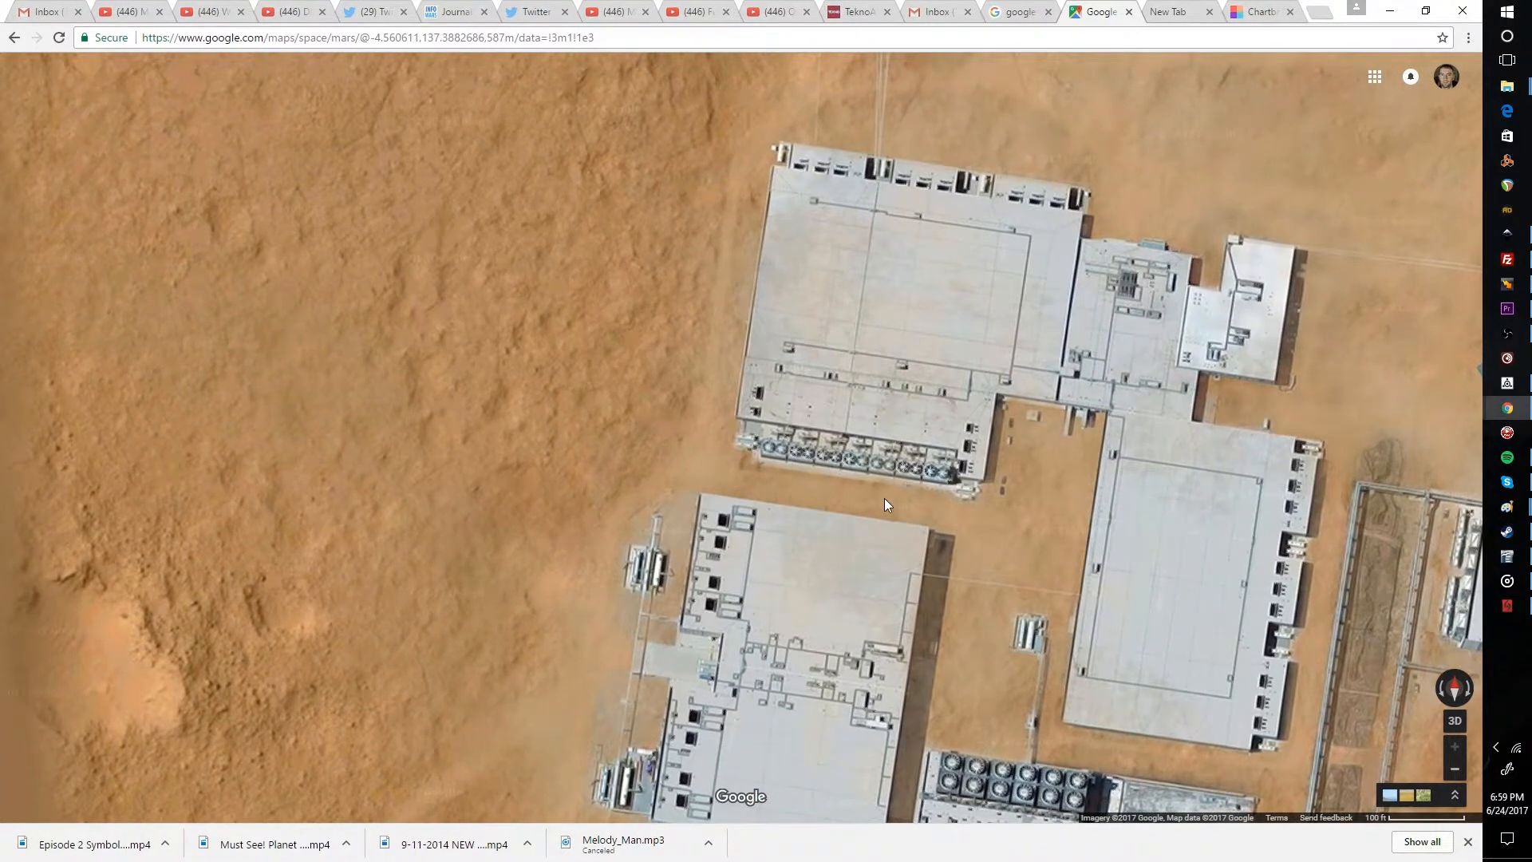
drag(884, 505, 961, 469)
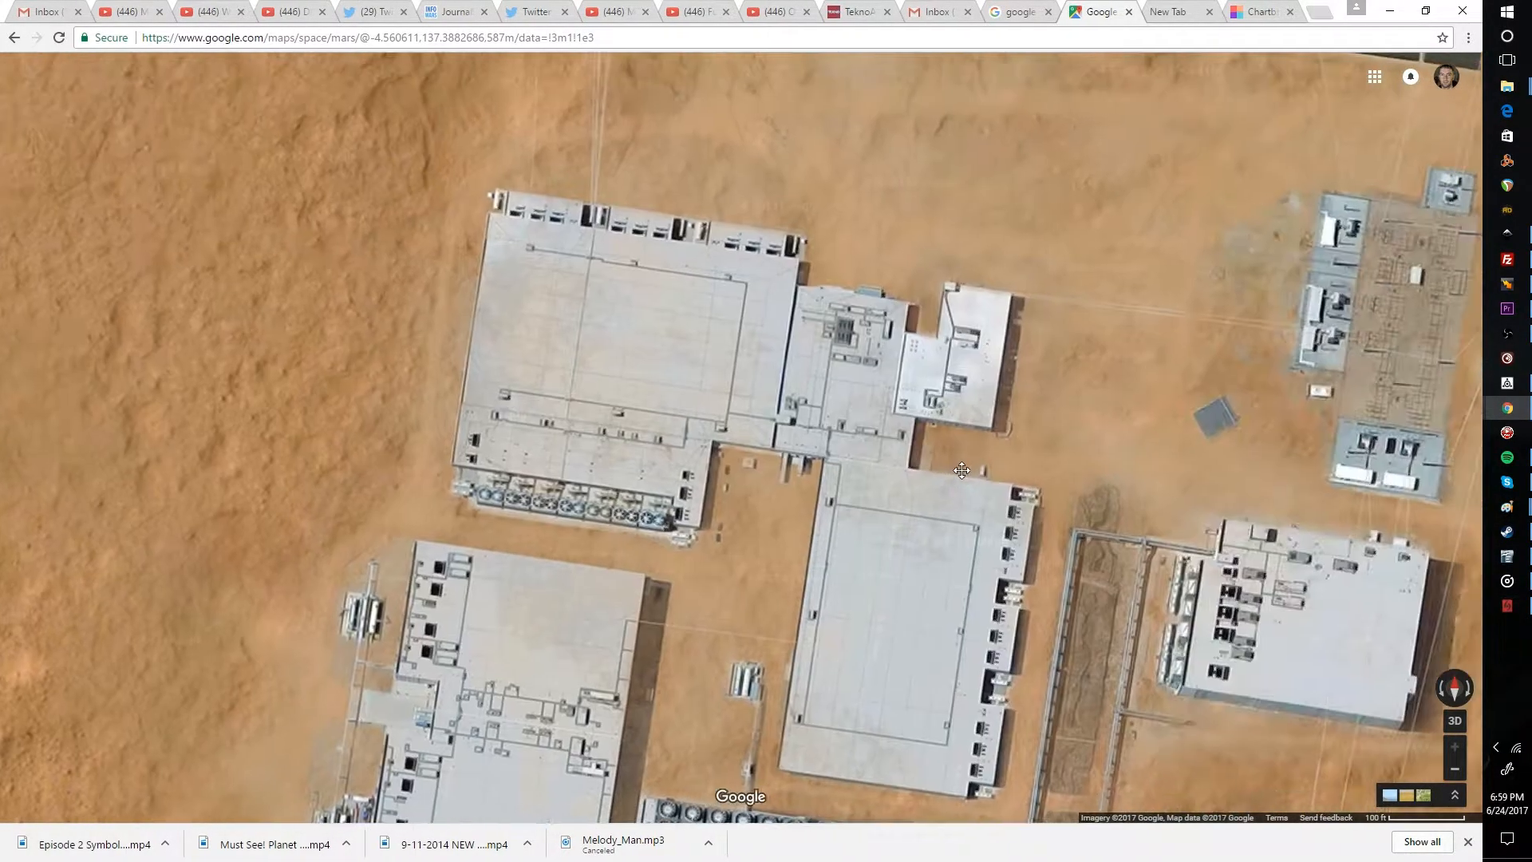
drag(963, 470, 742, 324)
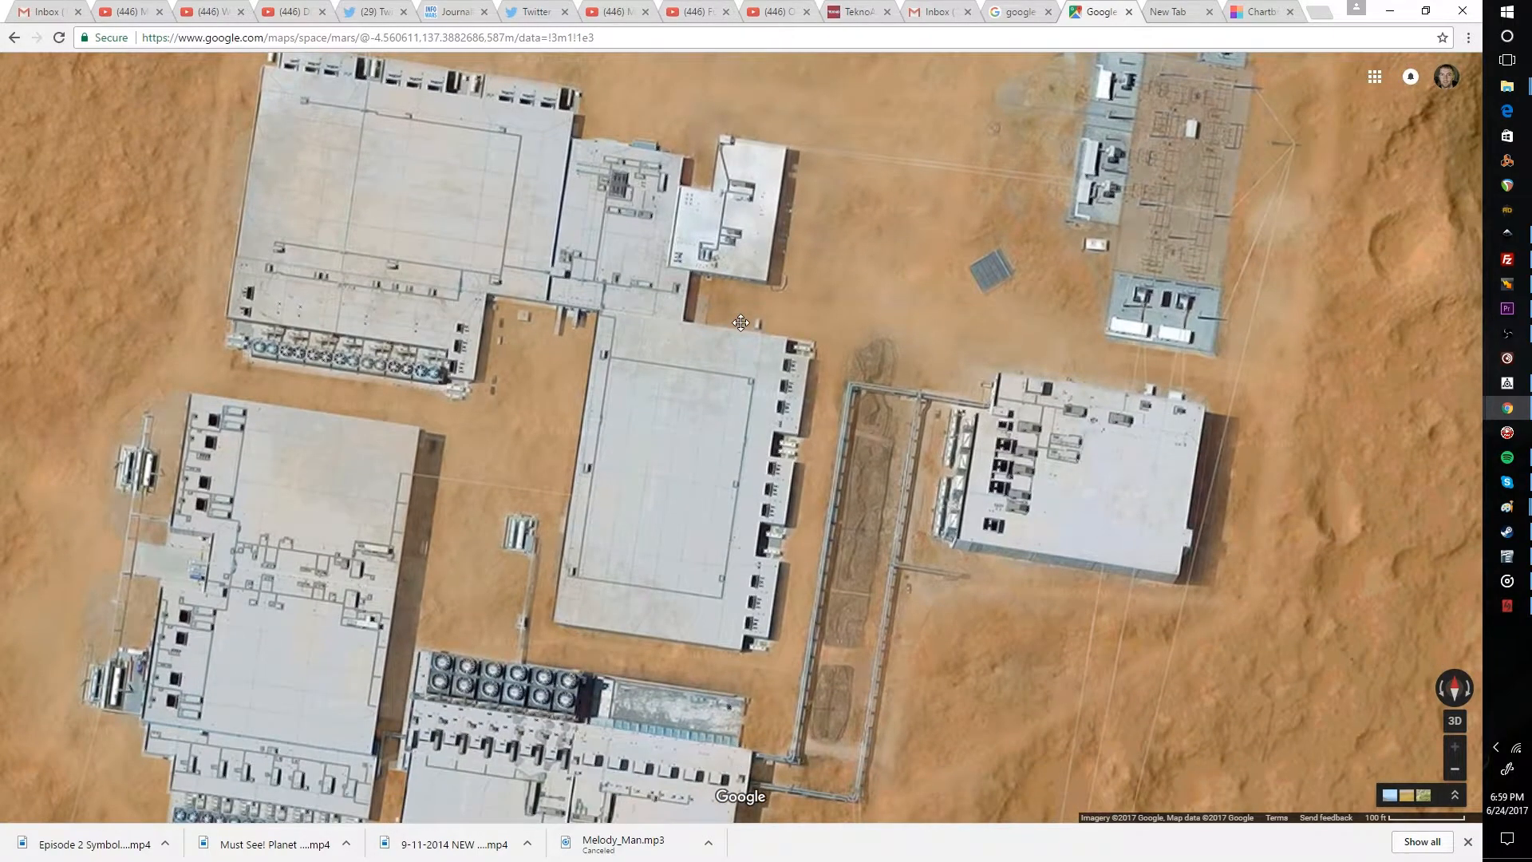
drag(739, 324, 924, 267)
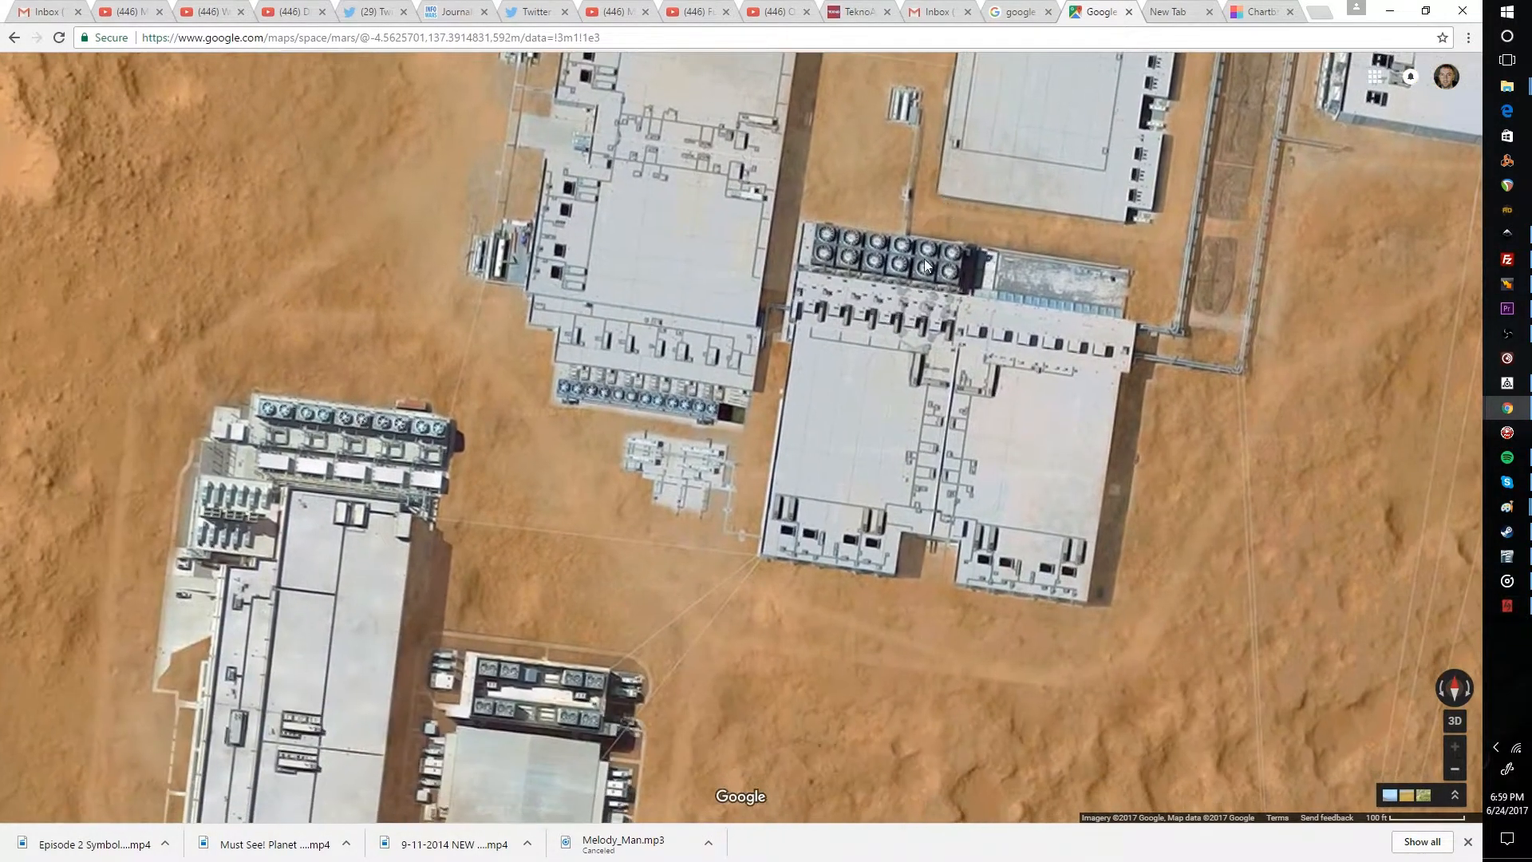
scroll(down, 3)
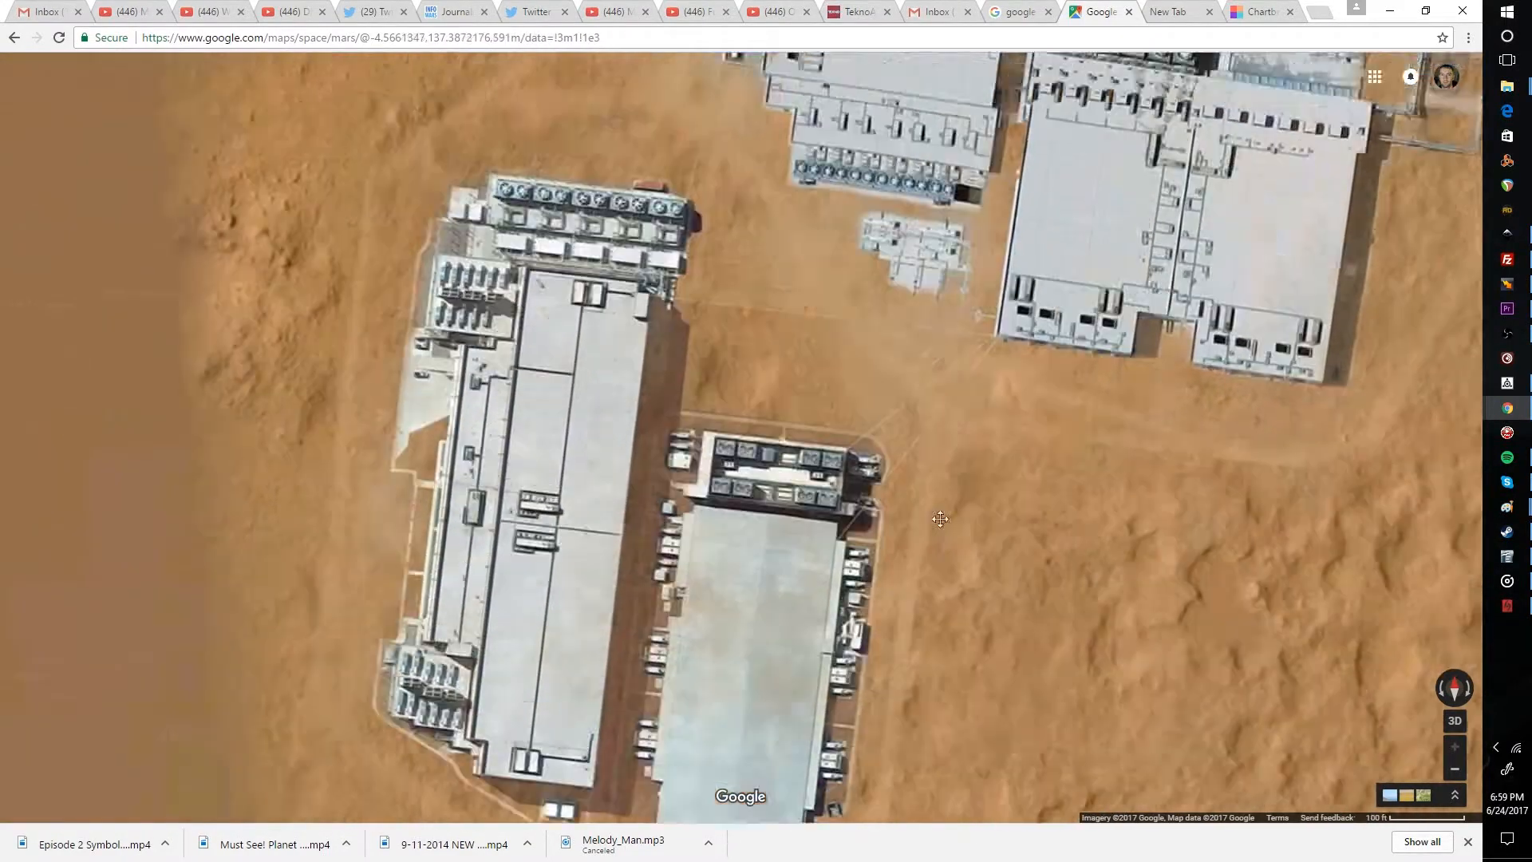
drag(939, 519, 1075, 595)
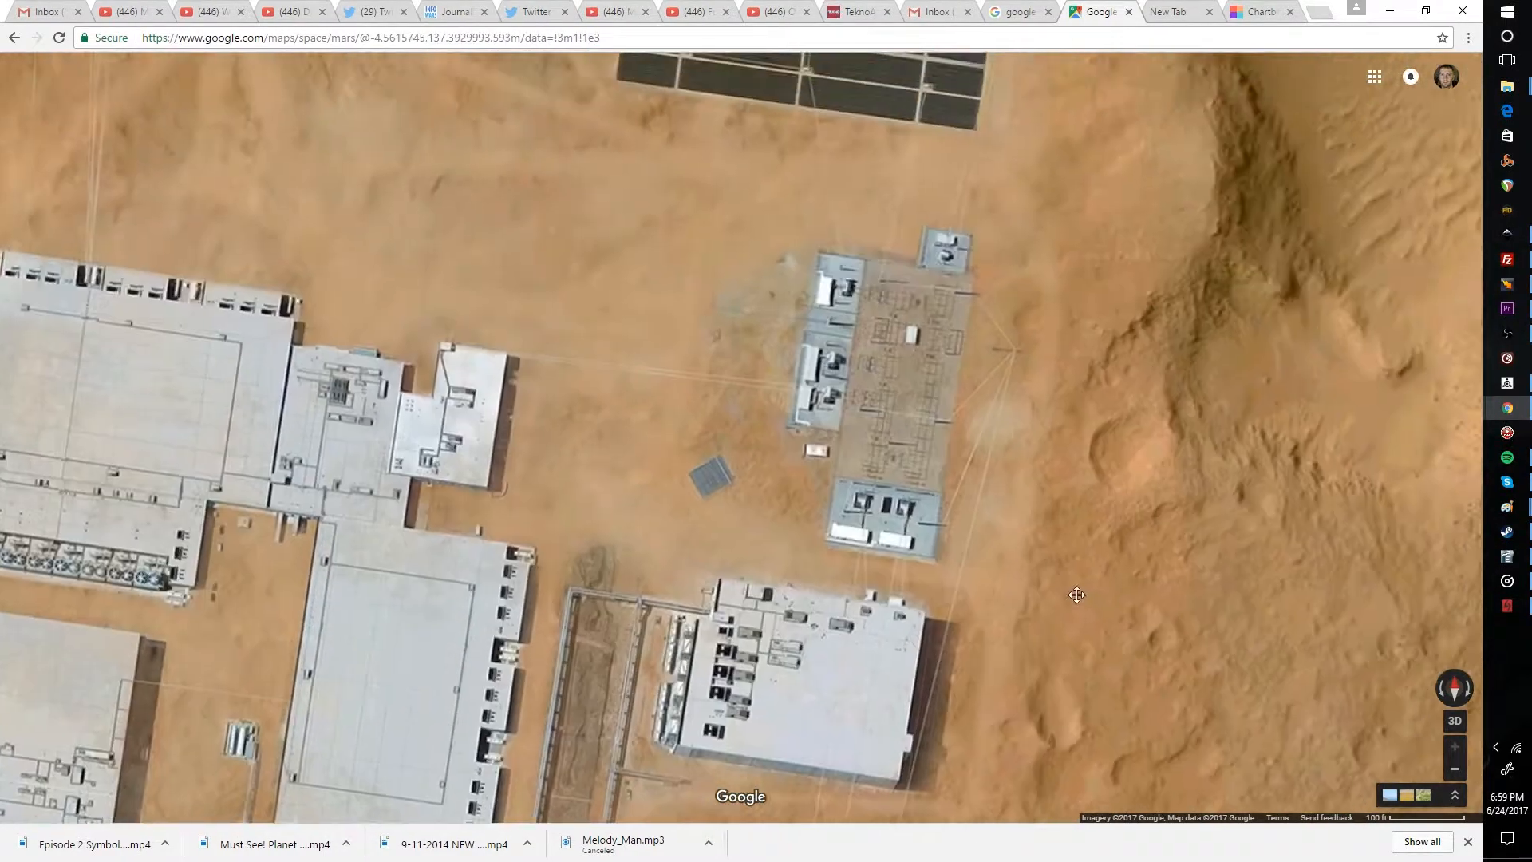
drag(1075, 596, 901, 460)
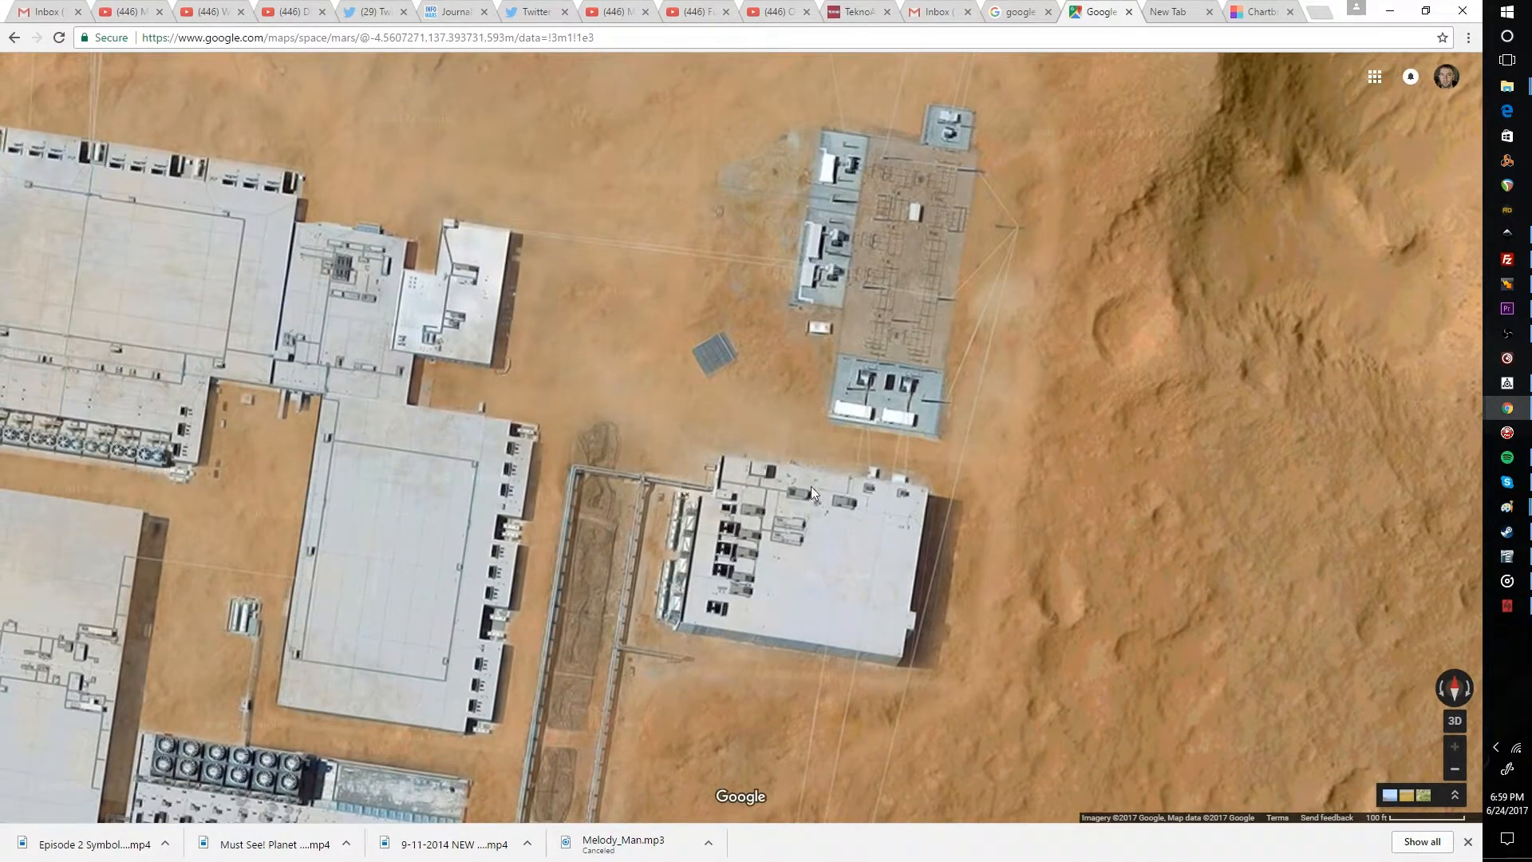
drag(811, 493, 1055, 562)
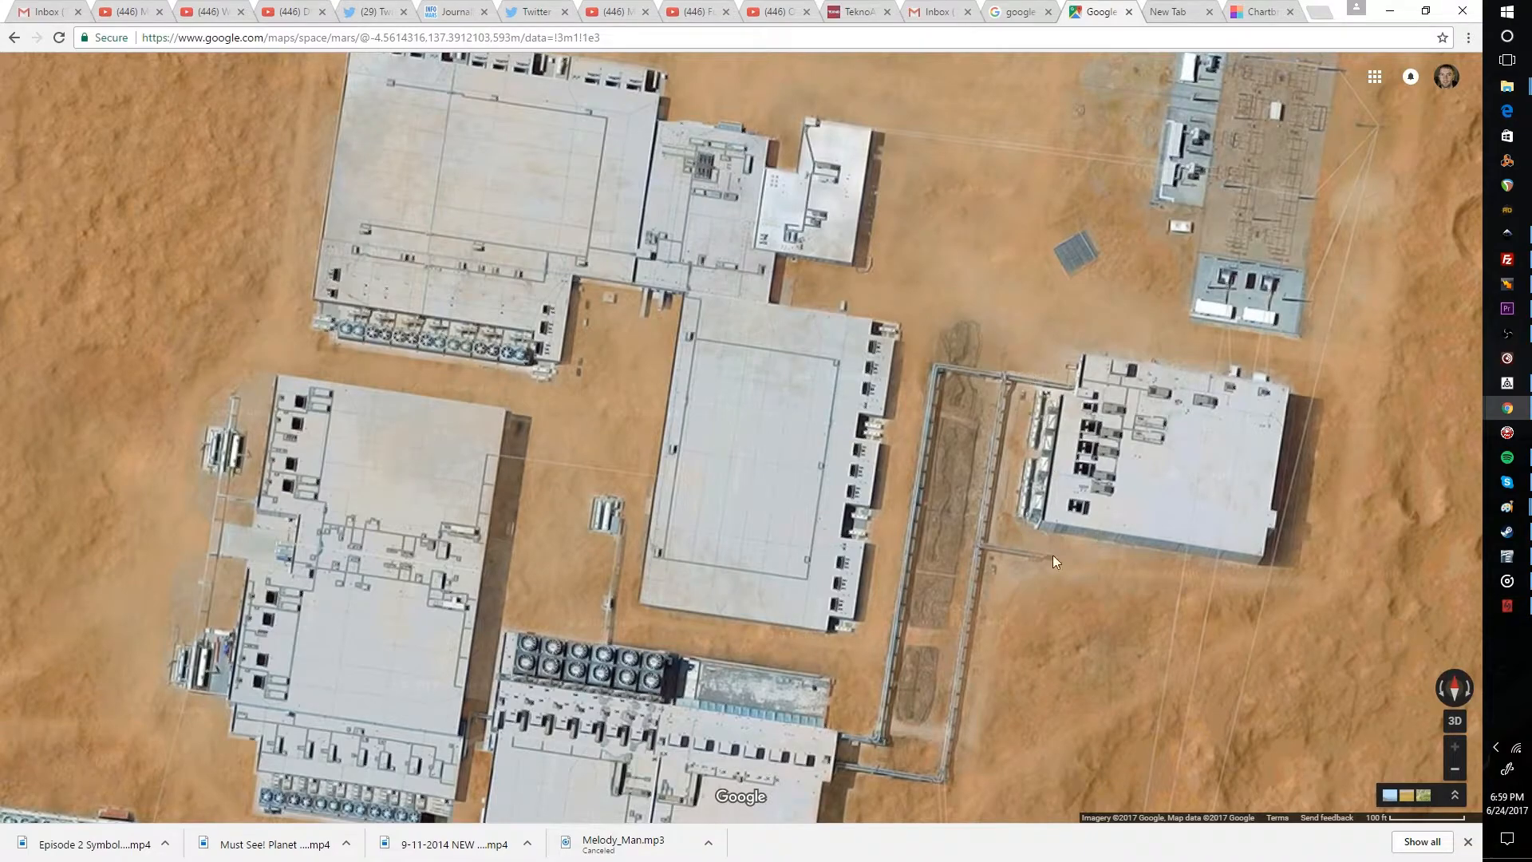
drag(1055, 562, 1122, 459)
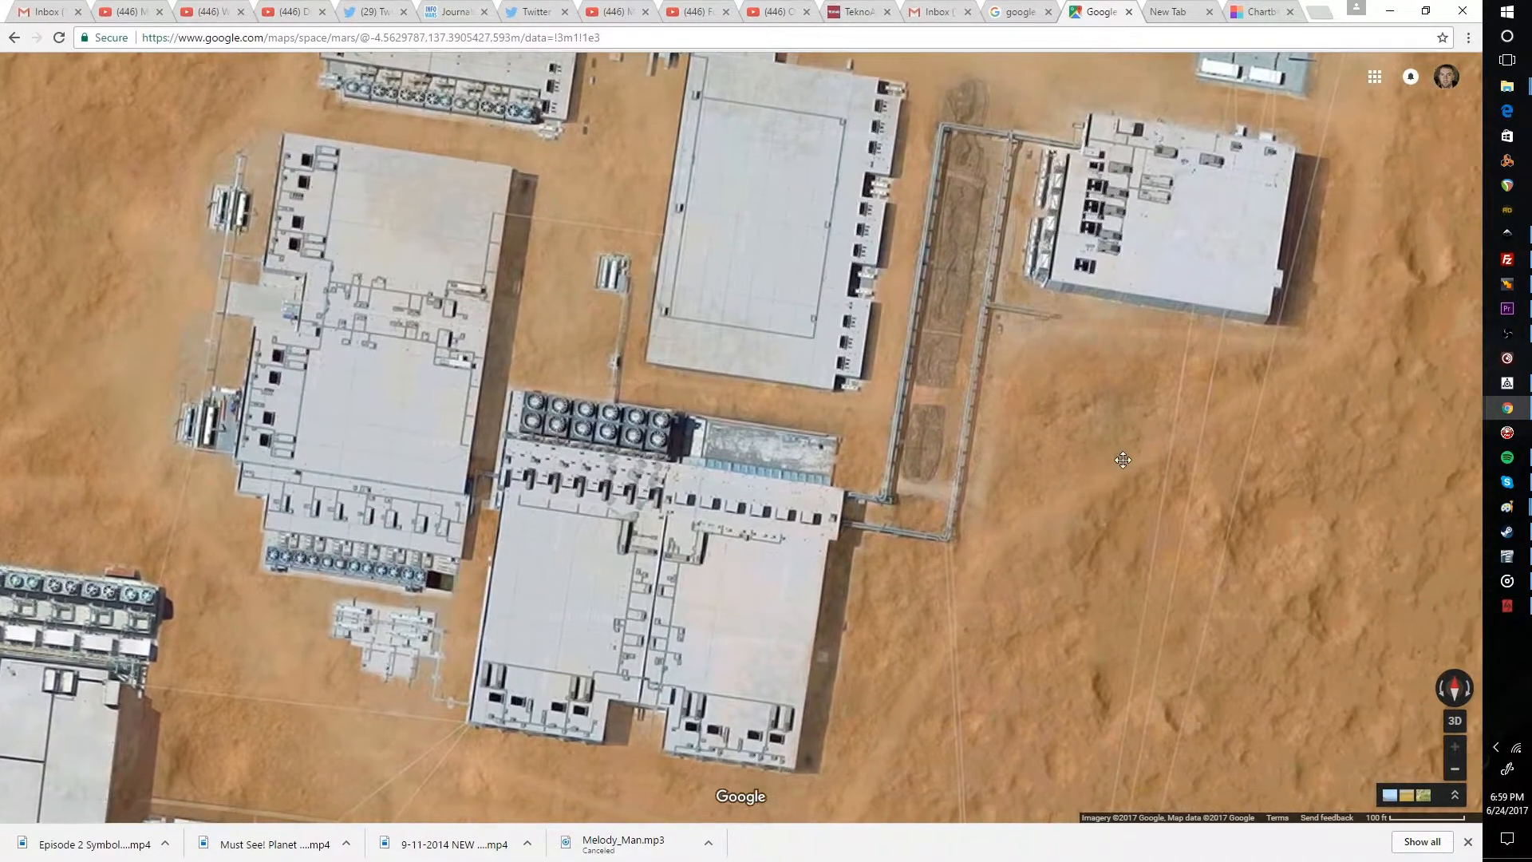
drag(1122, 460, 974, 343)
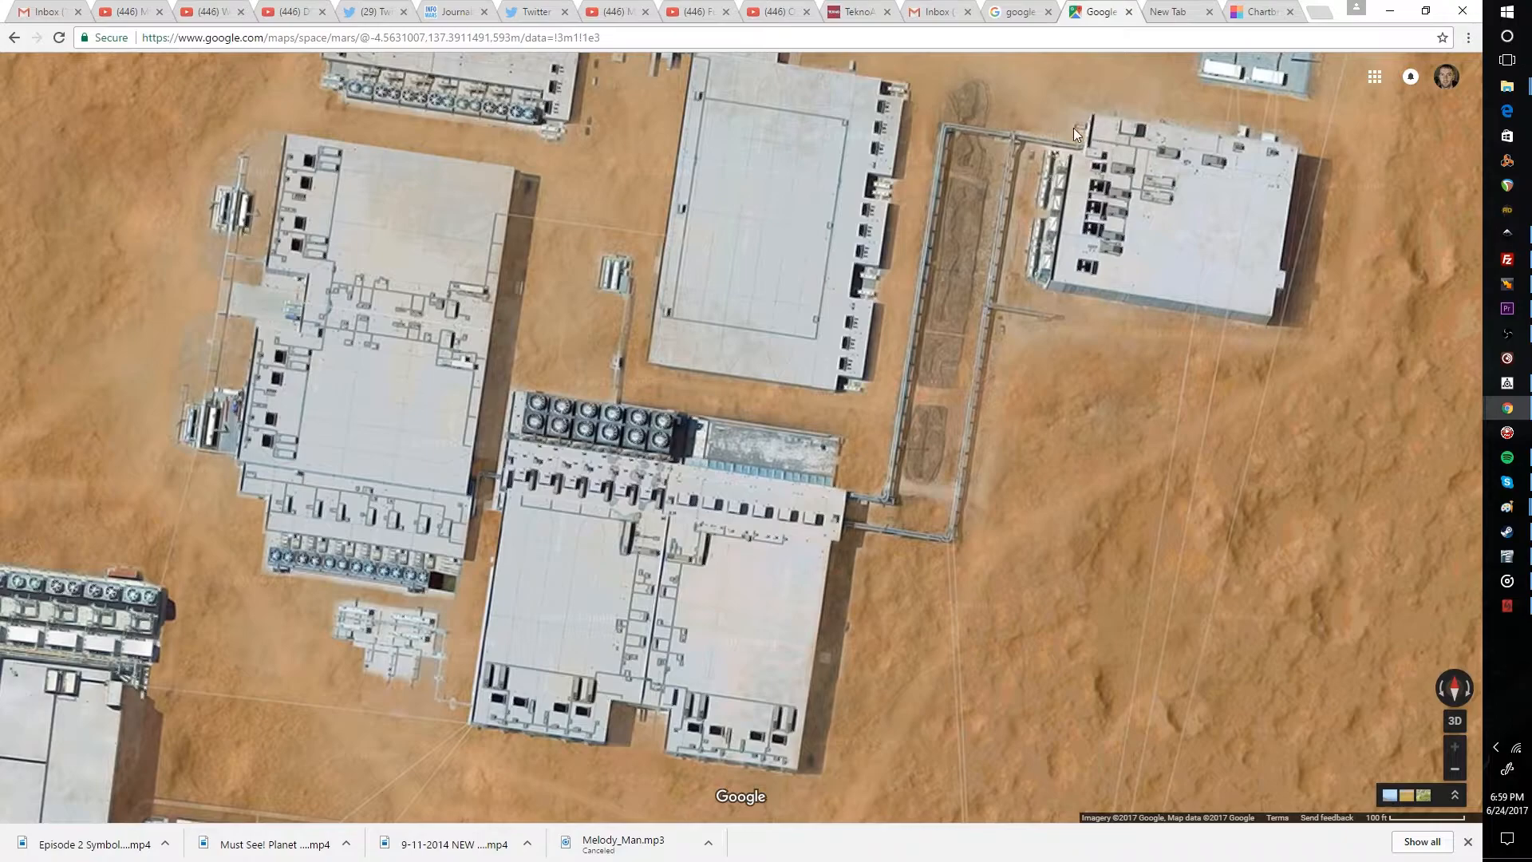
mouse_move(1340, 248)
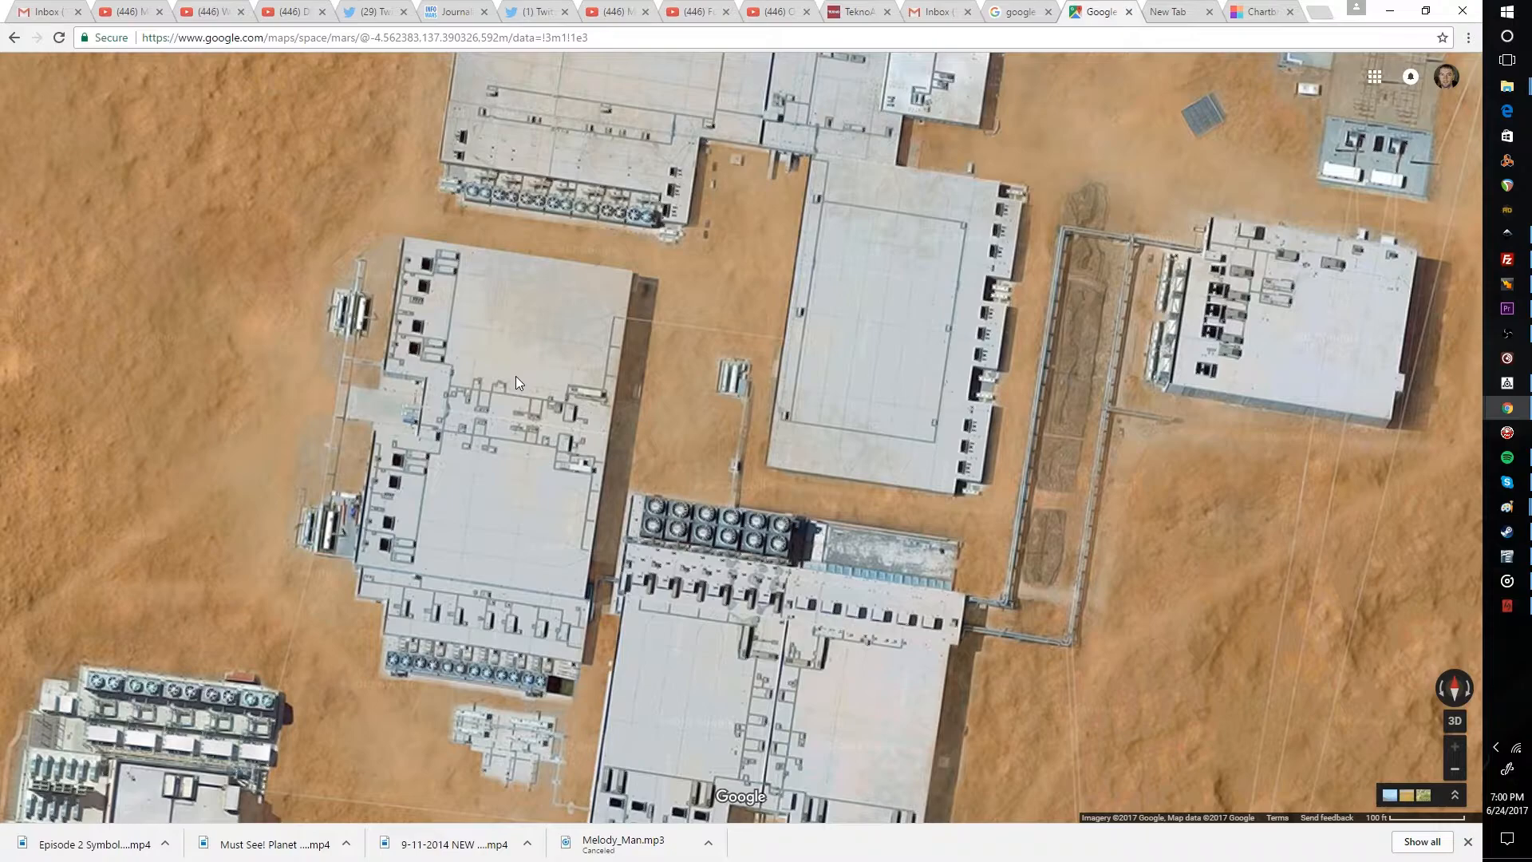
mouse_move(578, 375)
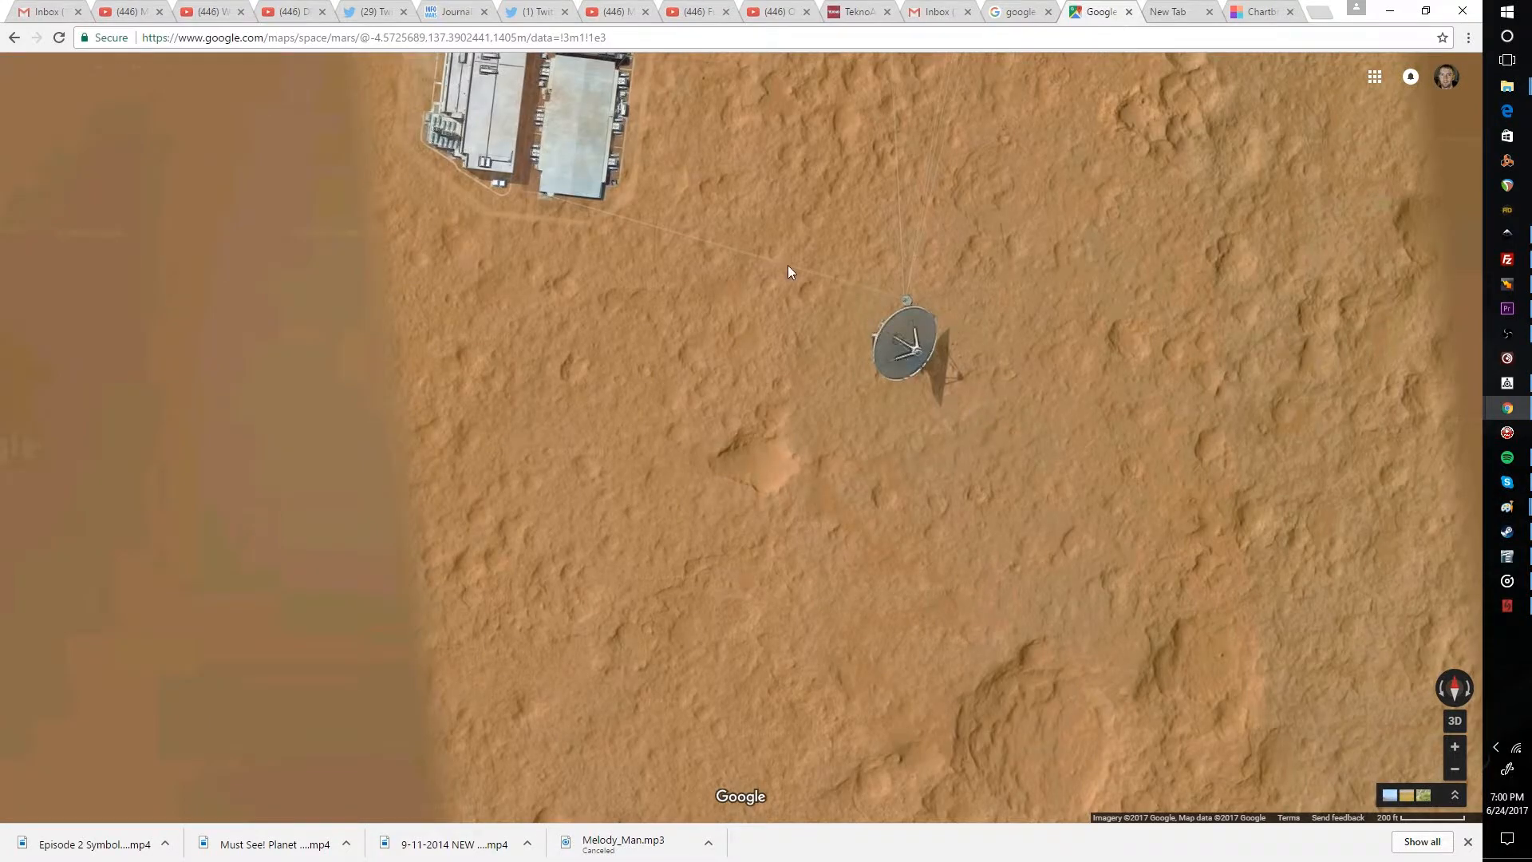
mouse_move(529, 278)
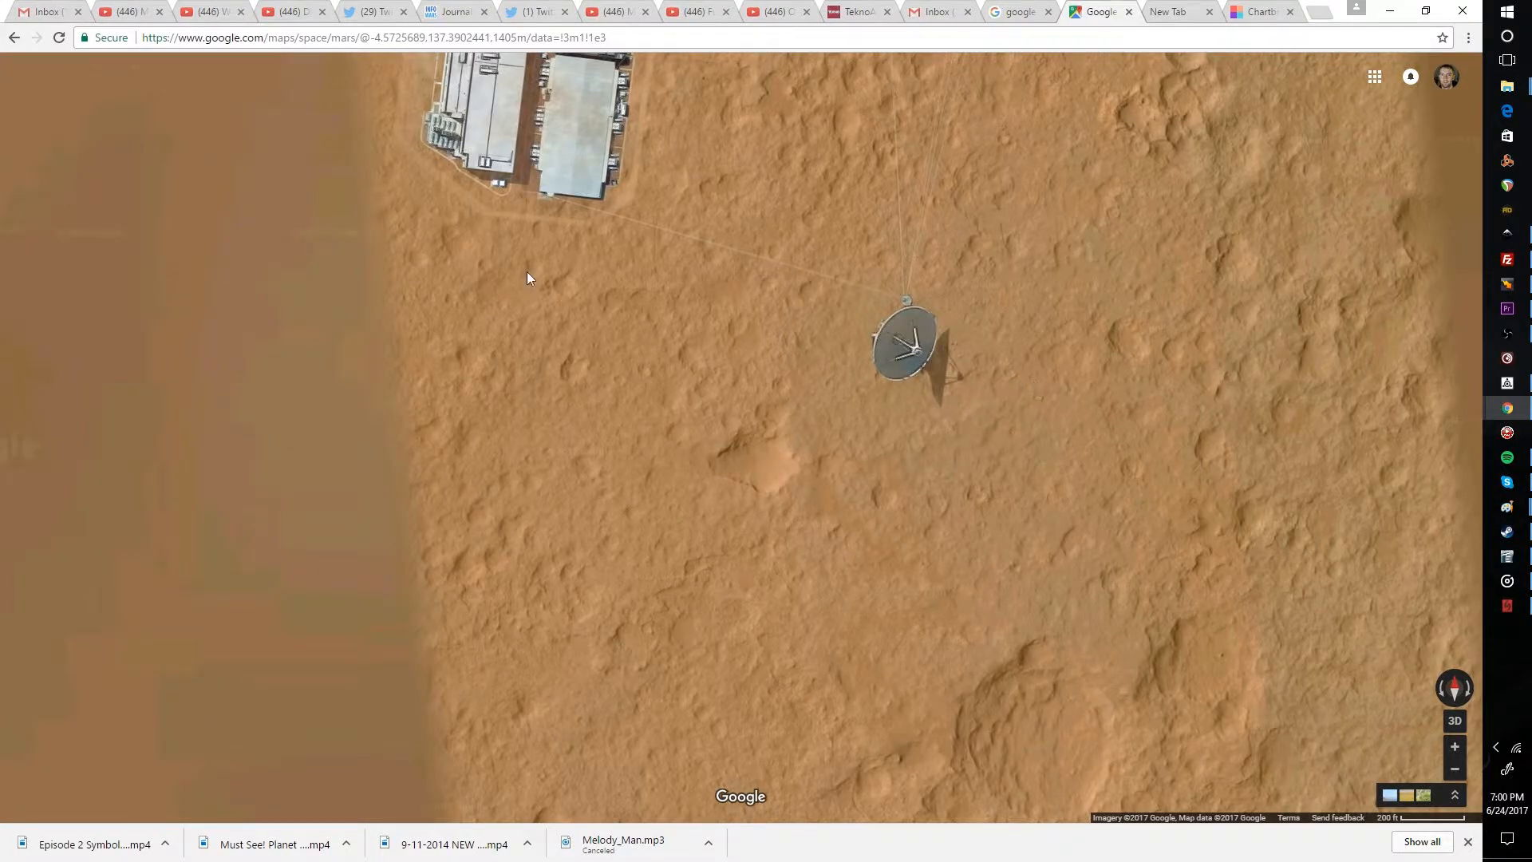
mouse_move(594, 70)
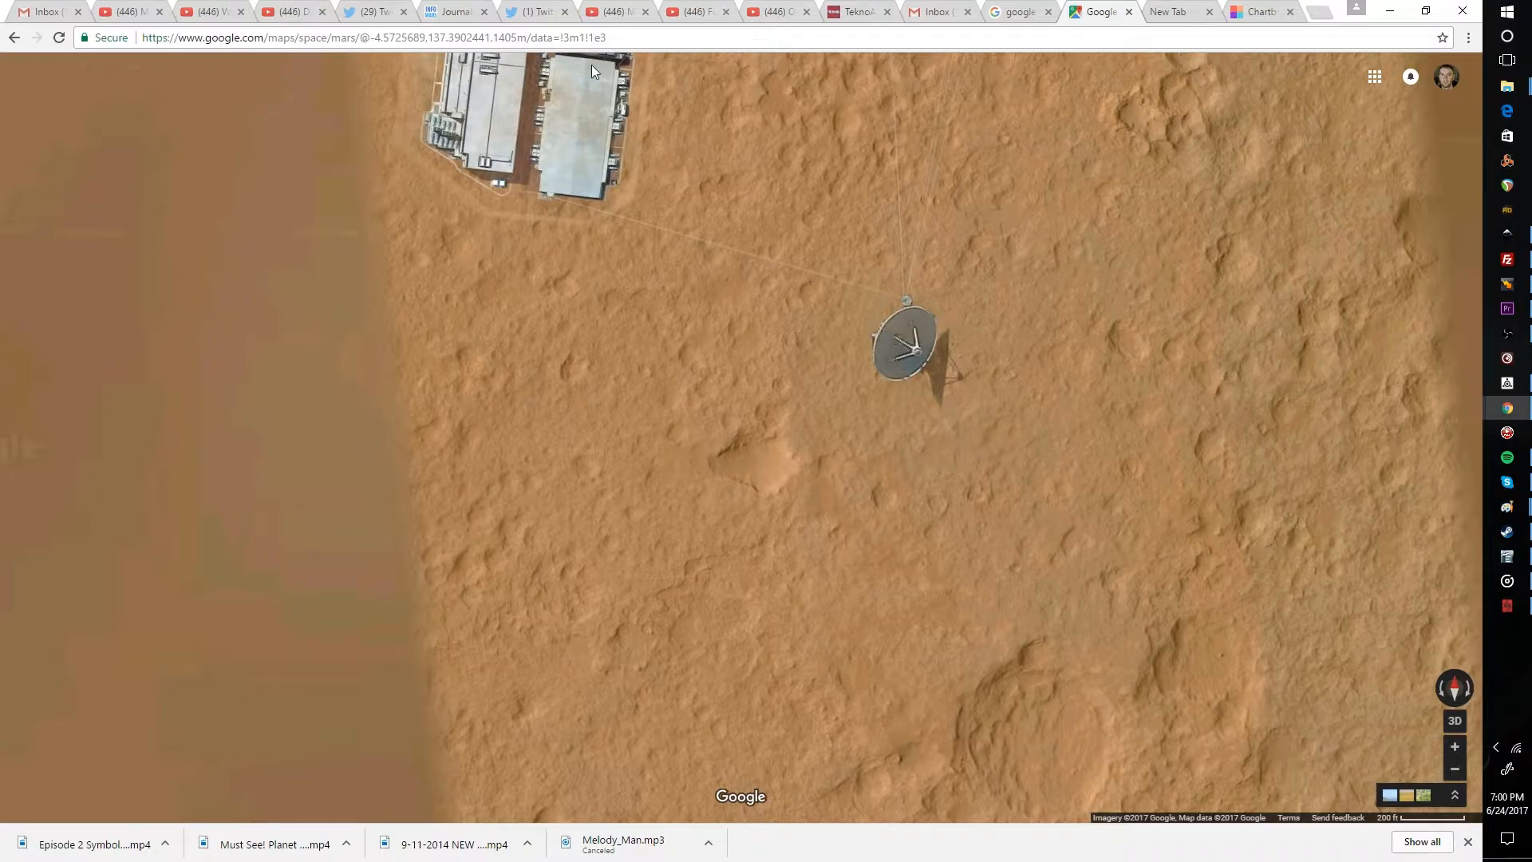
mouse_move(1089, 447)
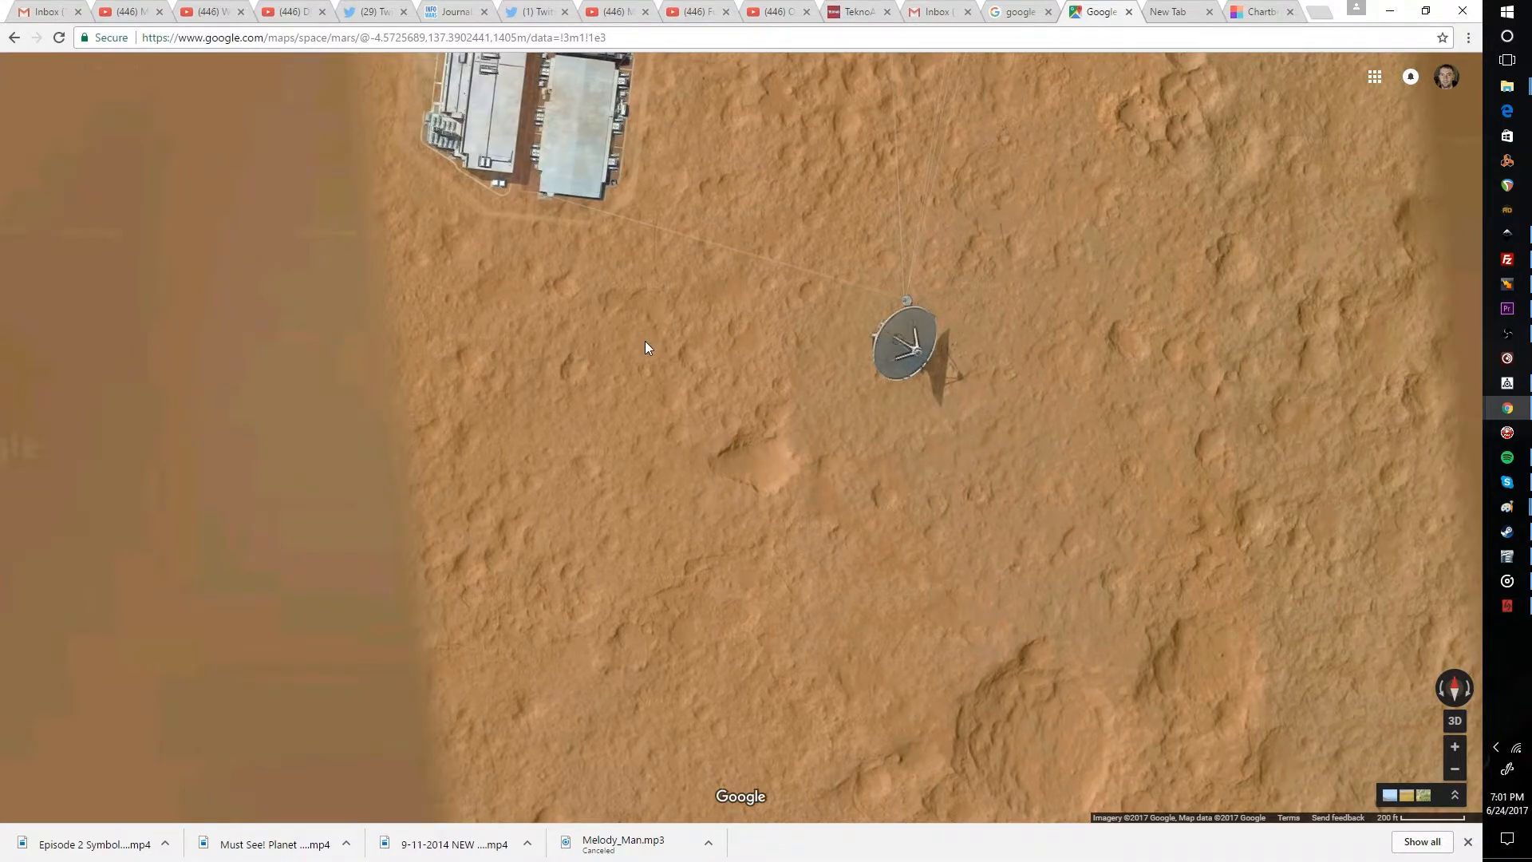
mouse_move(766, 262)
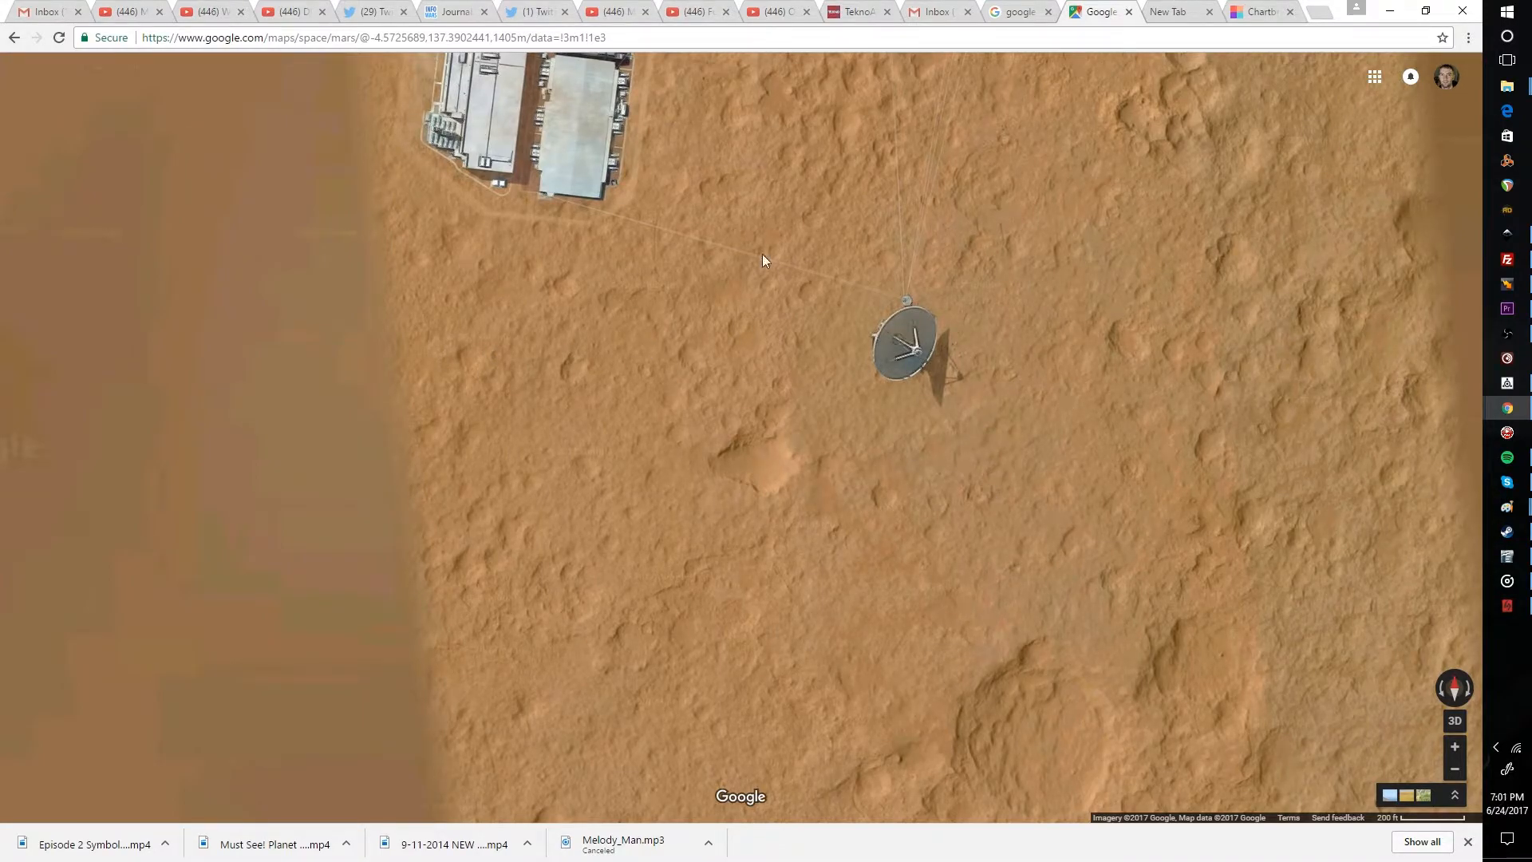
mouse_move(1318, 158)
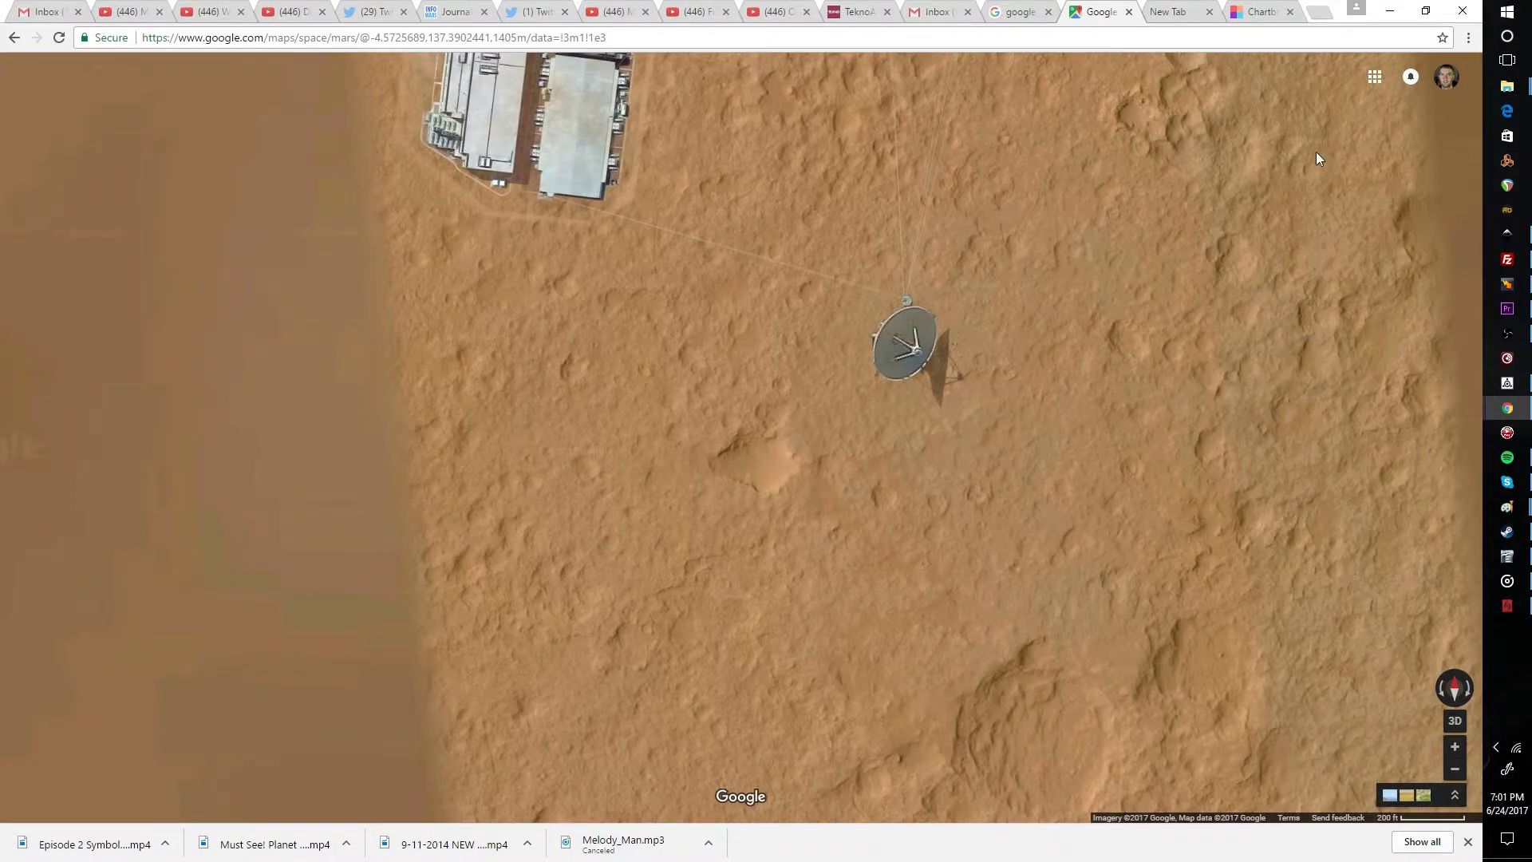
mouse_move(998, 377)
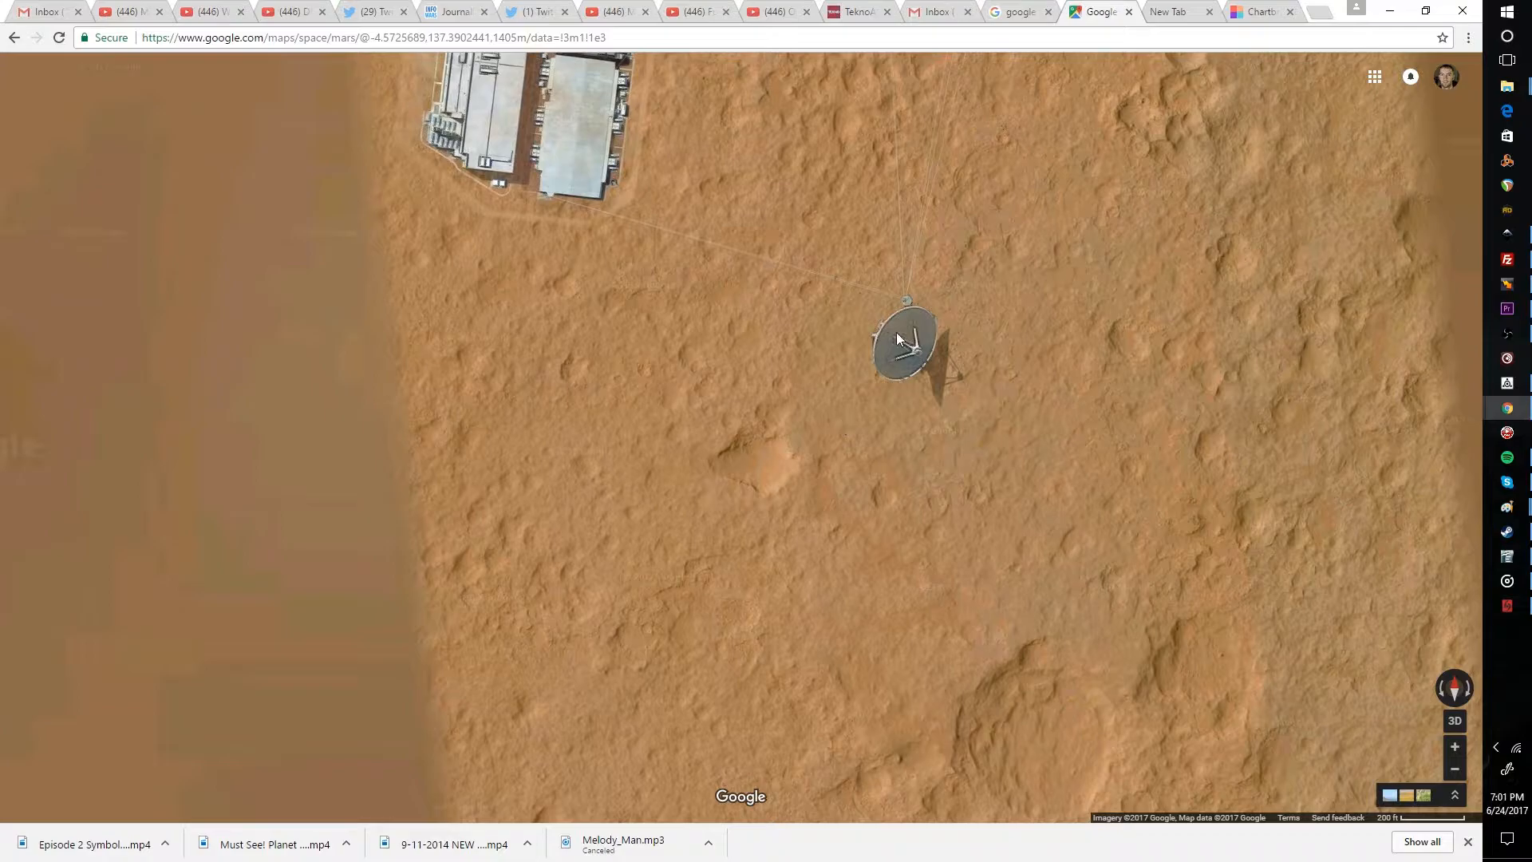
mouse_move(1122, 463)
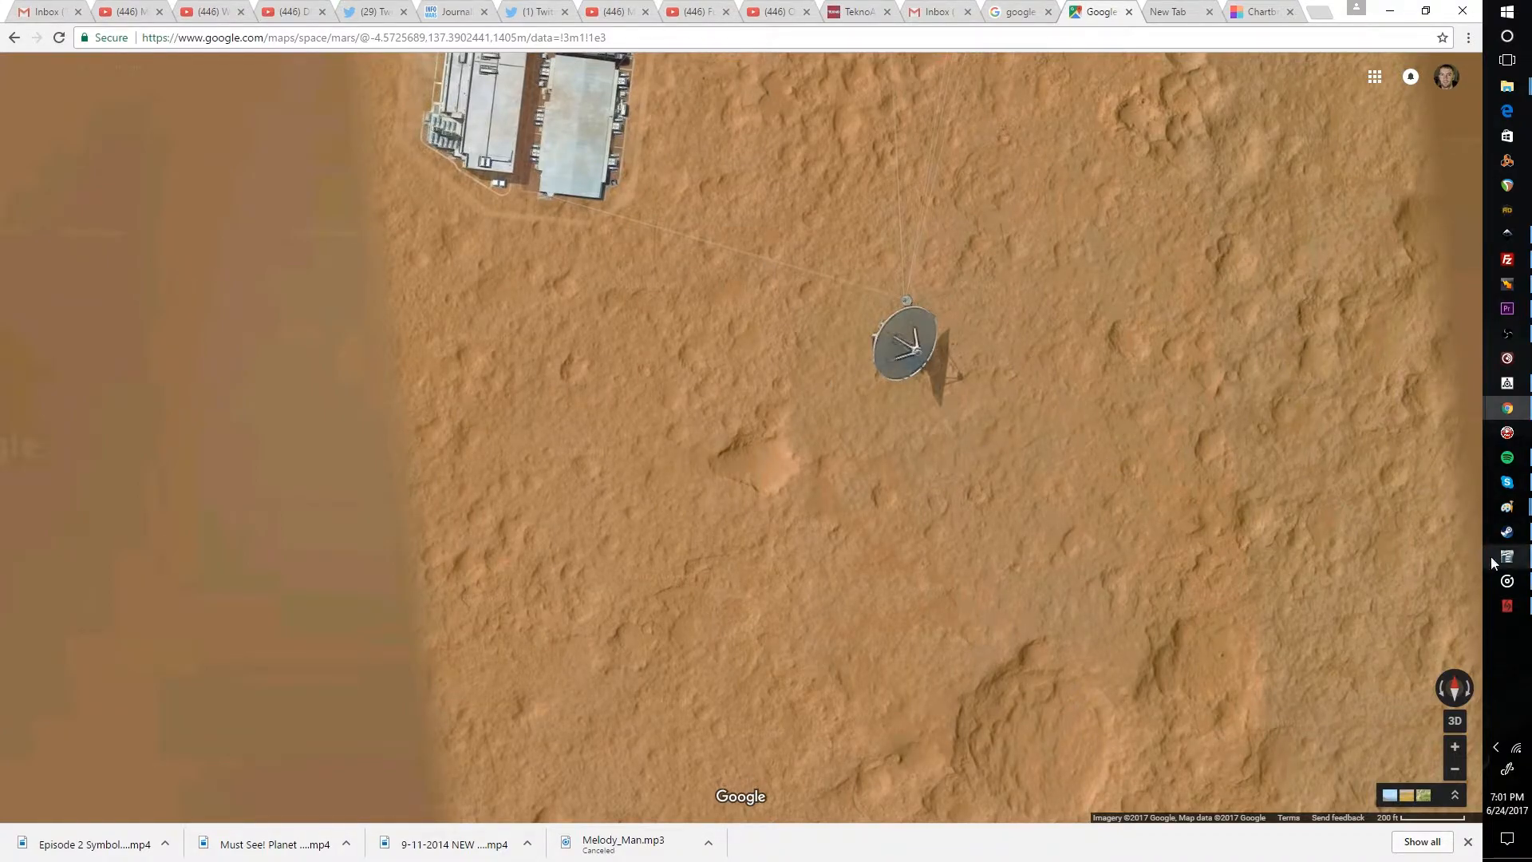
mouse_move(951, 447)
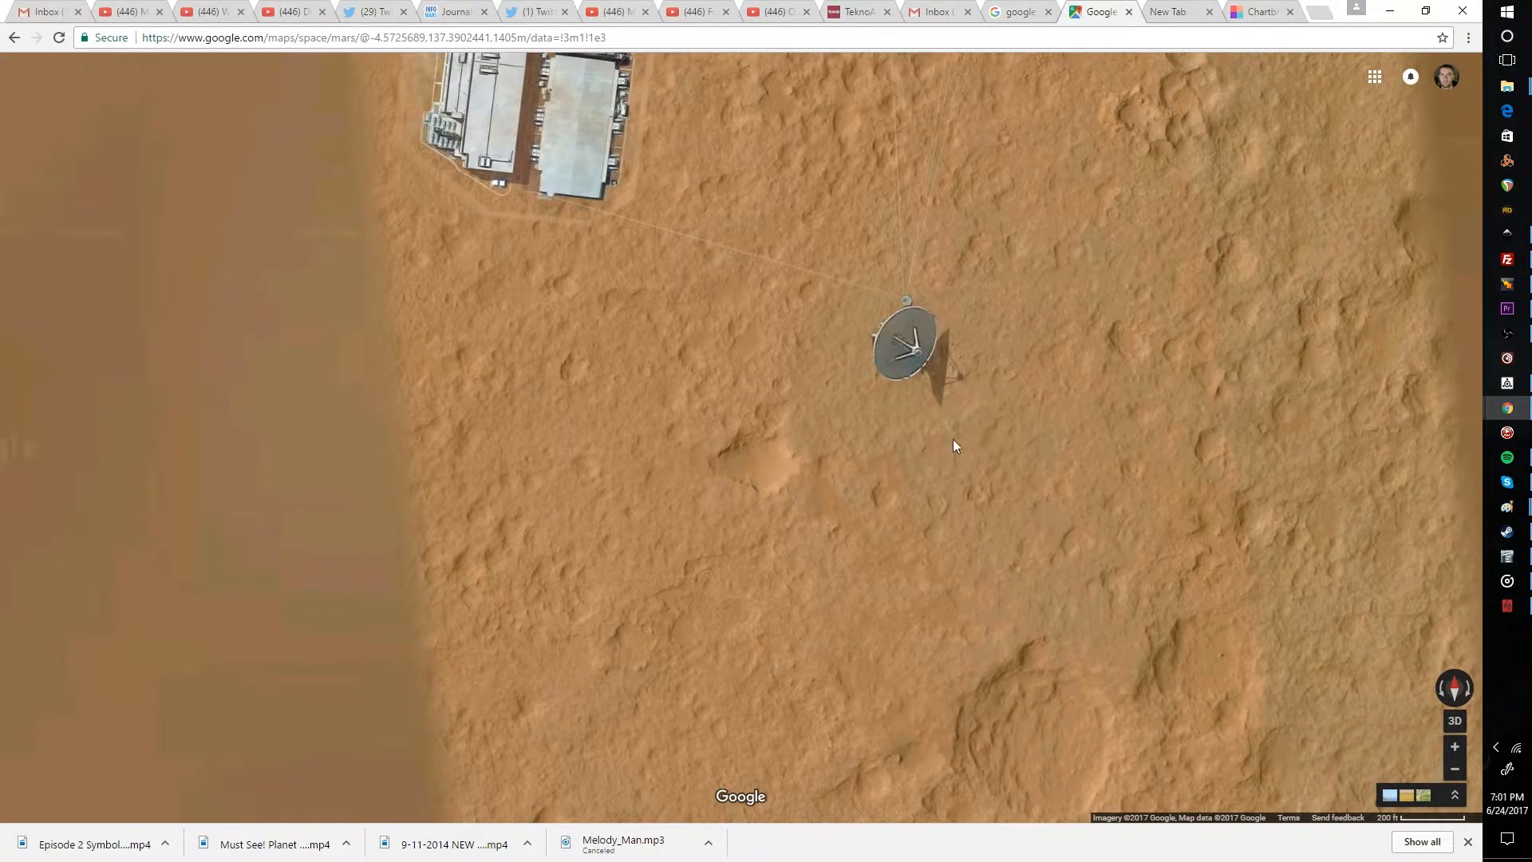
Pan from the antenna dish toward the open ground beyond it.
drag(956, 445, 1050, 396)
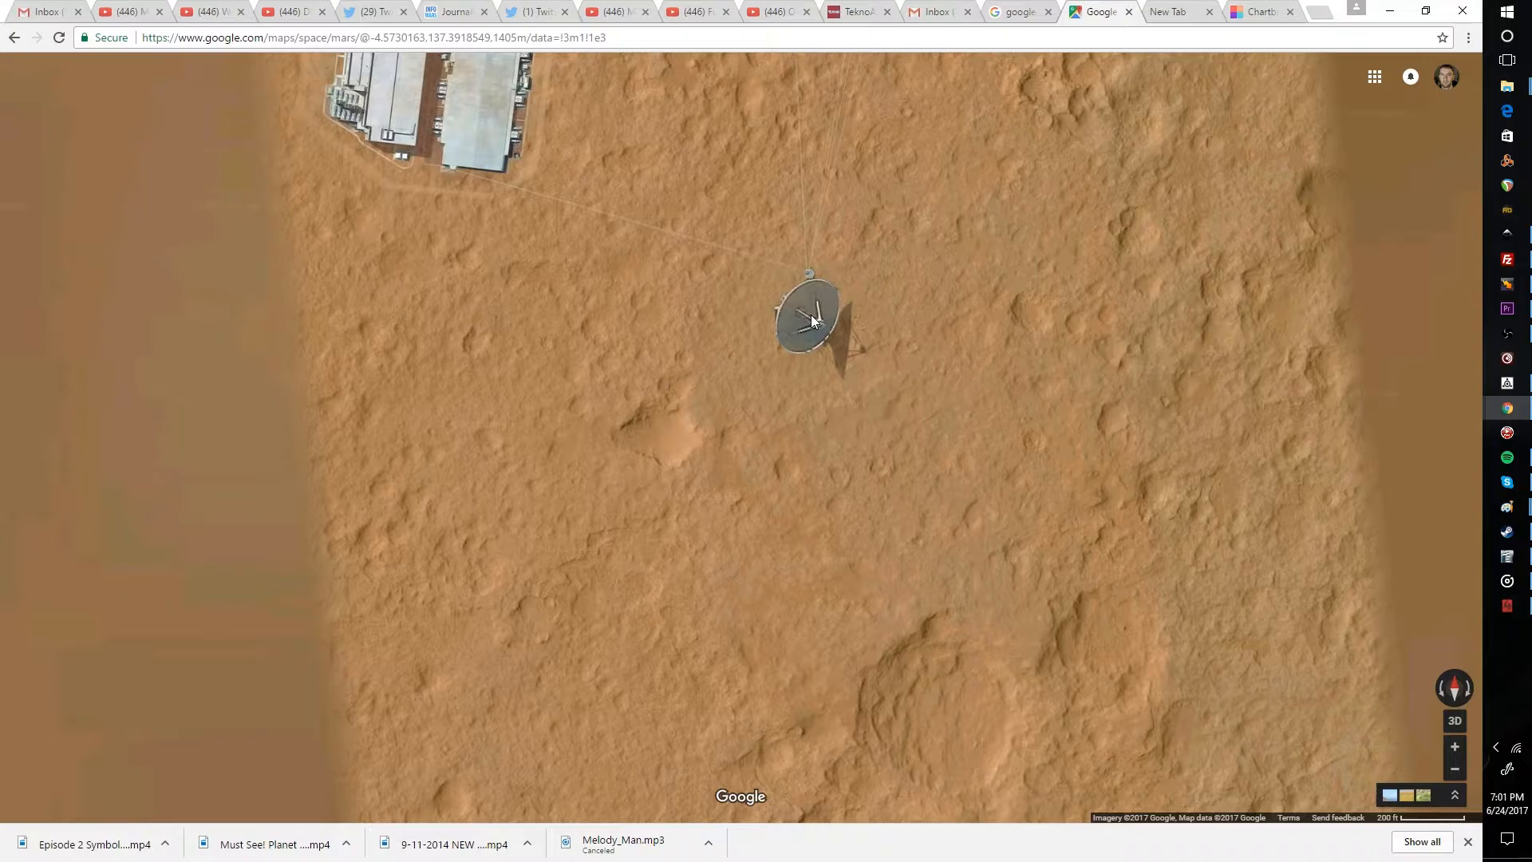
mouse_move(910, 440)
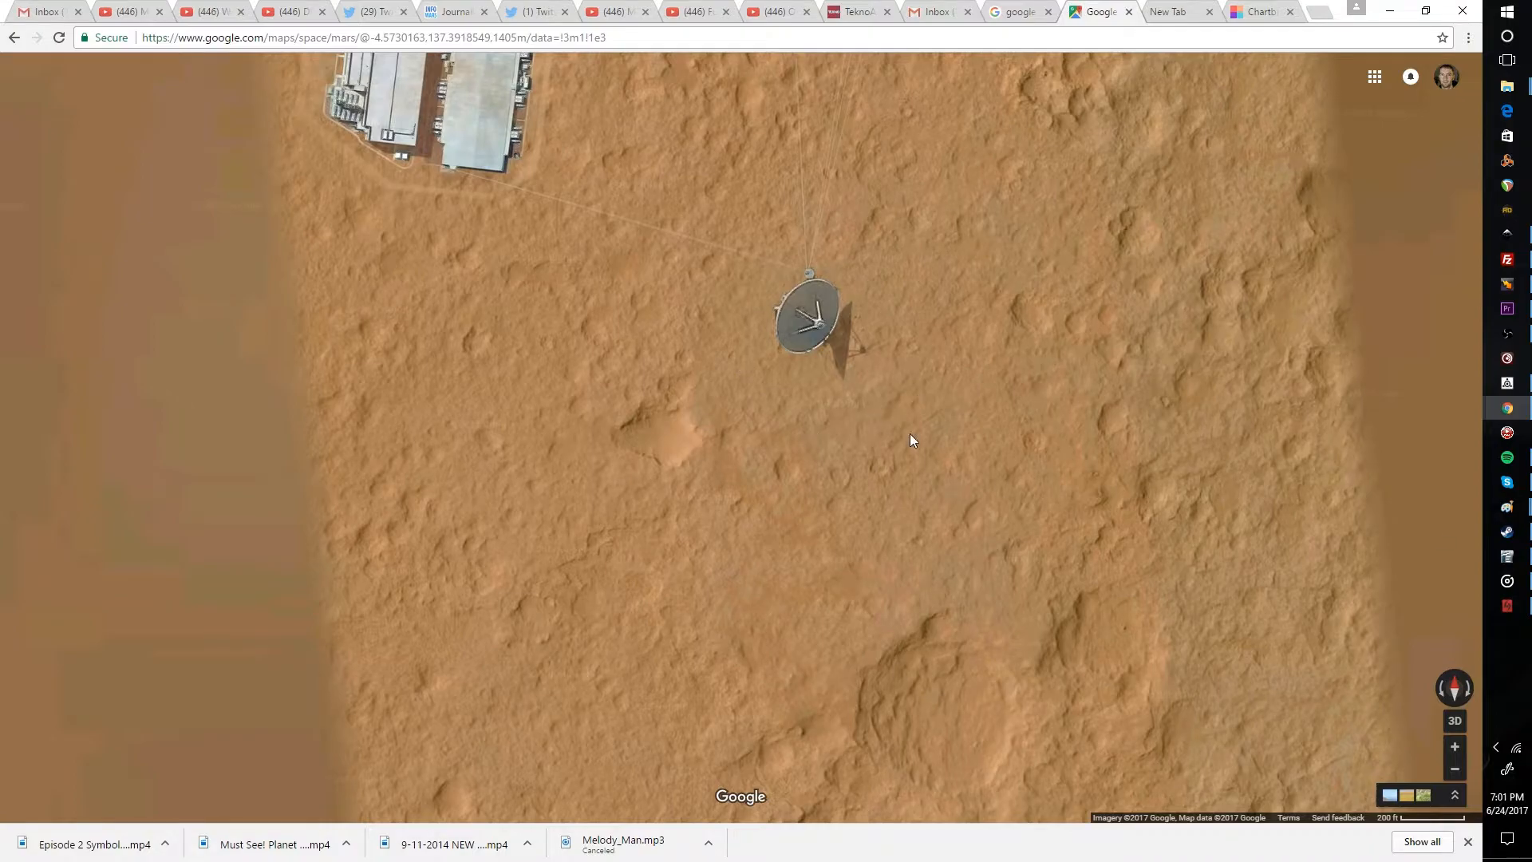
mouse_move(911, 384)
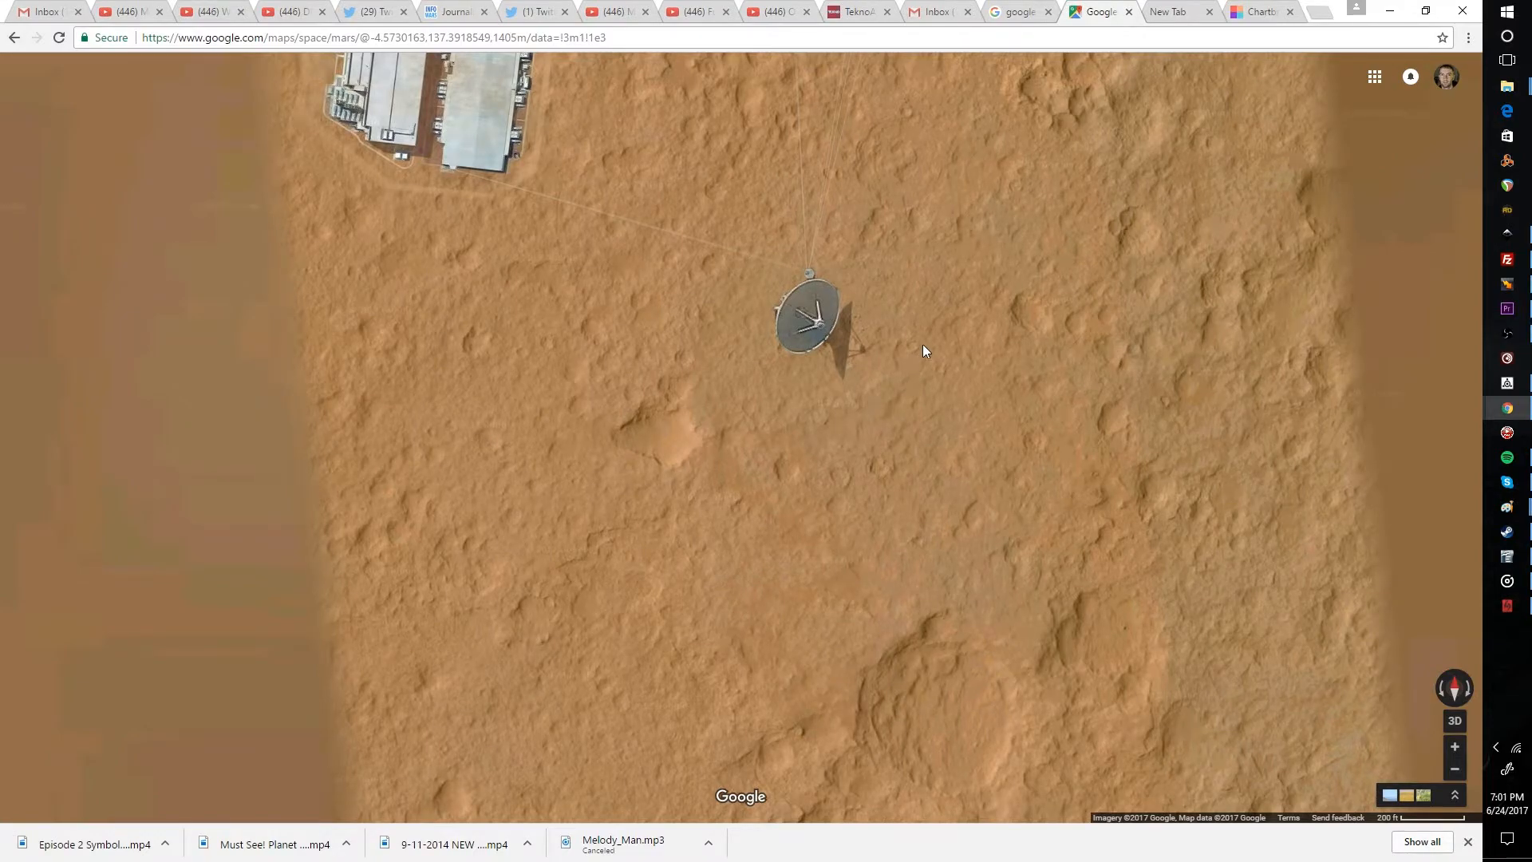
mouse_move(938, 316)
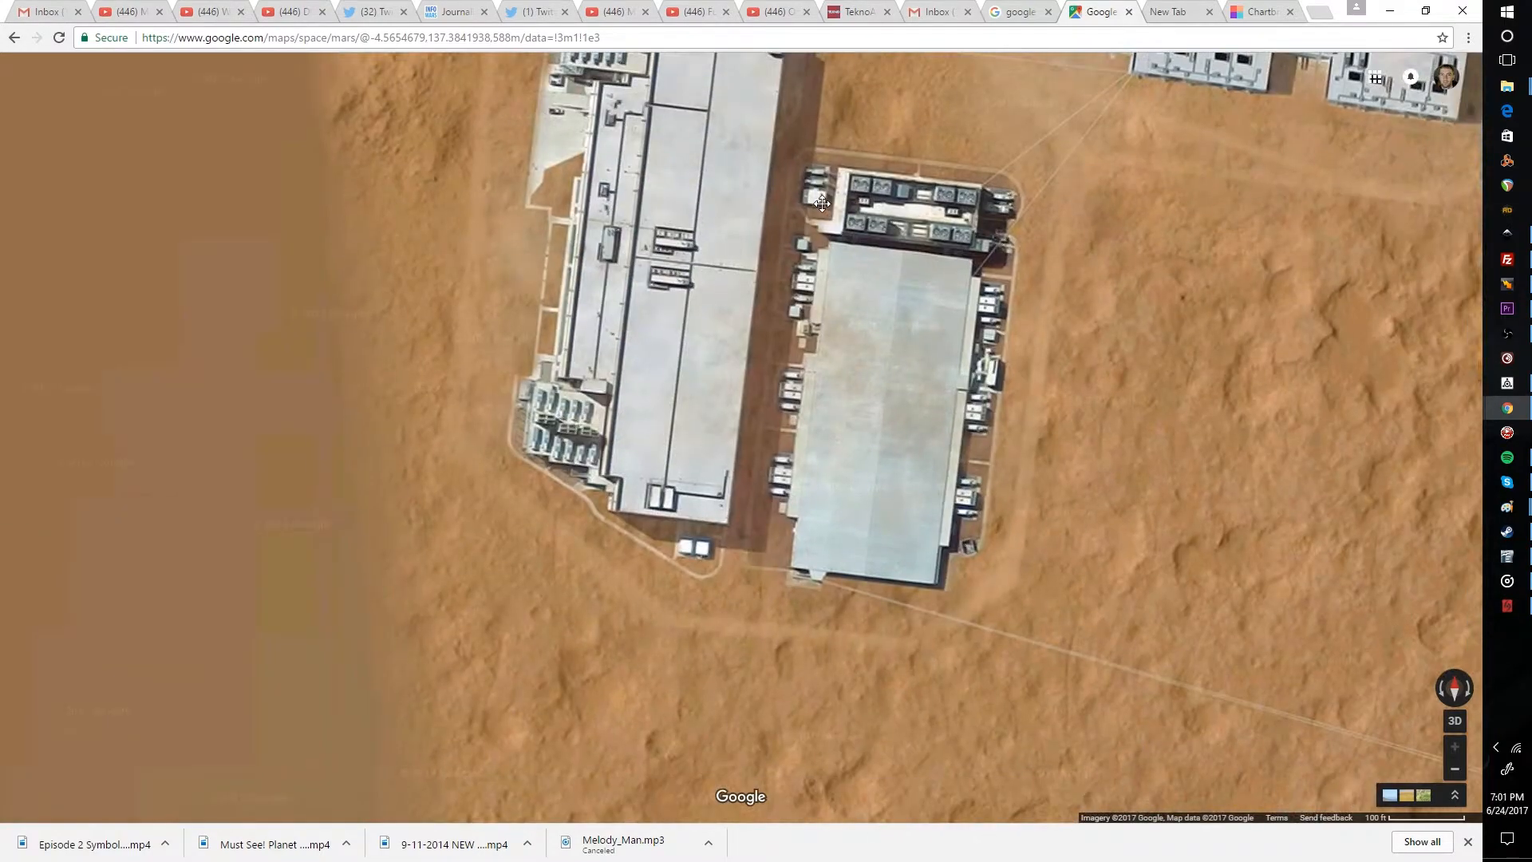
Pan north from the two large buildings to the cluster of large base buildings.
drag(824, 203, 1038, 521)
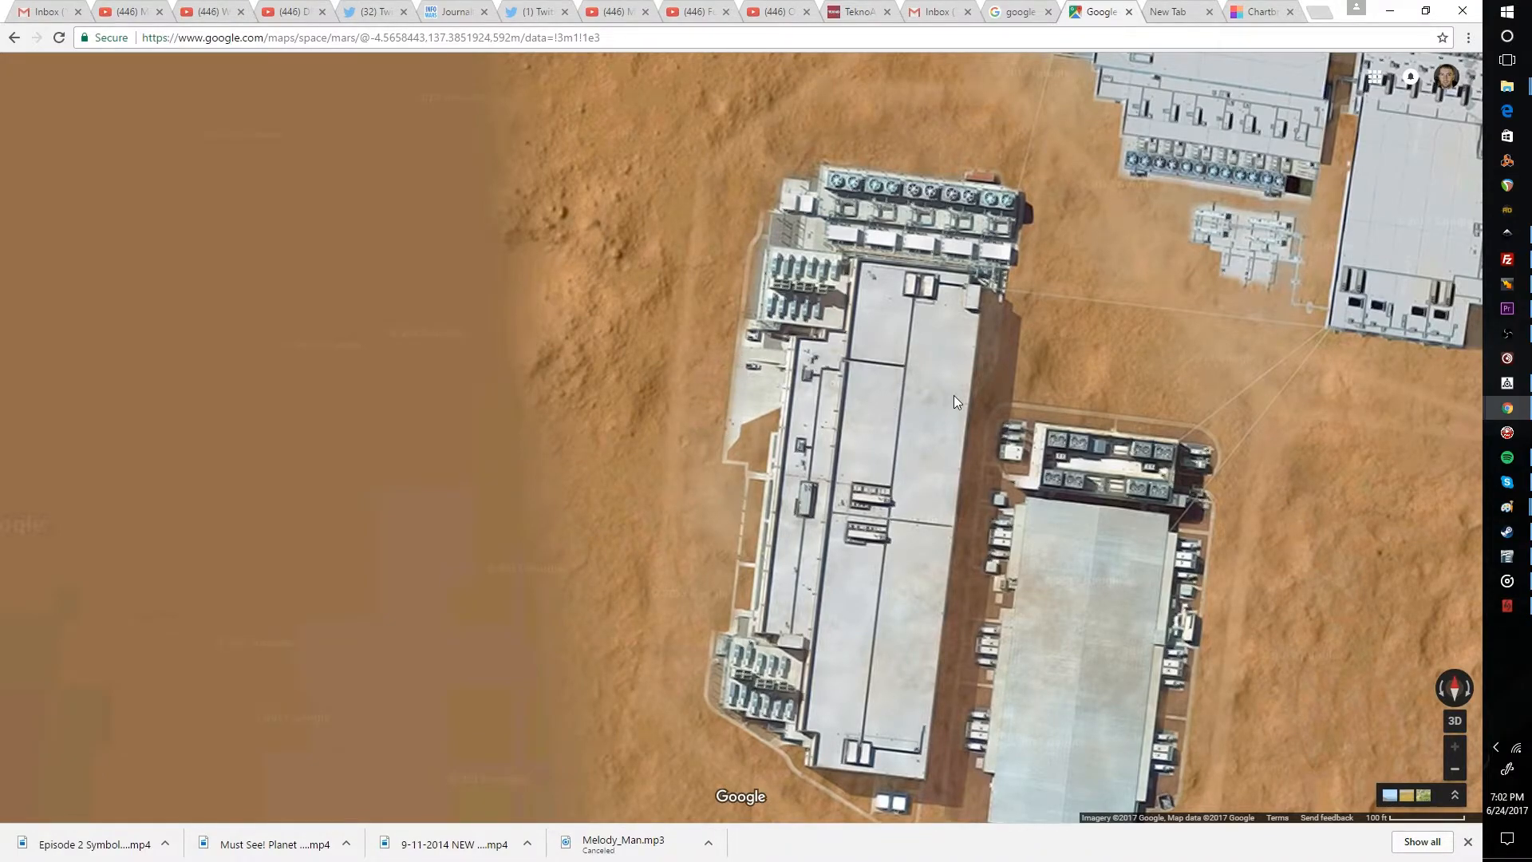
drag(958, 401, 1014, 338)
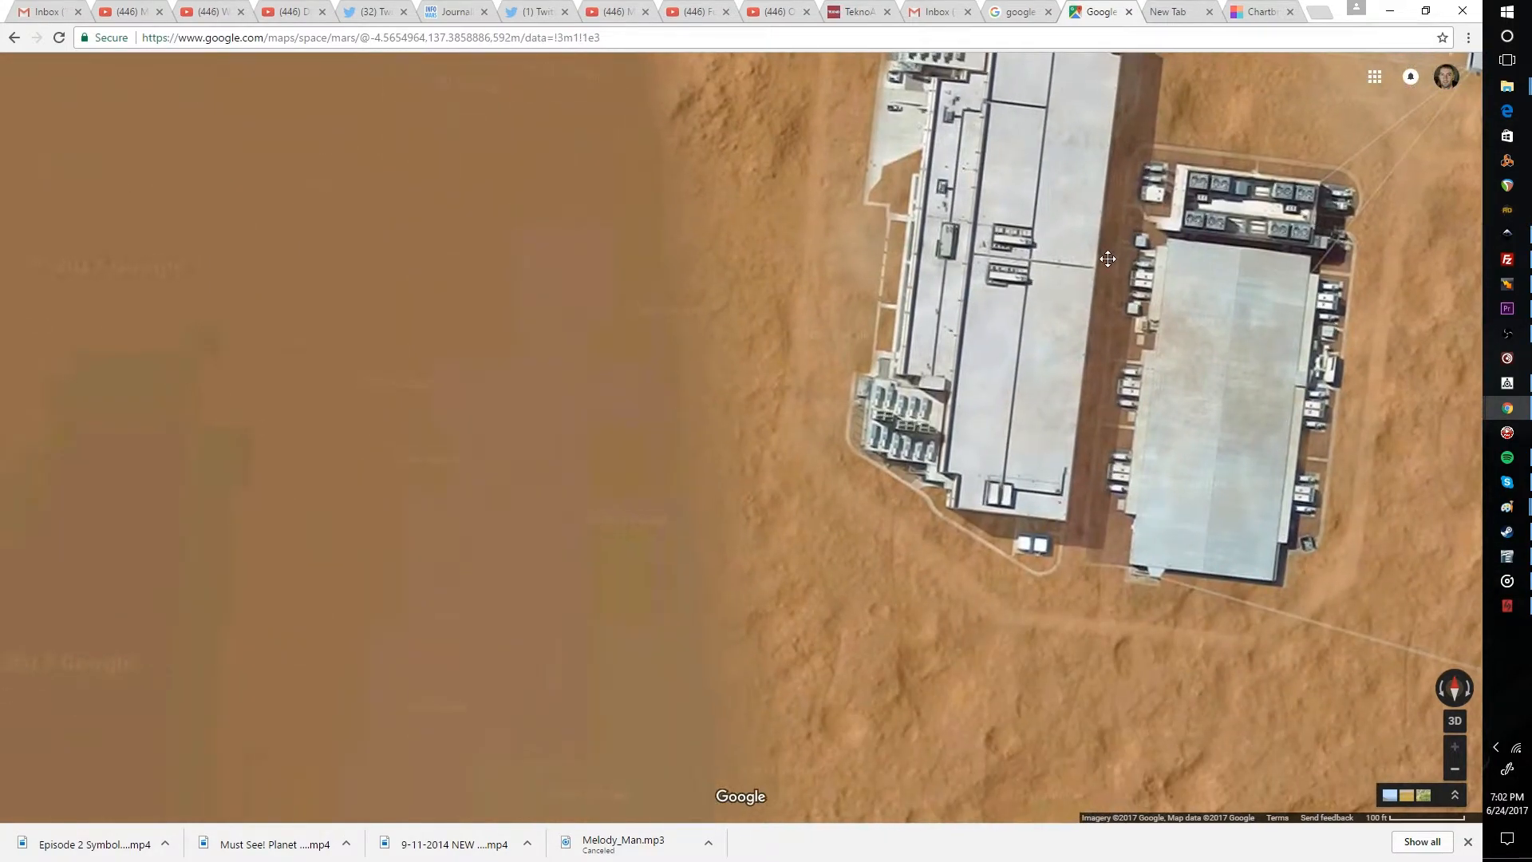
drag(1107, 258, 982, 508)
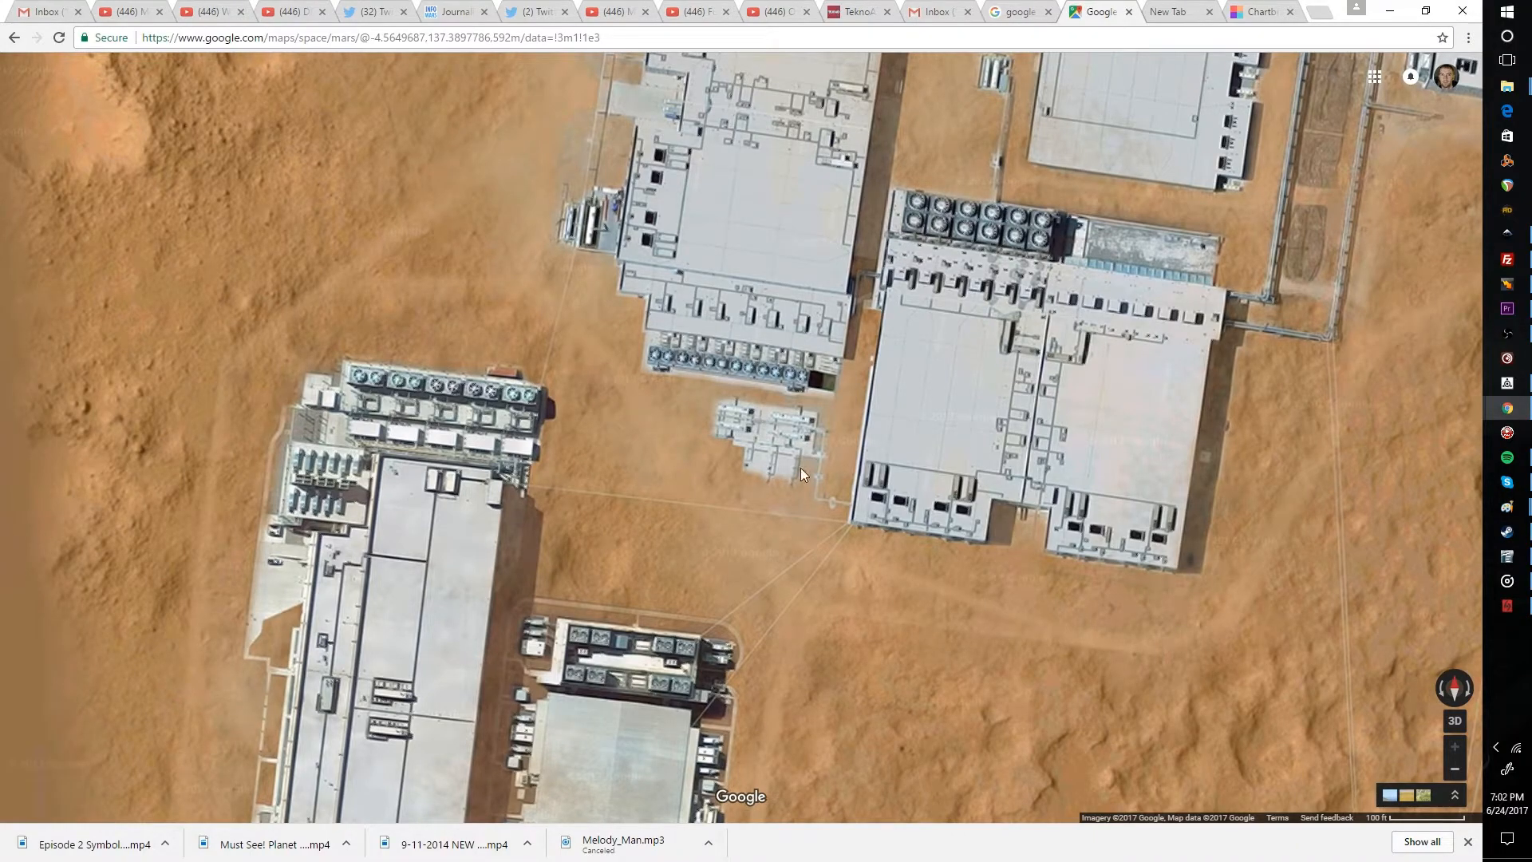
Pan east to survey the buildings beside the substation and pipeline, then pull back over the base.
drag(801, 476, 958, 369)
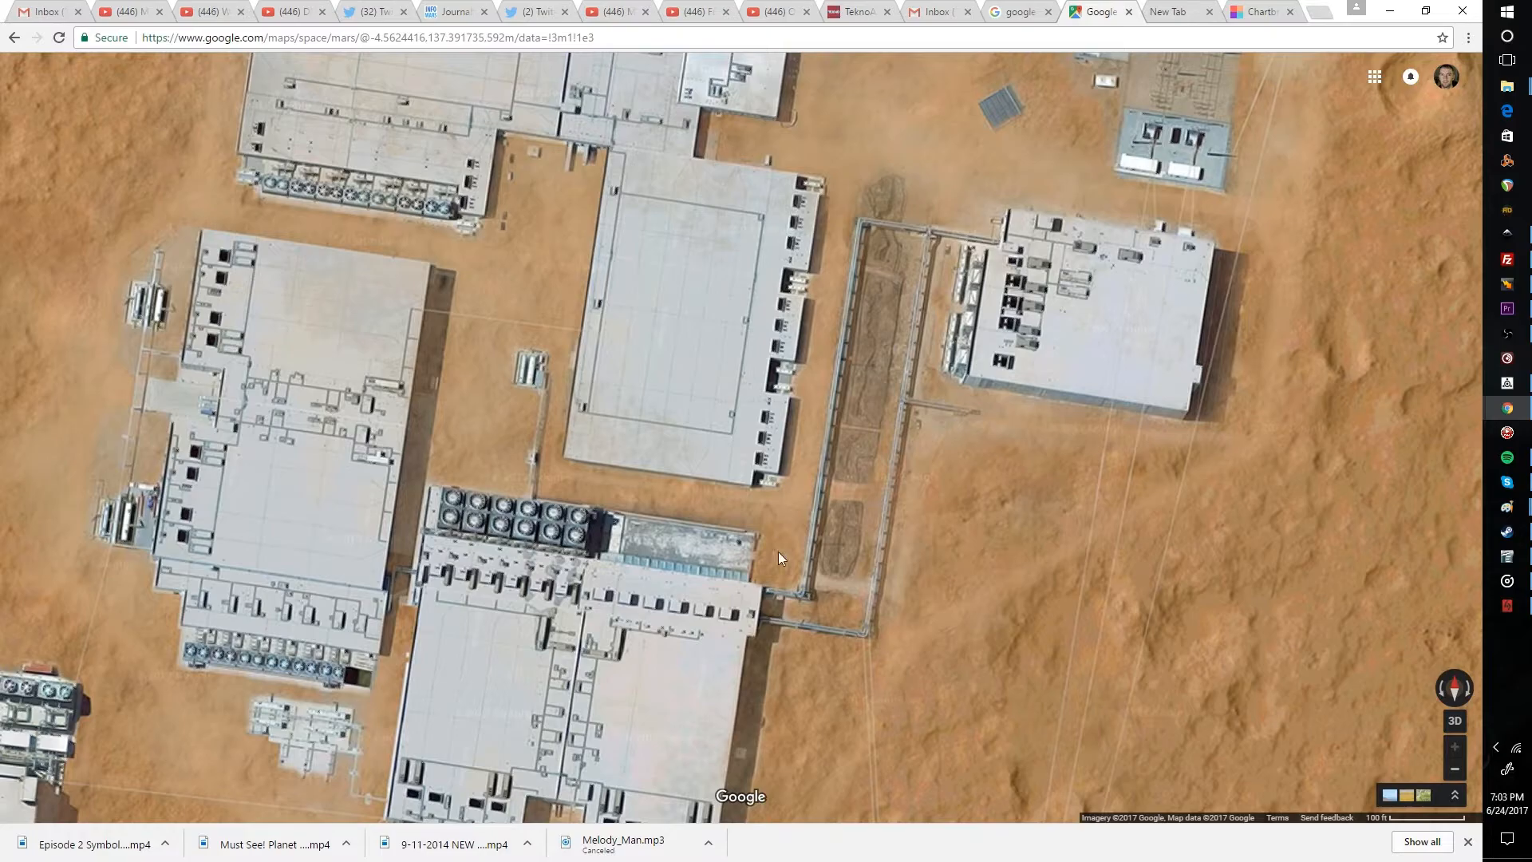
drag(782, 559, 739, 516)
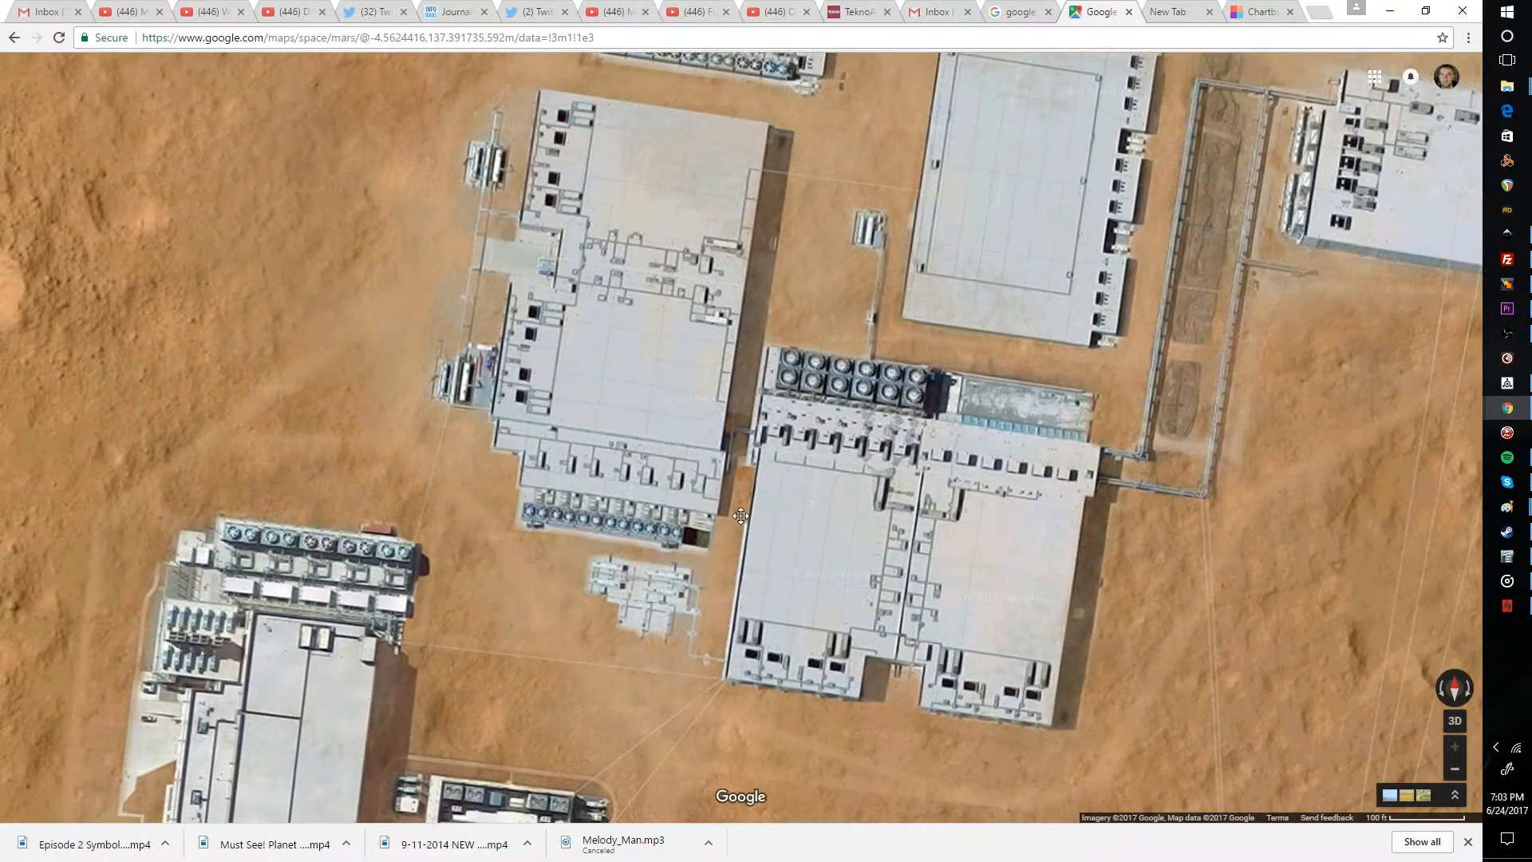
drag(739, 515, 773, 452)
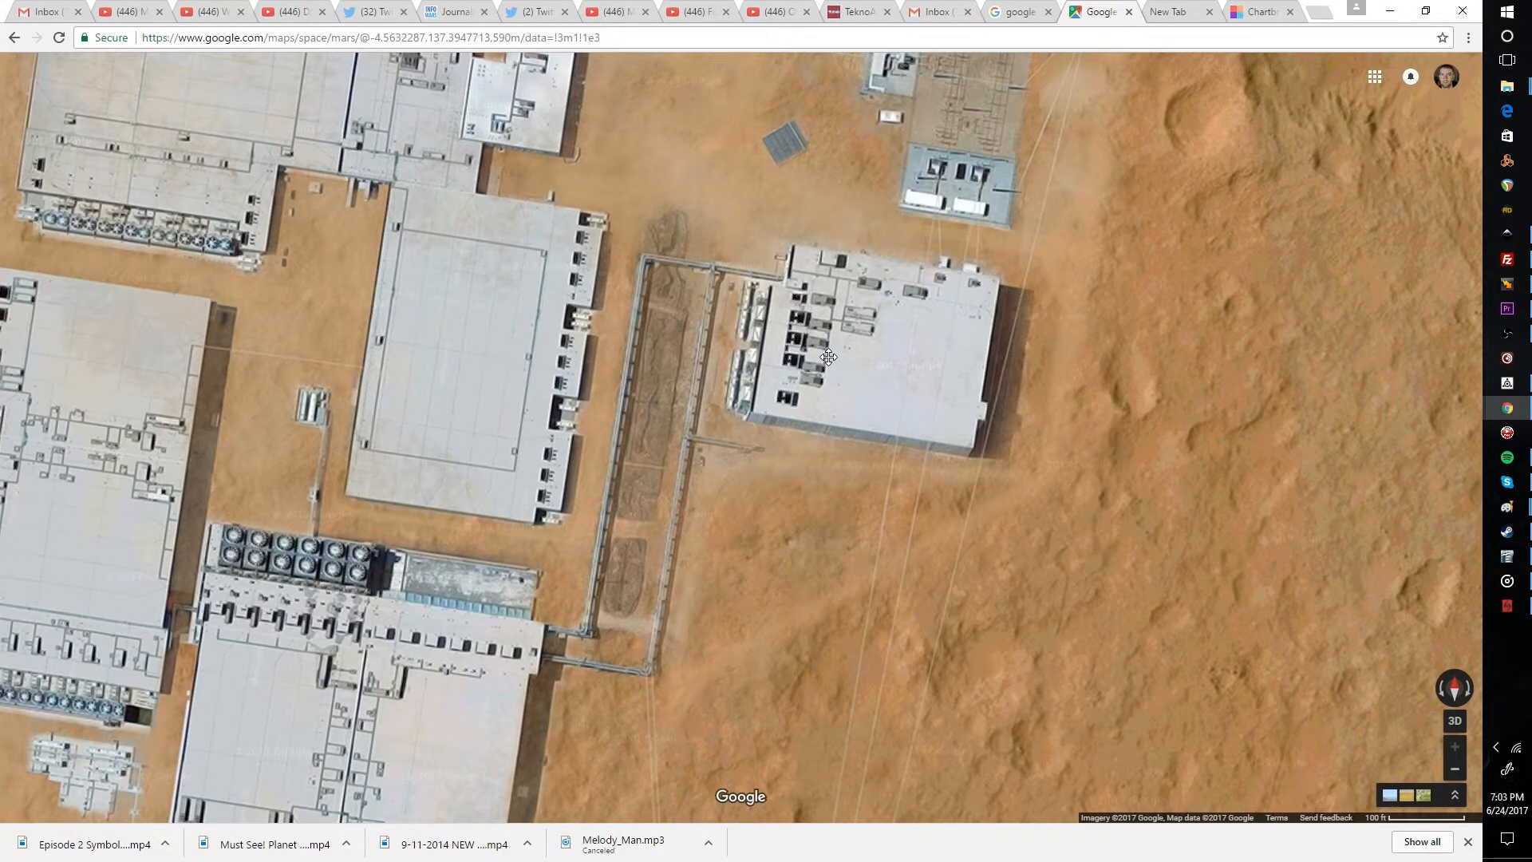
drag(828, 356, 607, 608)
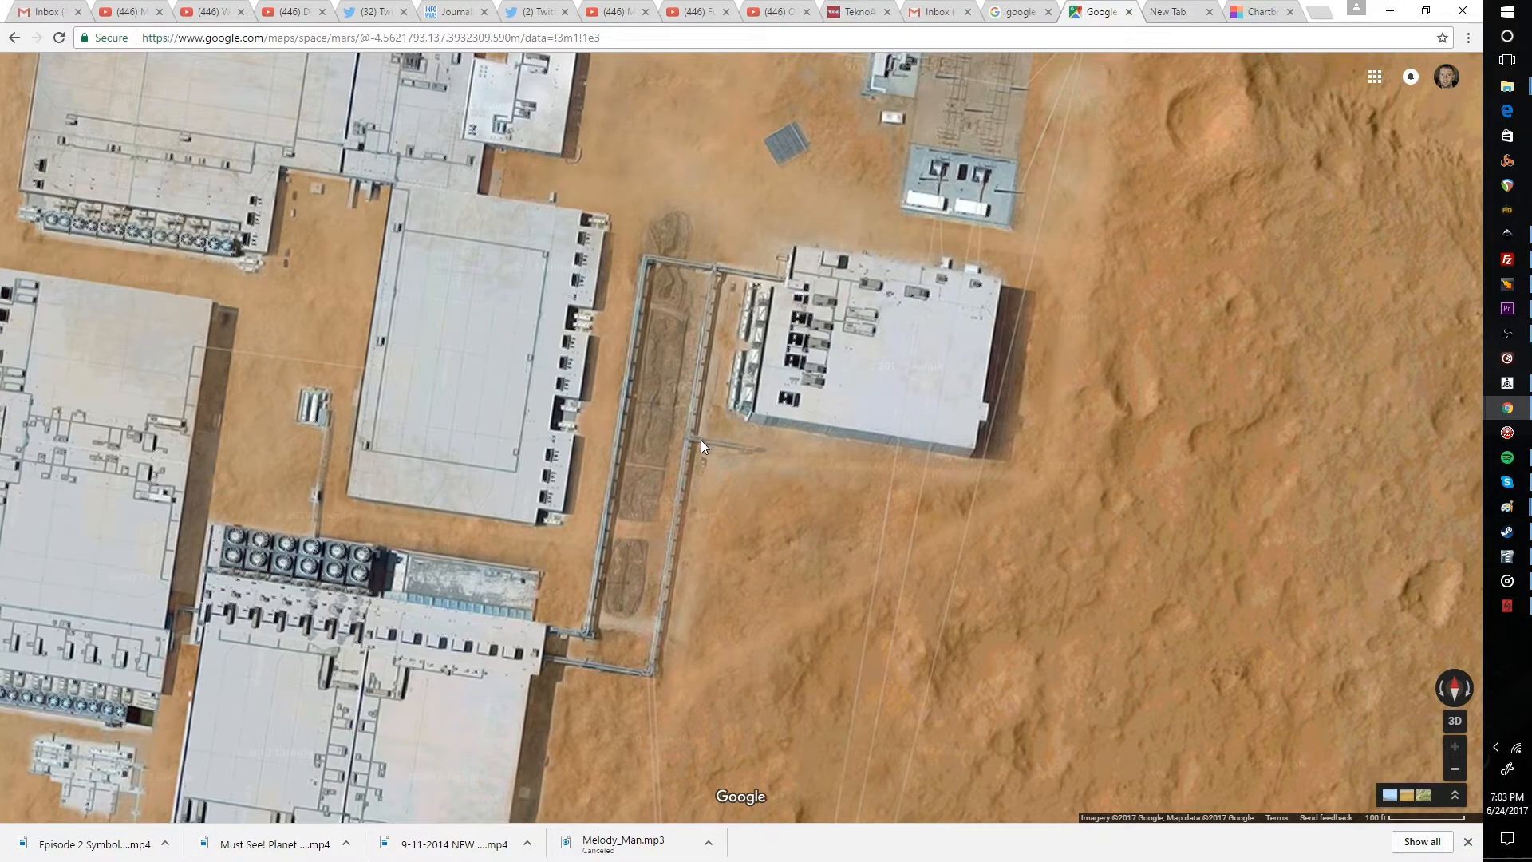
drag(699, 447, 835, 537)
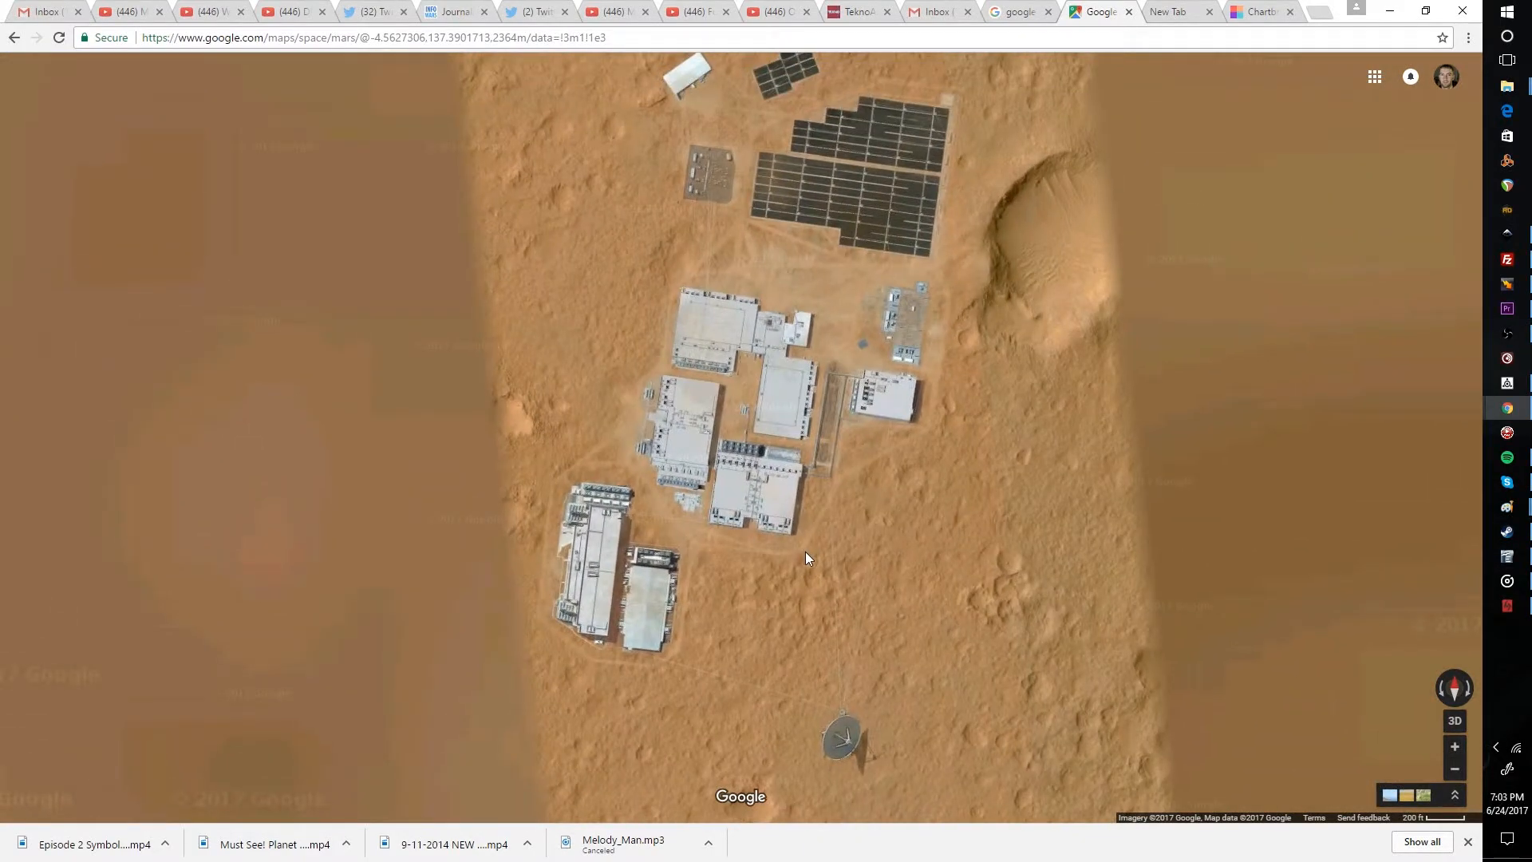
Zoom in on the white warehouse beside the solar panel fields at the north end.
scroll(down, 3)
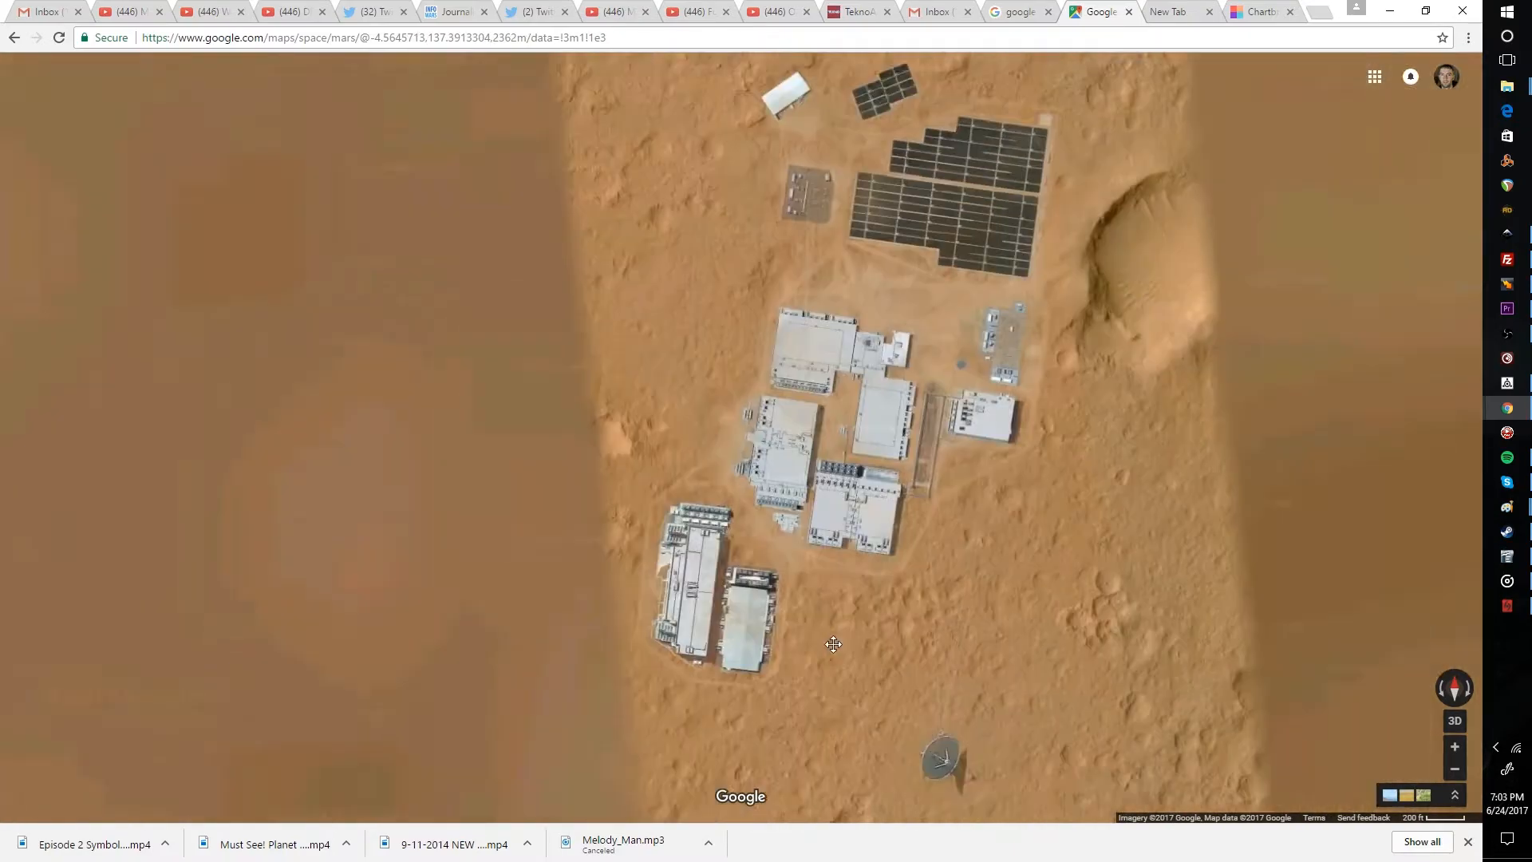
scroll(down, 3)
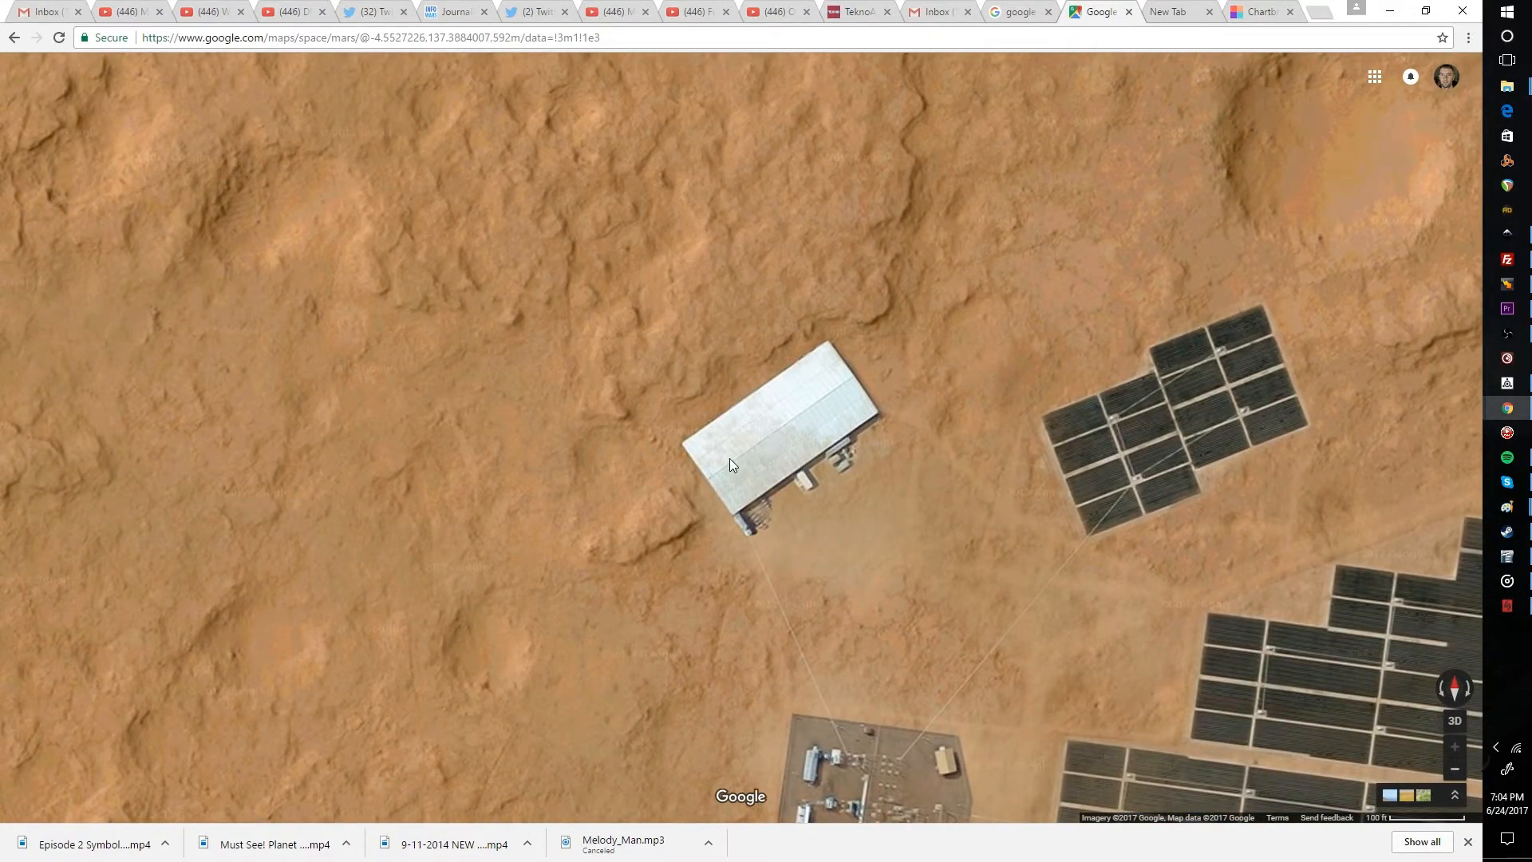
Pan south from the white building to the building cluster beside the substation.
drag(732, 465, 752, 438)
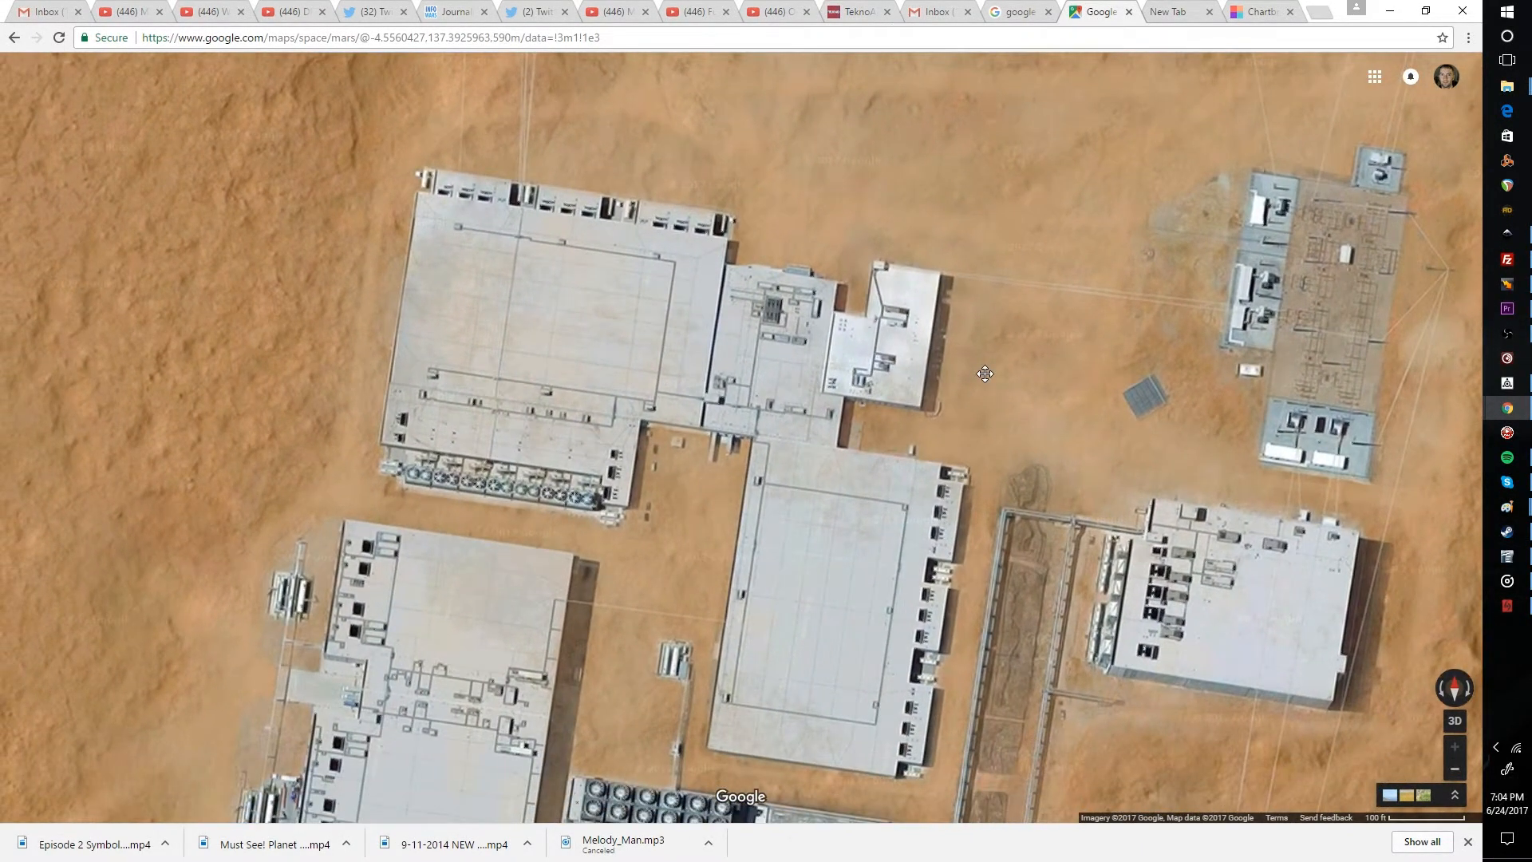
drag(985, 374, 690, 517)
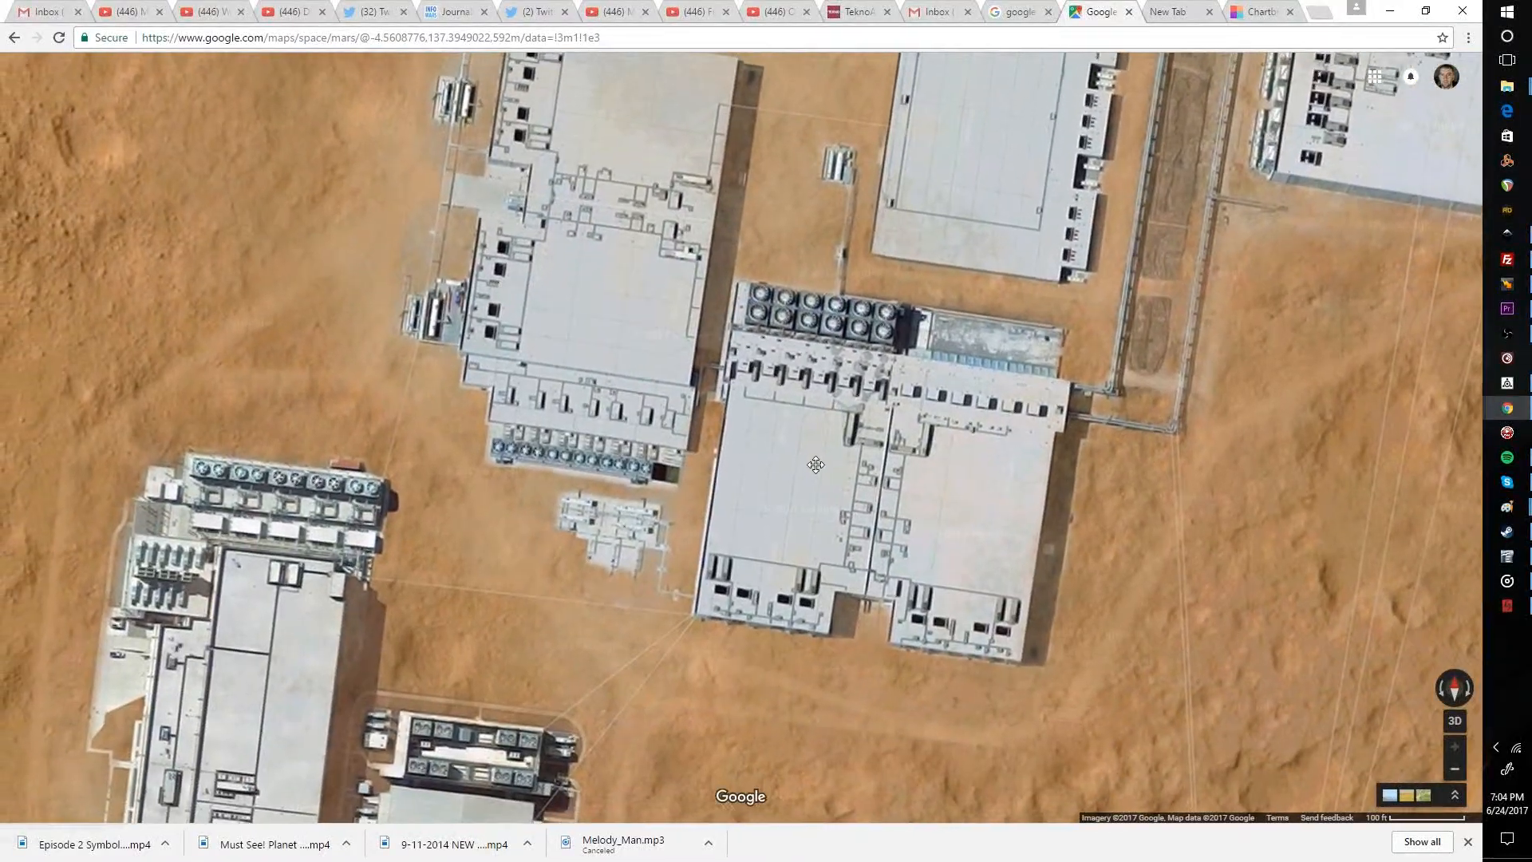
drag(816, 464, 1007, 217)
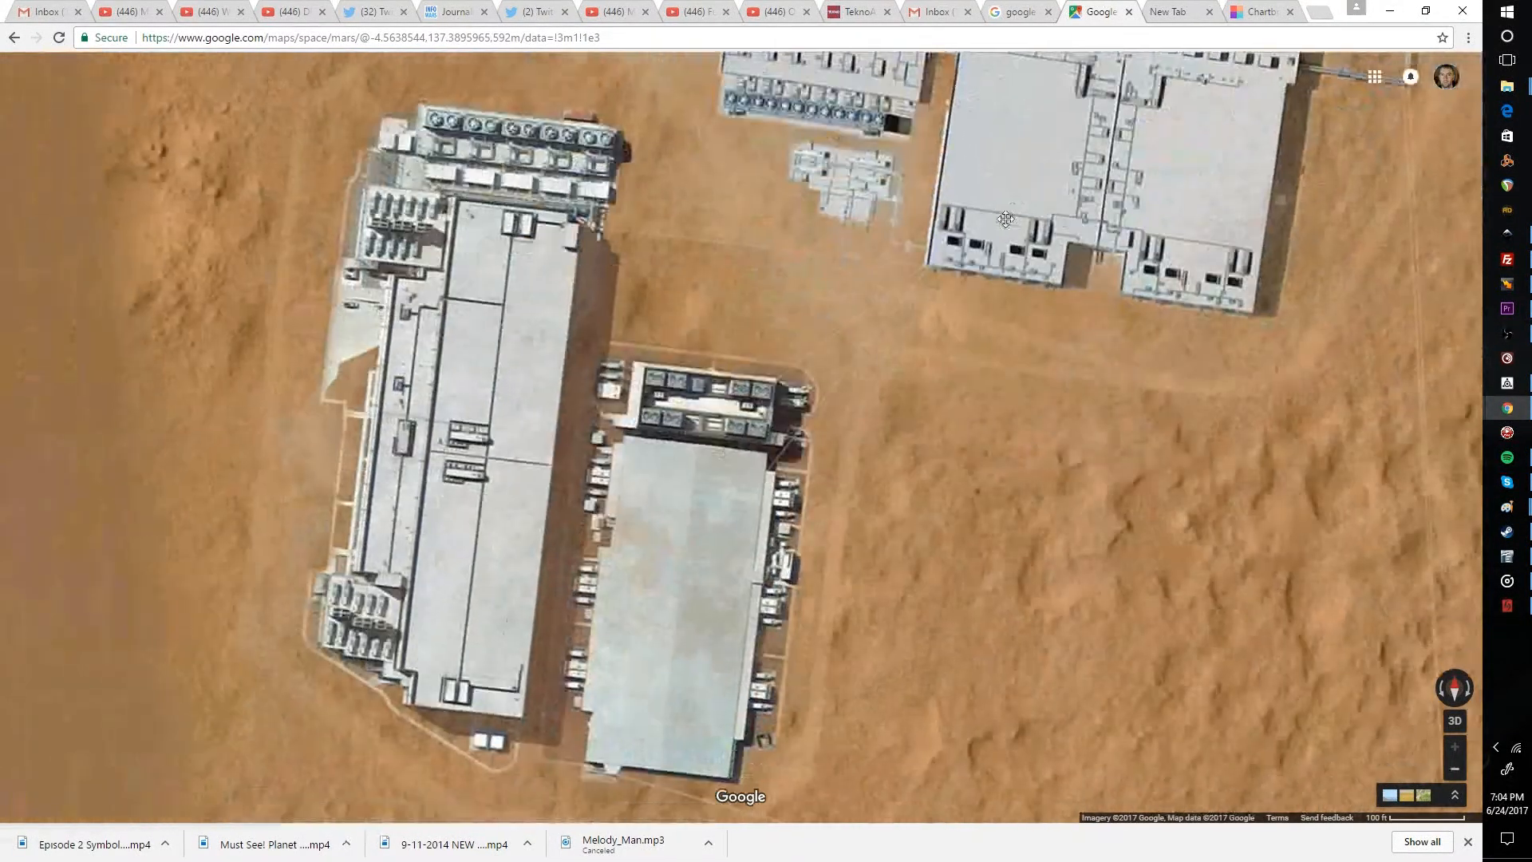
drag(1005, 217, 1165, 489)
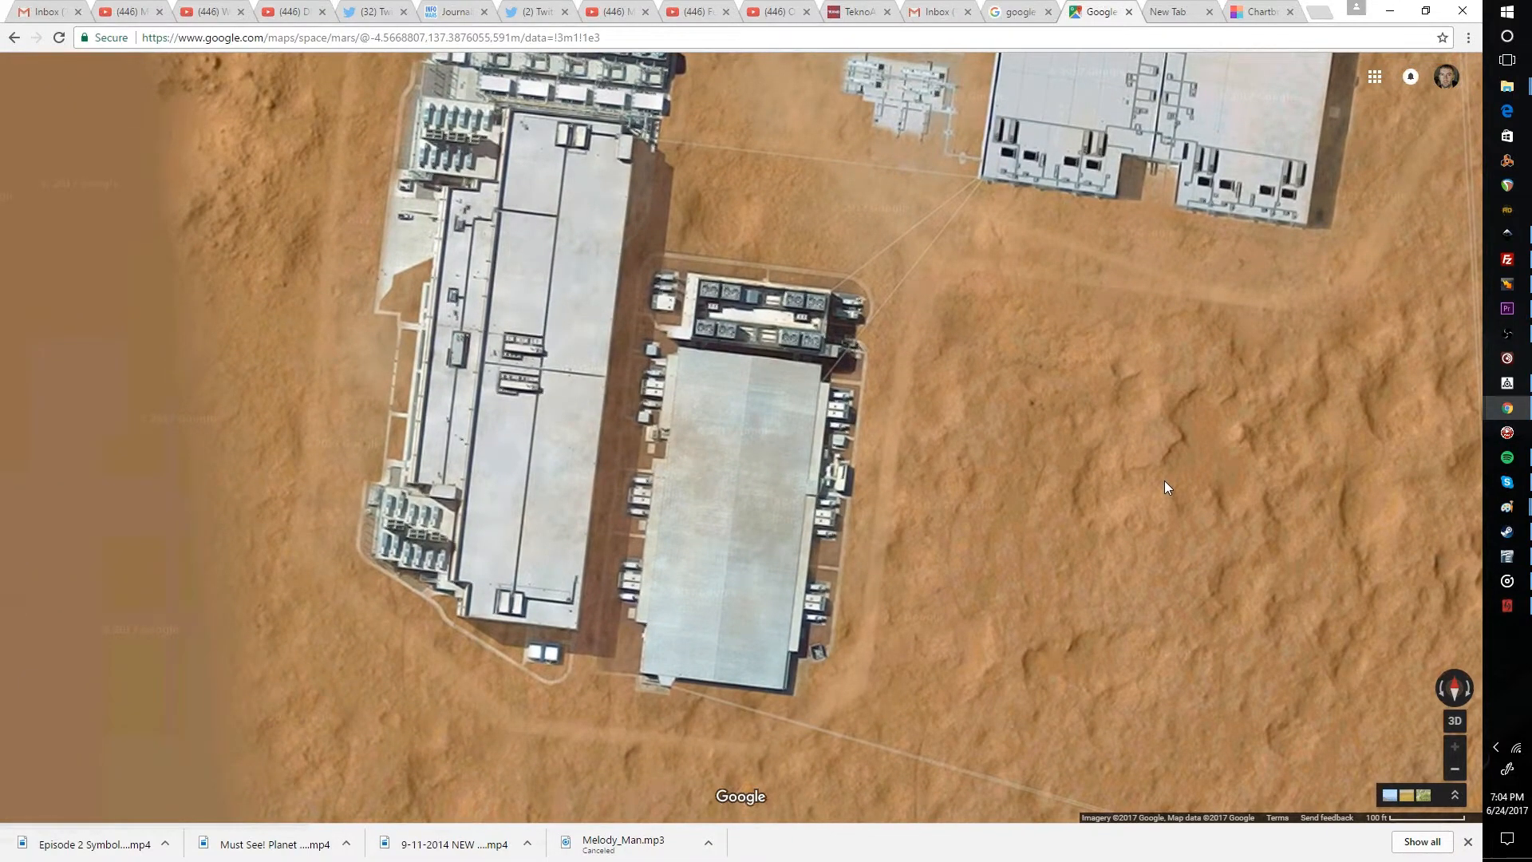
mouse_move(771, 335)
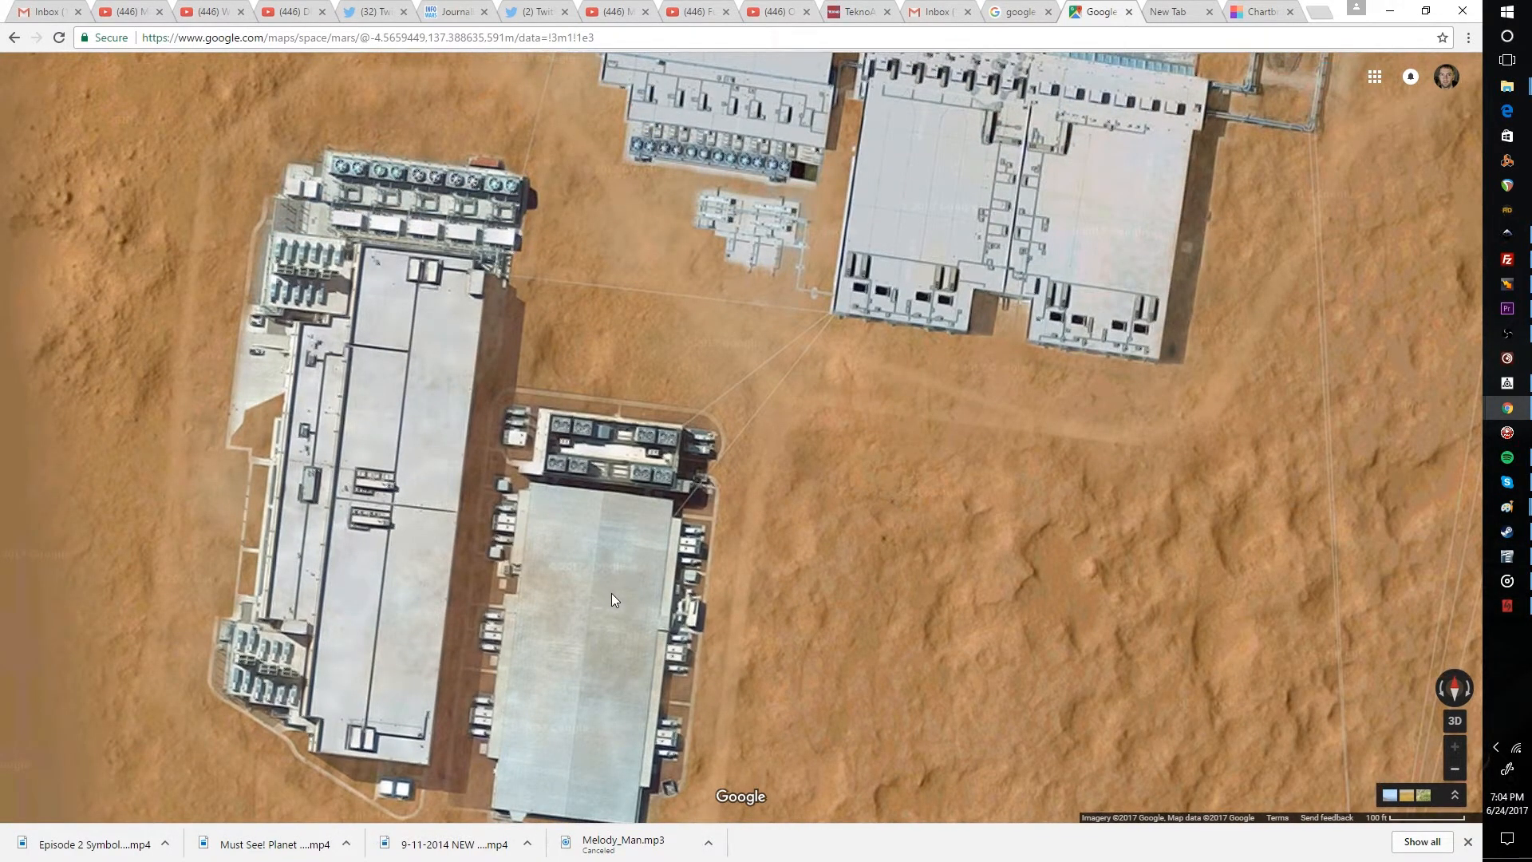
drag(613, 599, 871, 519)
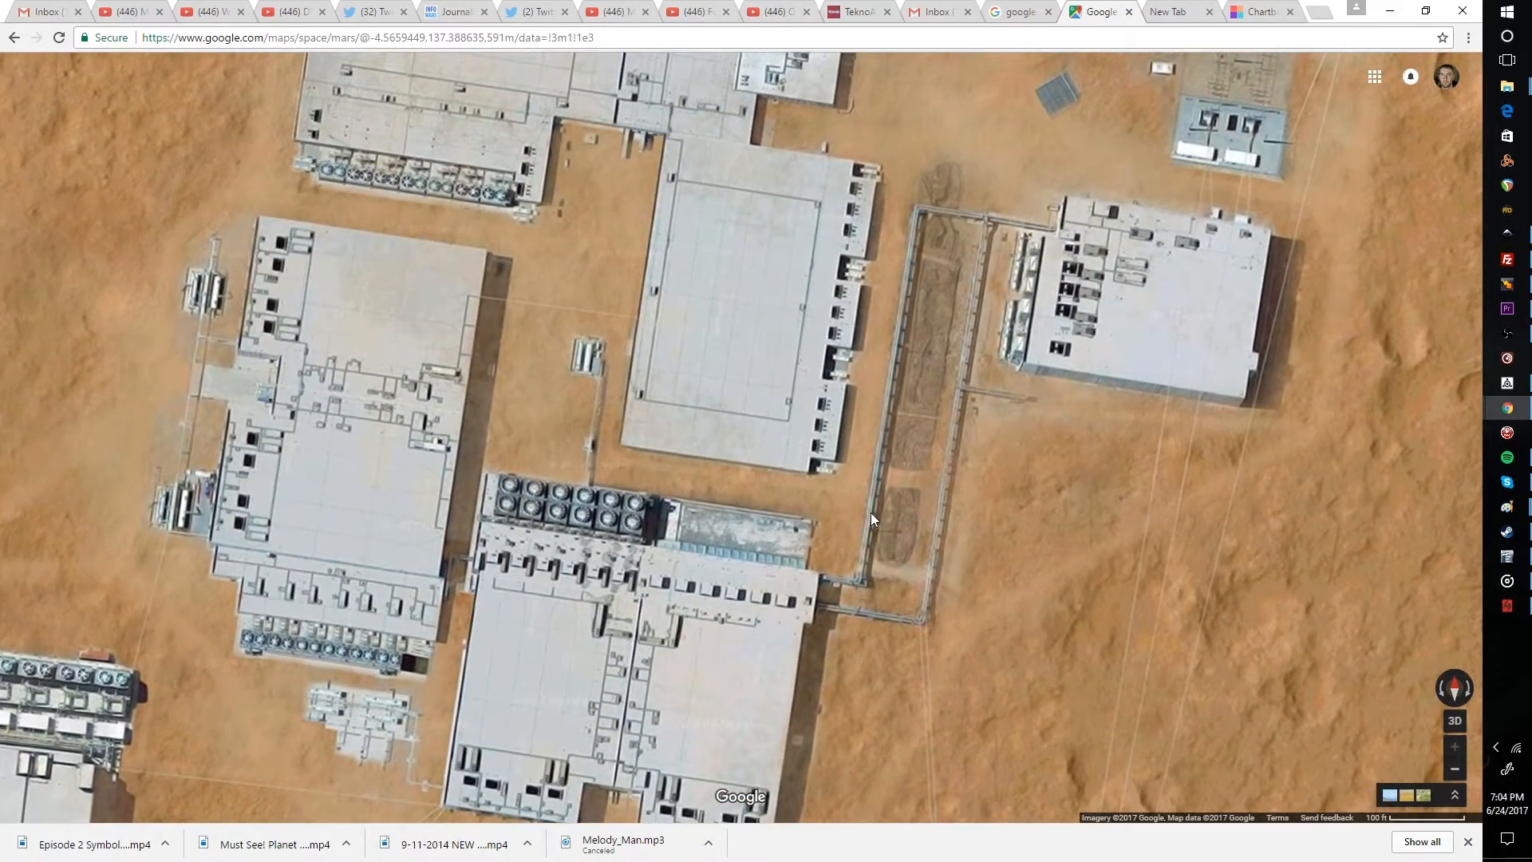
drag(872, 519, 664, 587)
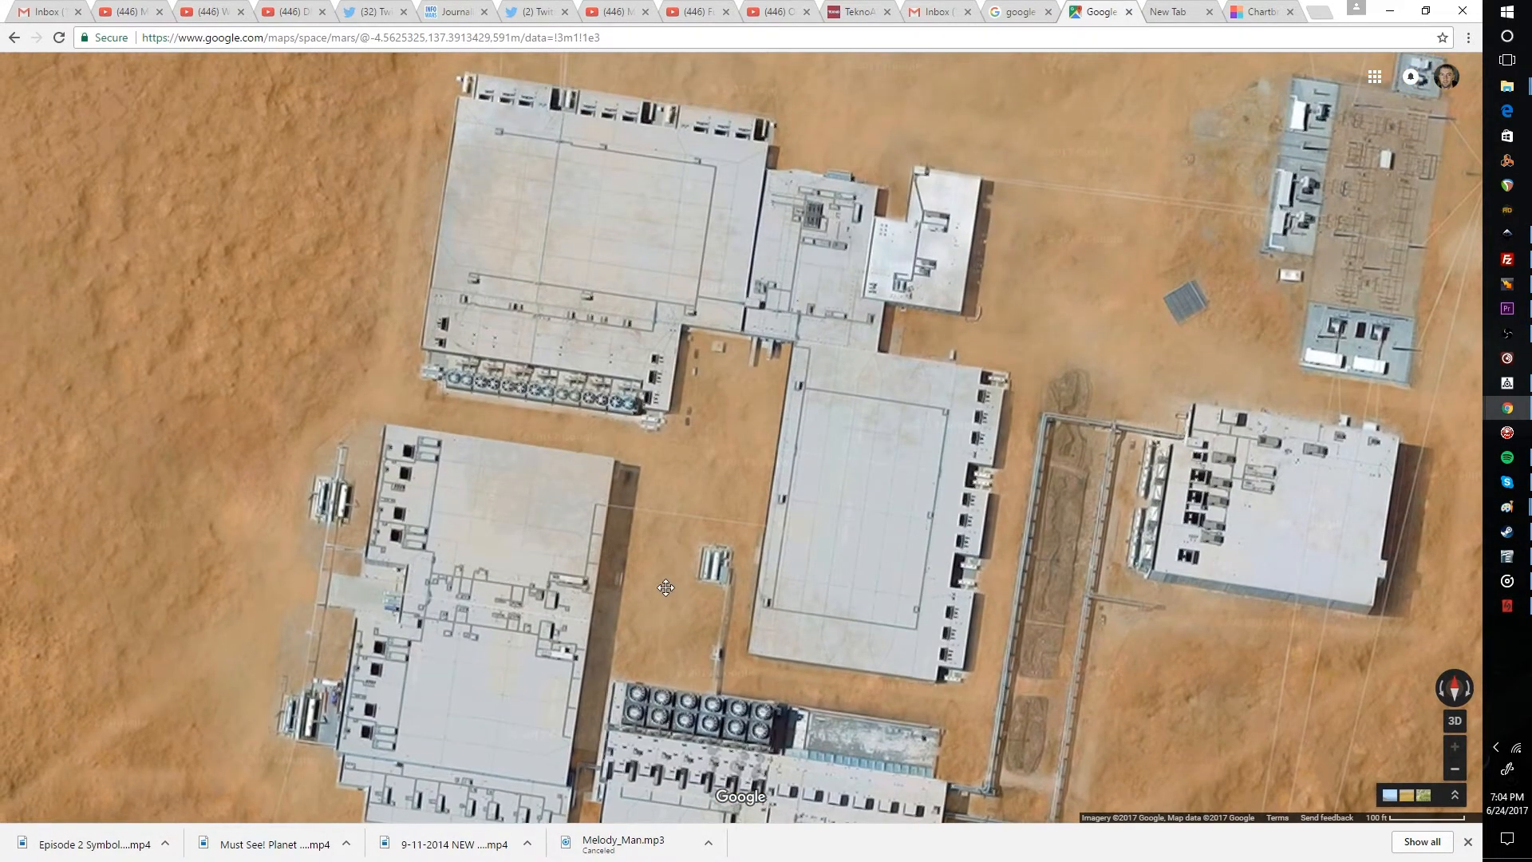